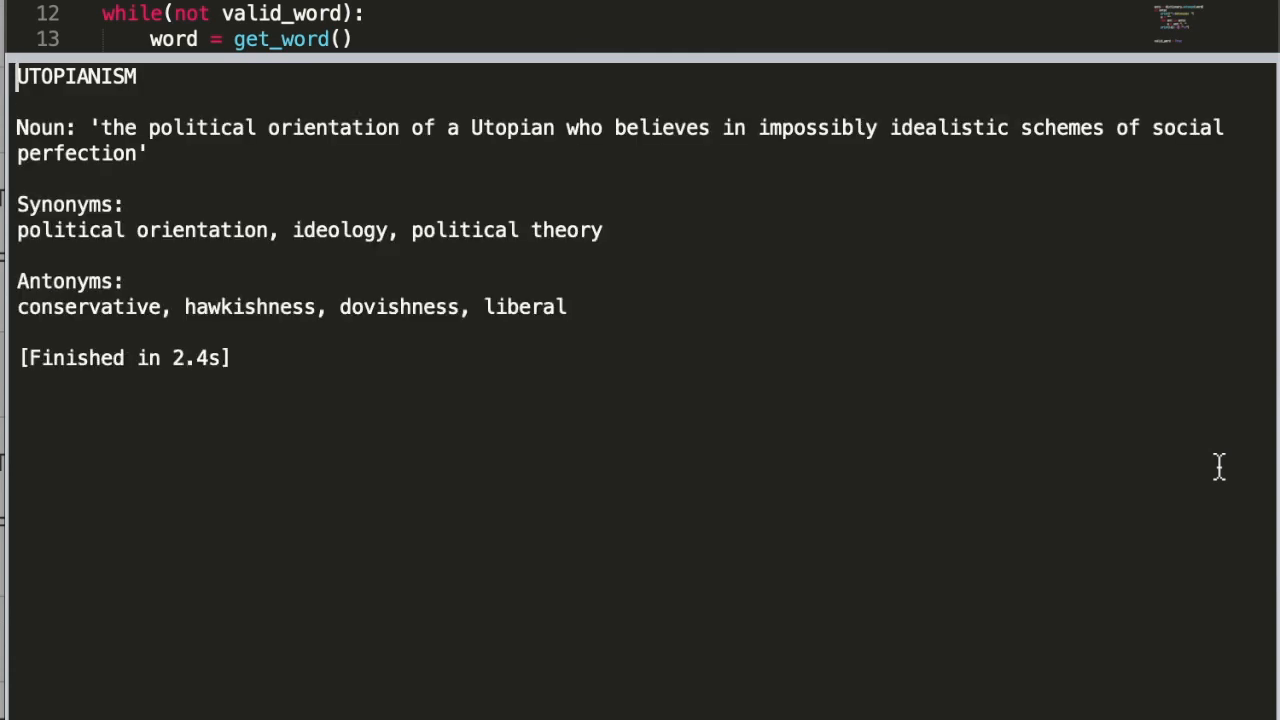
# Start a fresh empty random_word.py file in the editor.
pyautogui.doubleClick(815, 127)
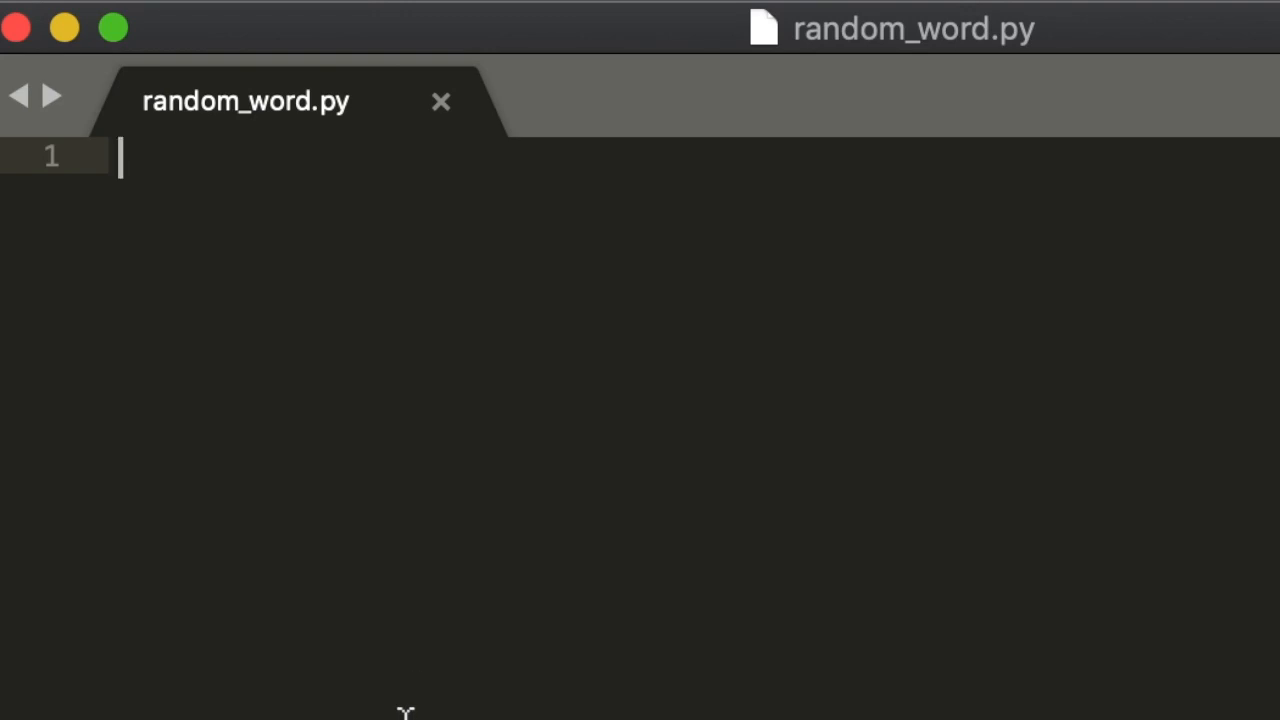
# Write the outline comments '#get random word' and '#get definition of word'.
pyautogui.write('#get r')
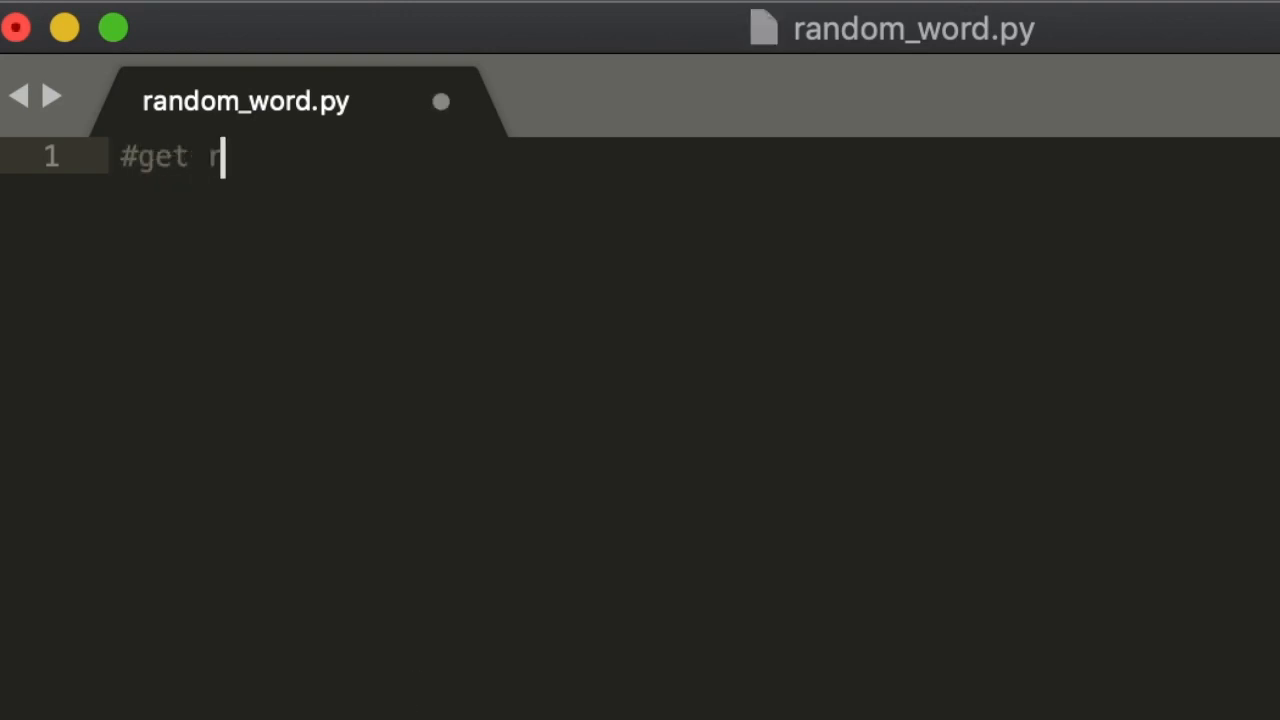
pyautogui.write('random word')
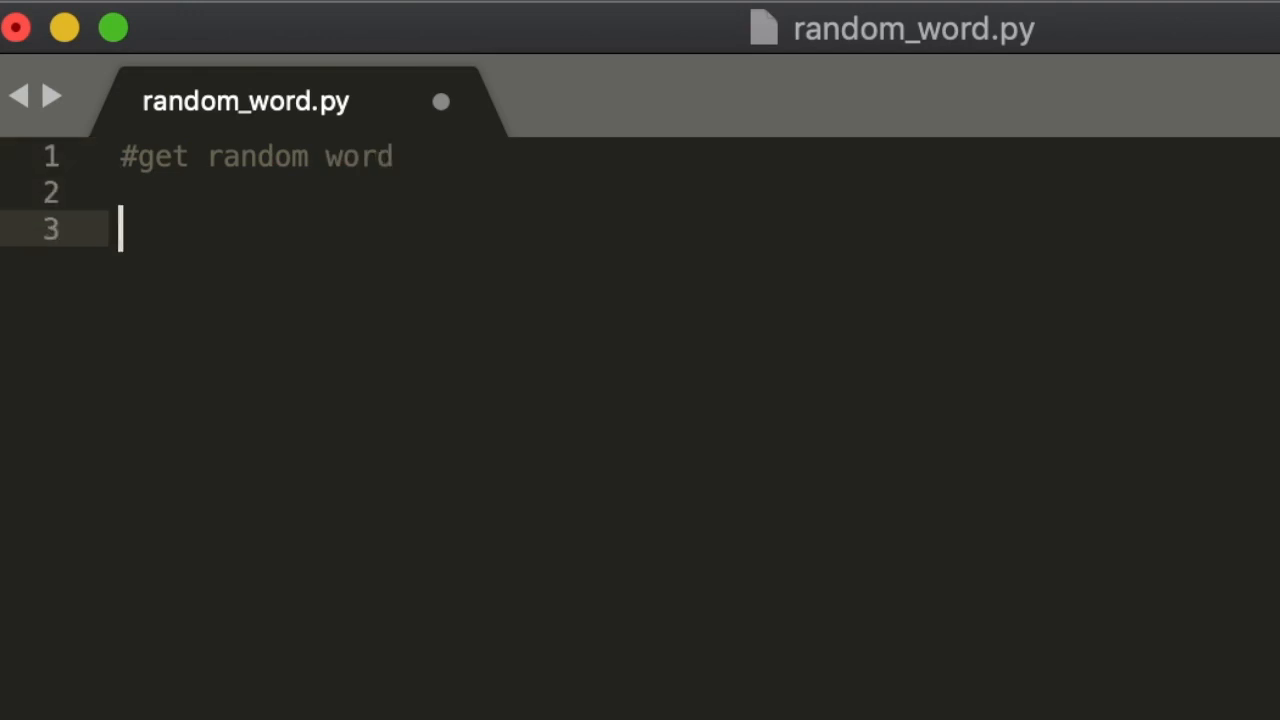
pyautogui.write('#get')
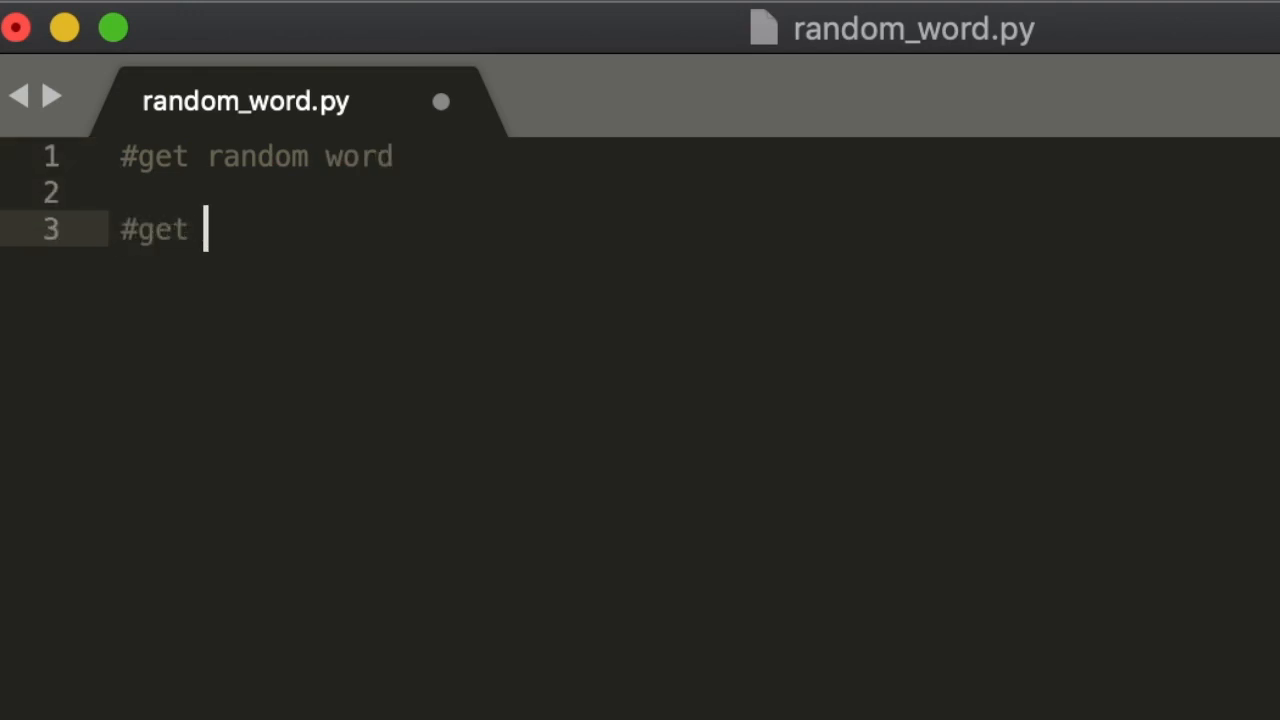
pyautogui.write('defin')
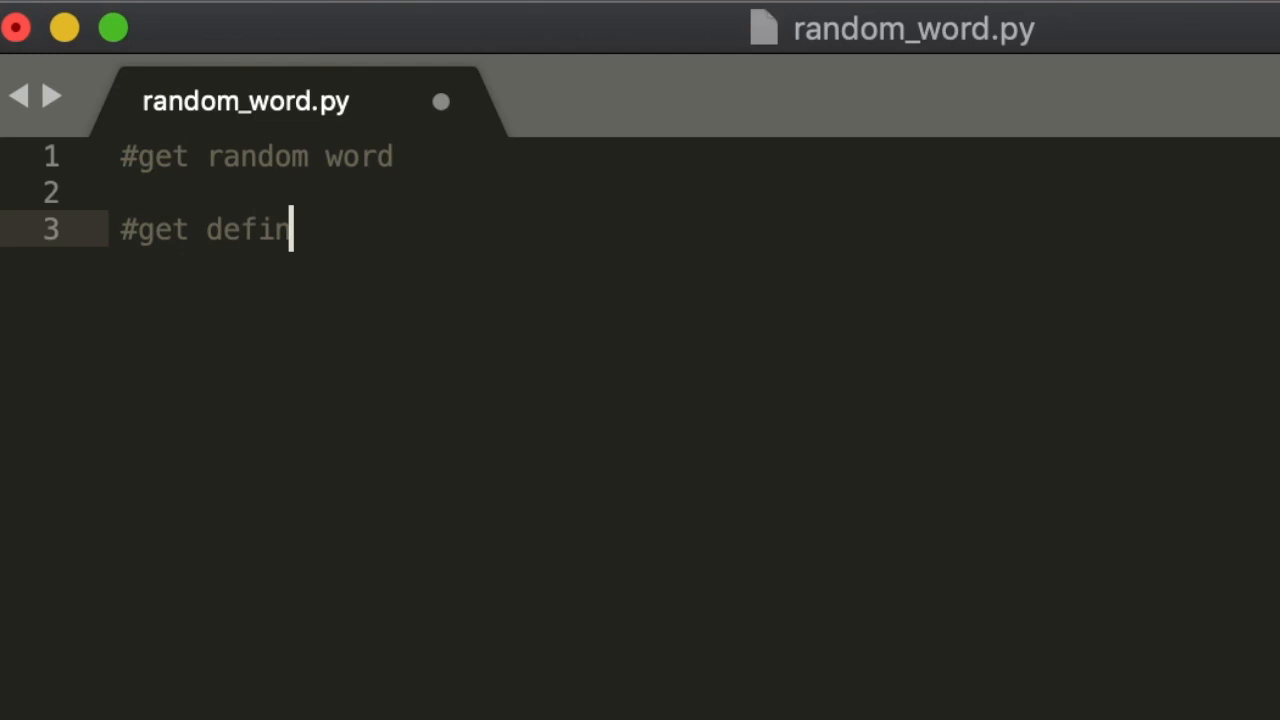
pyautogui.write('ition of word')
pyautogui.write('/usr/share/dict/')
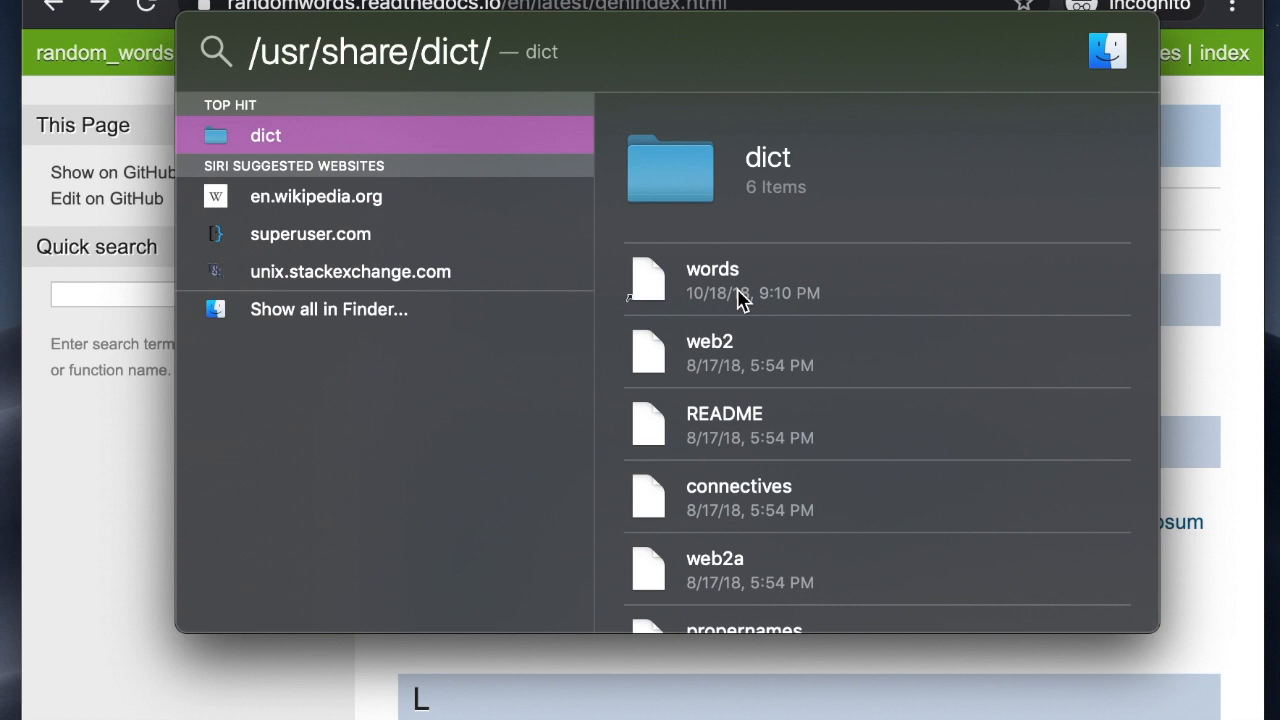
# Browse the system word list in /usr/share/dict/ and scroll through its words.
pyautogui.press('escape')
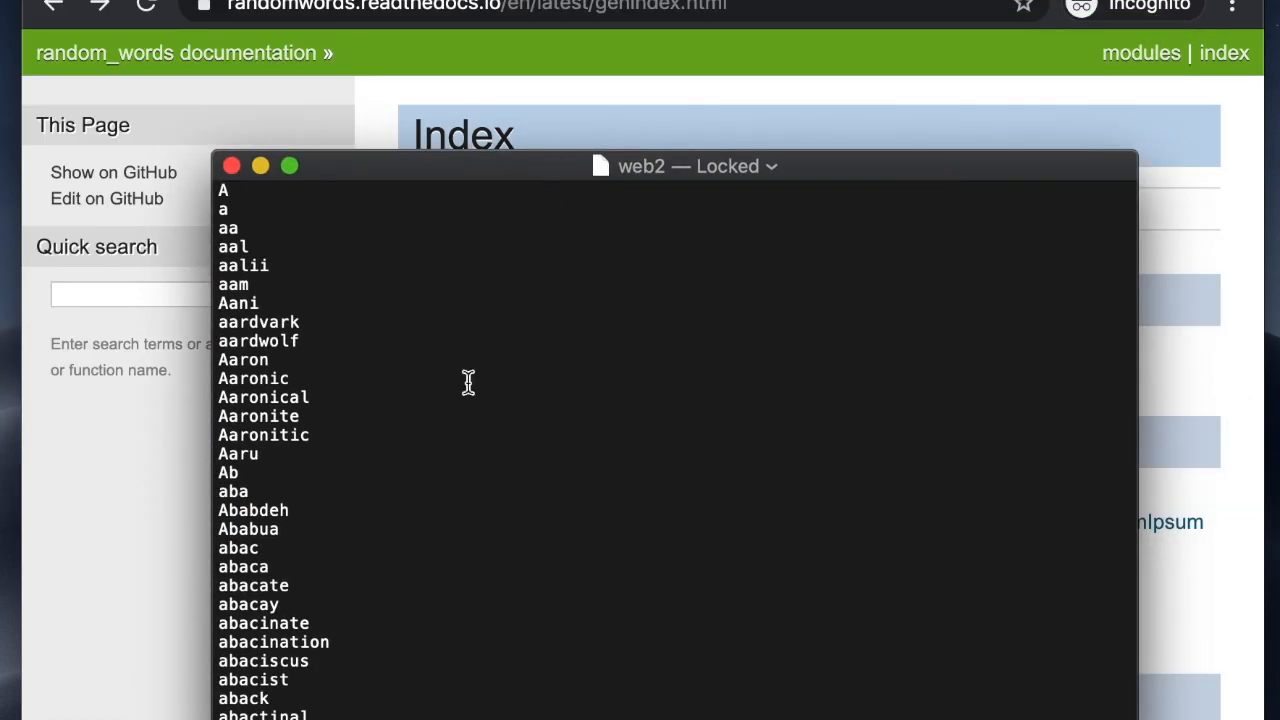
pyautogui.scroll(-3)
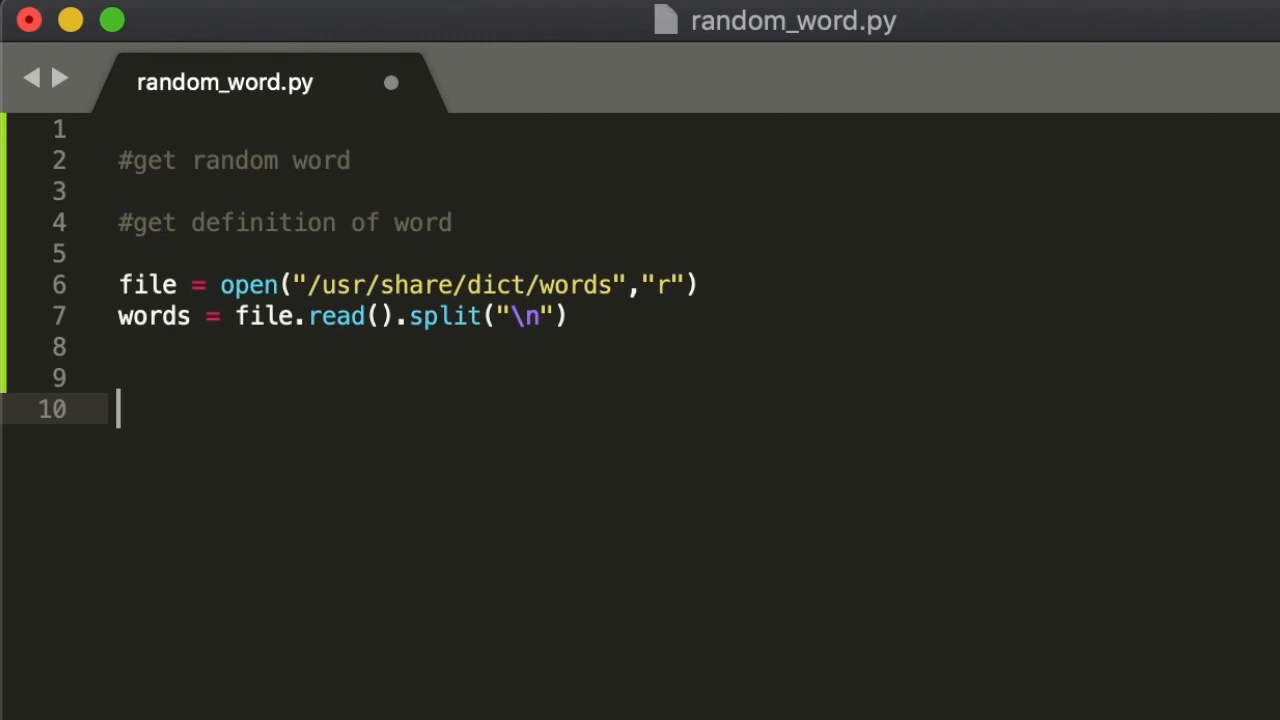
# Define get_word() and initialise valid_word = False inside it.
pyautogui.write('def get')
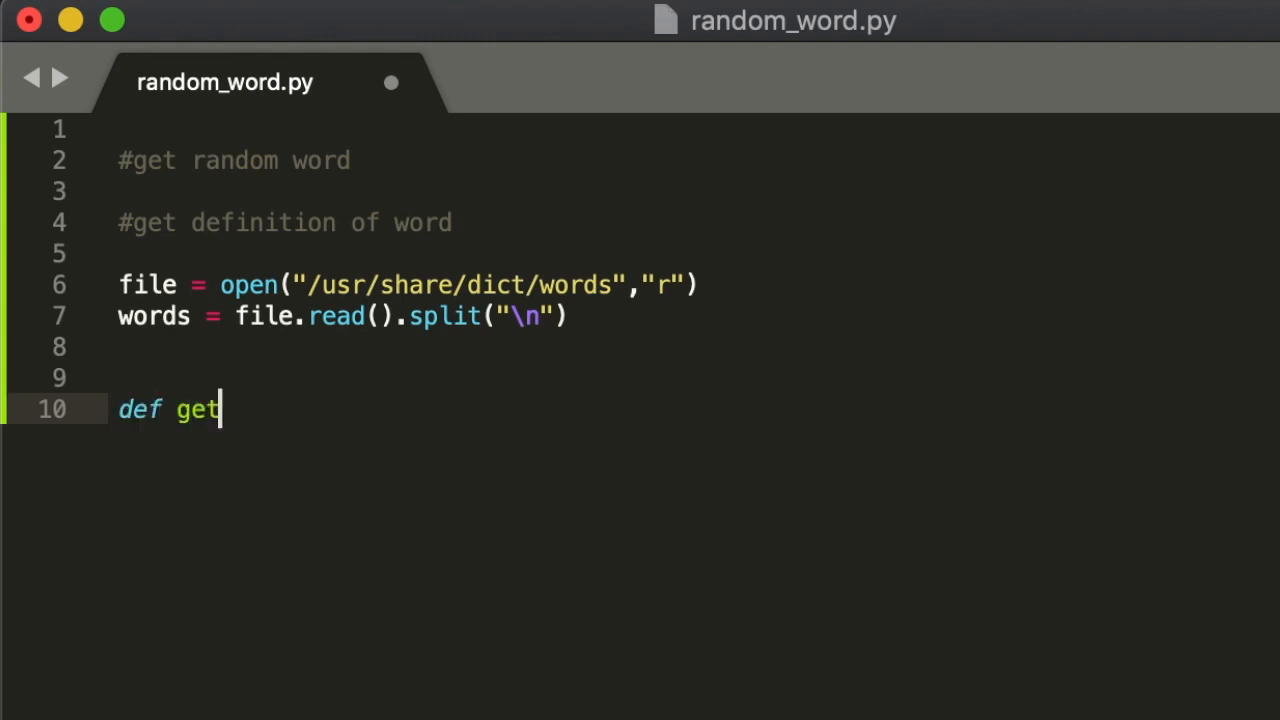
pyautogui.write('_word()')
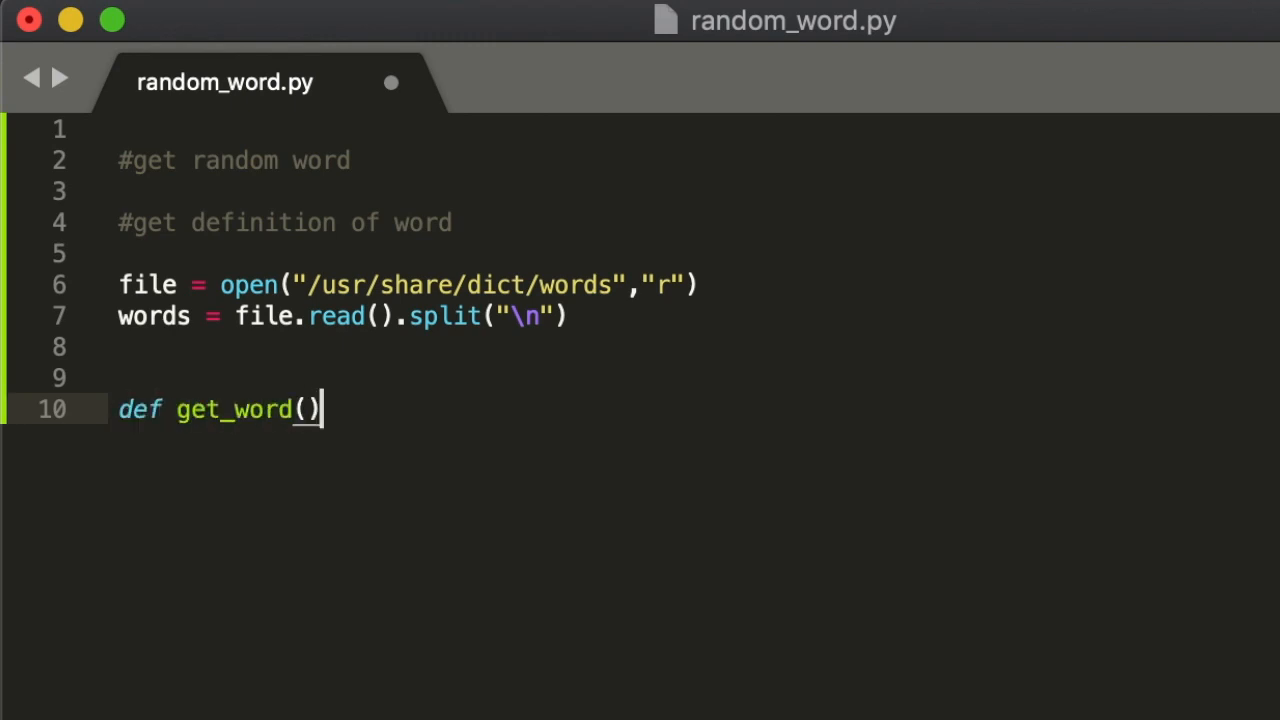
pyautogui.write(':')
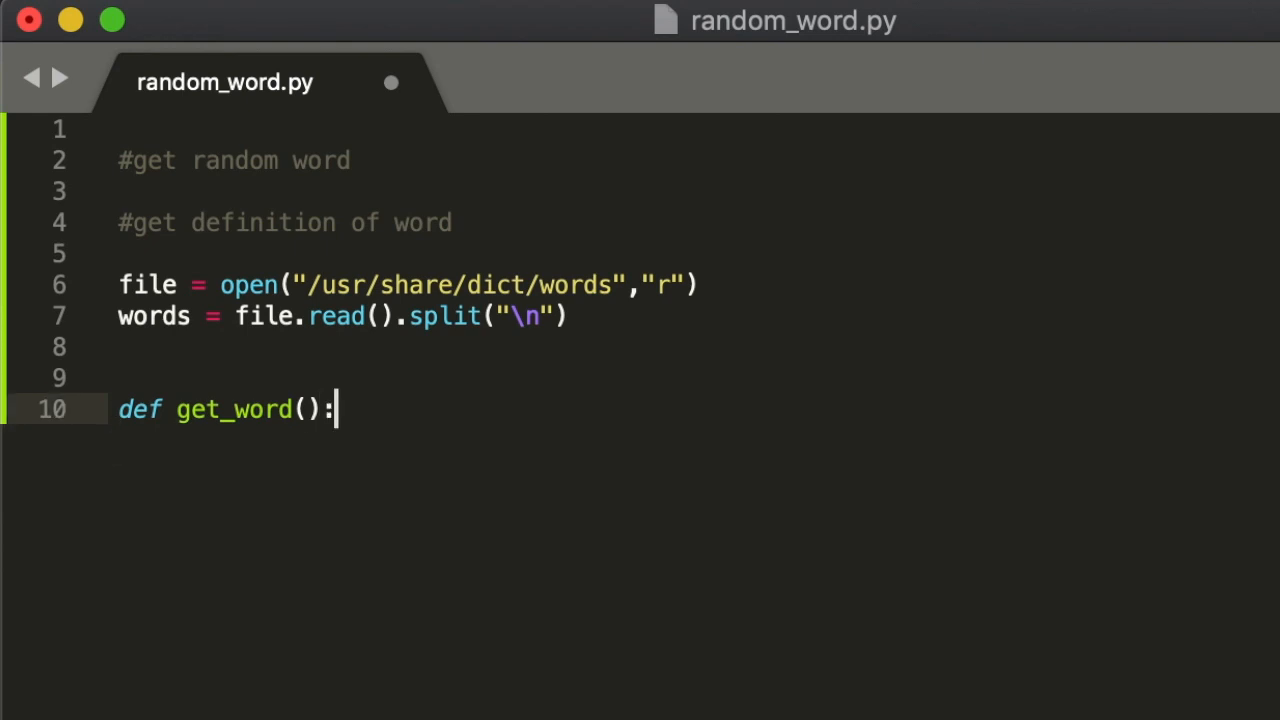
pyautogui.write('val')
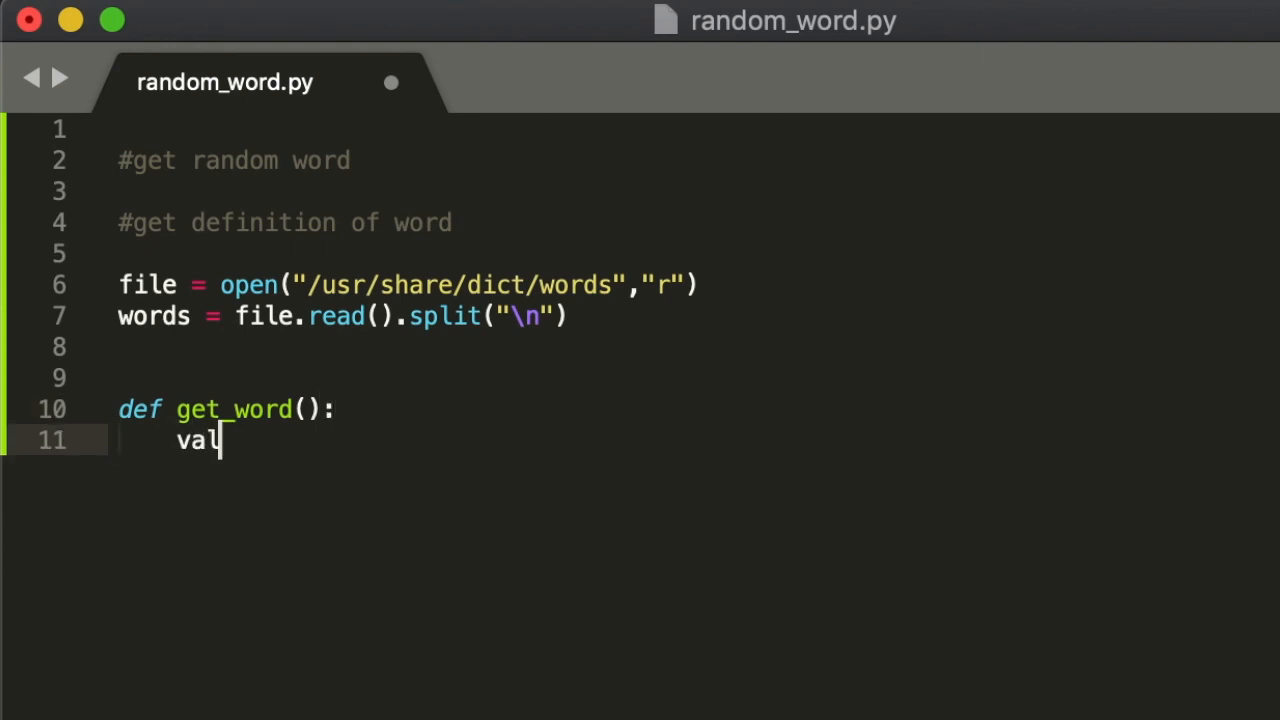
pyautogui.write('id_word = Fa')
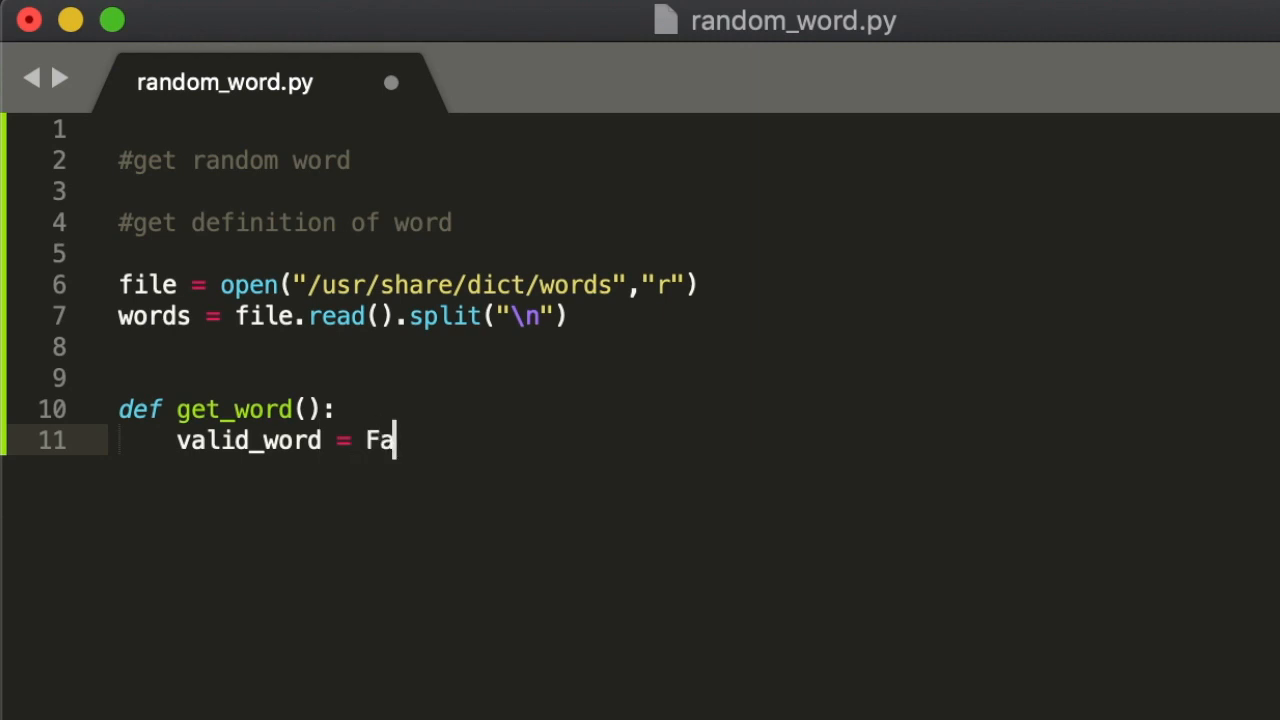
pyautogui.write('lse')
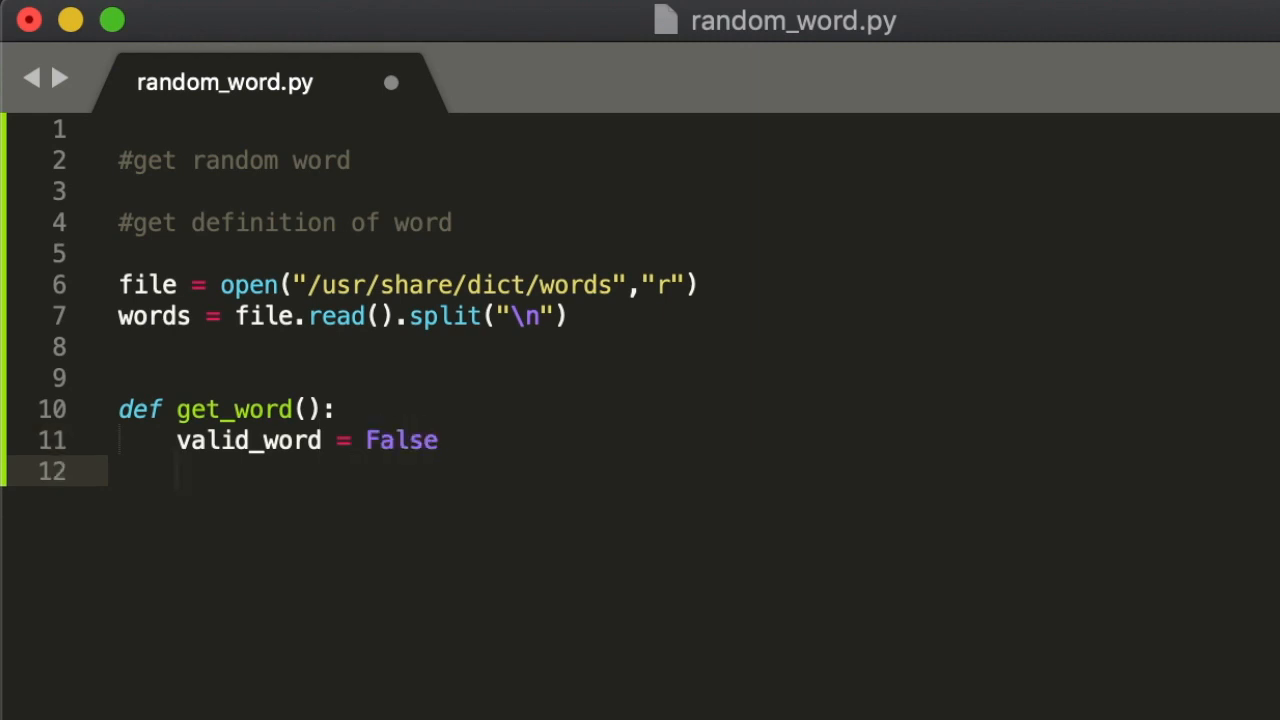
# Add a while(not valid_word): loop and start its body.
pyautogui.write('while(not)')
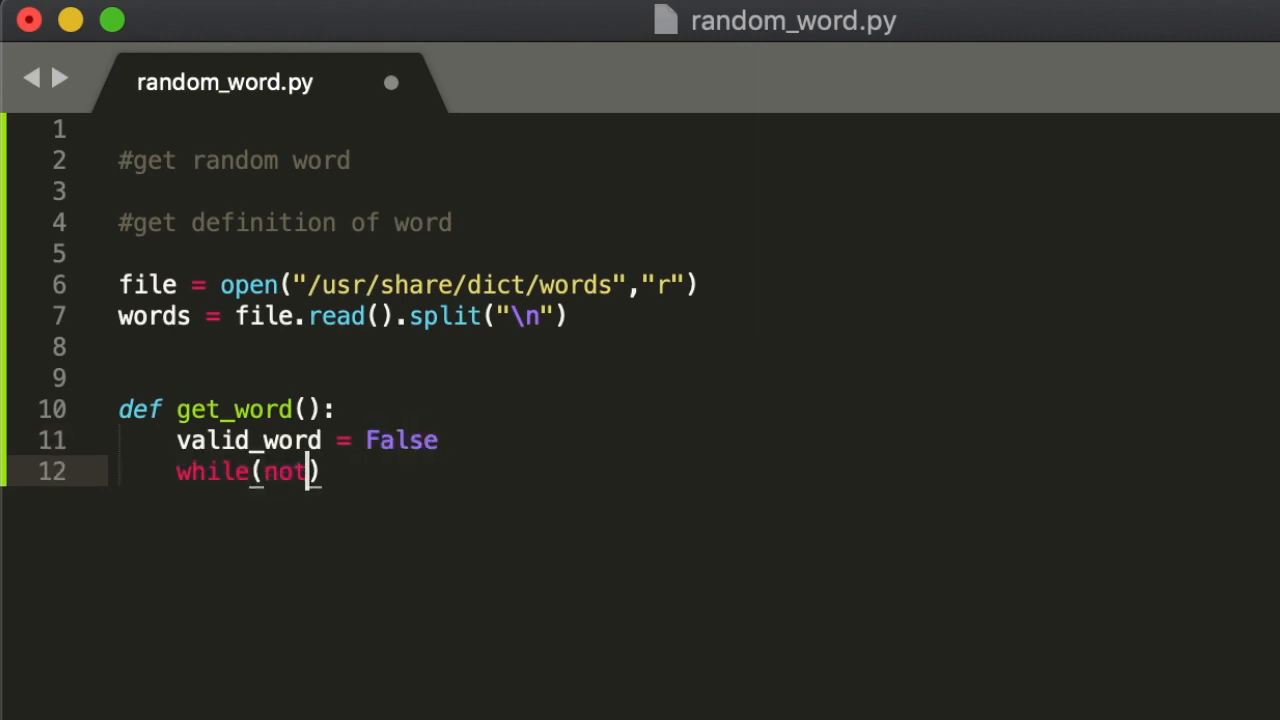
pyautogui.write('valid_word)')
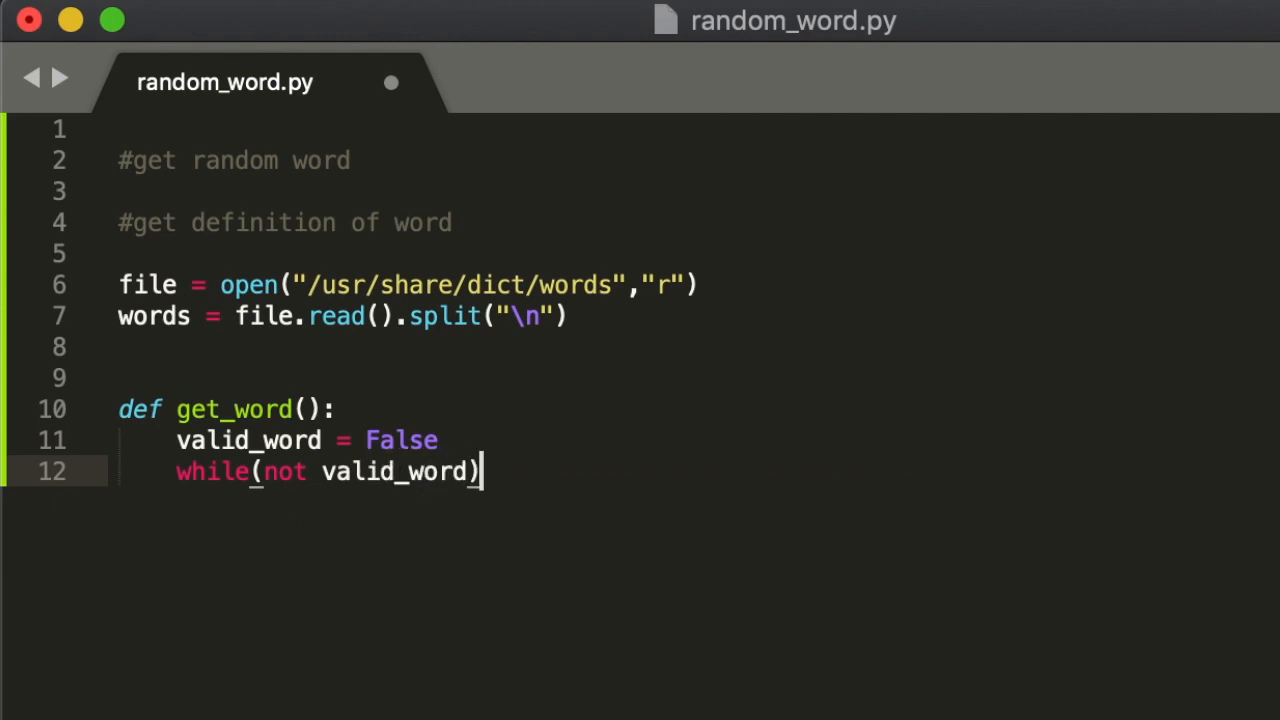
pyautogui.press('enter')
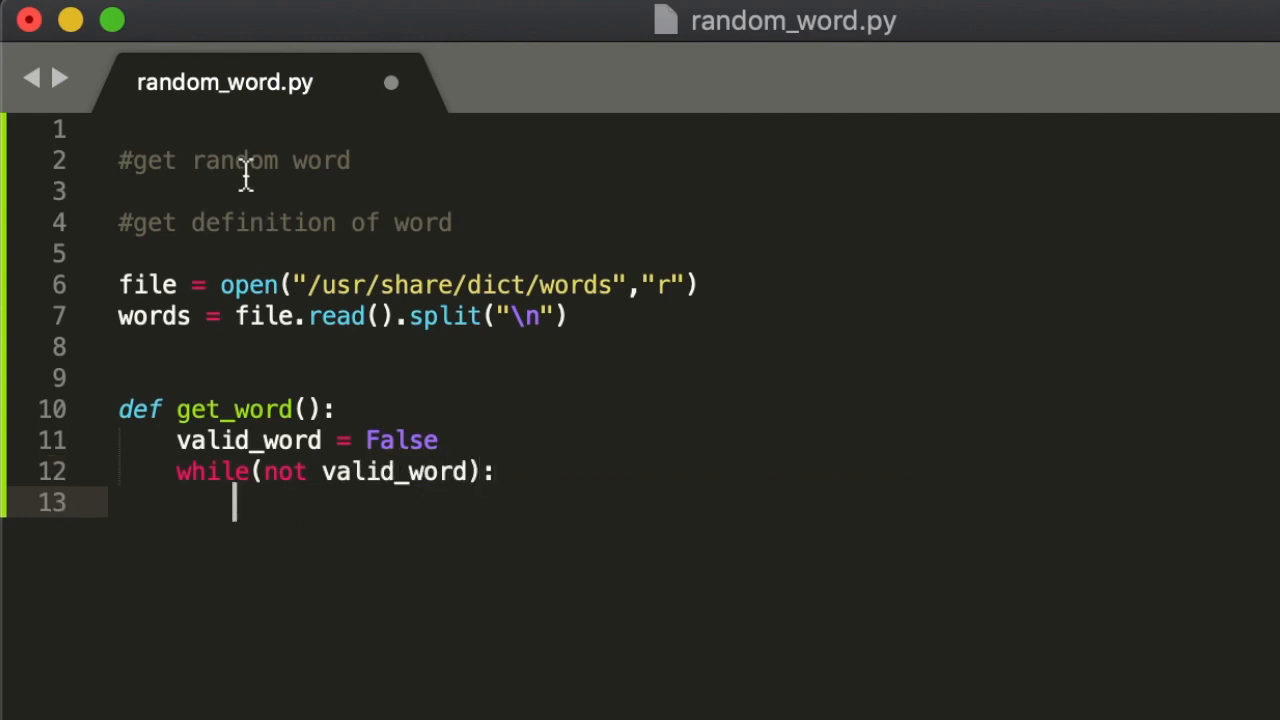
# Import random and begin a random.randint(0, call inside the loop.
pyautogui.write('import')
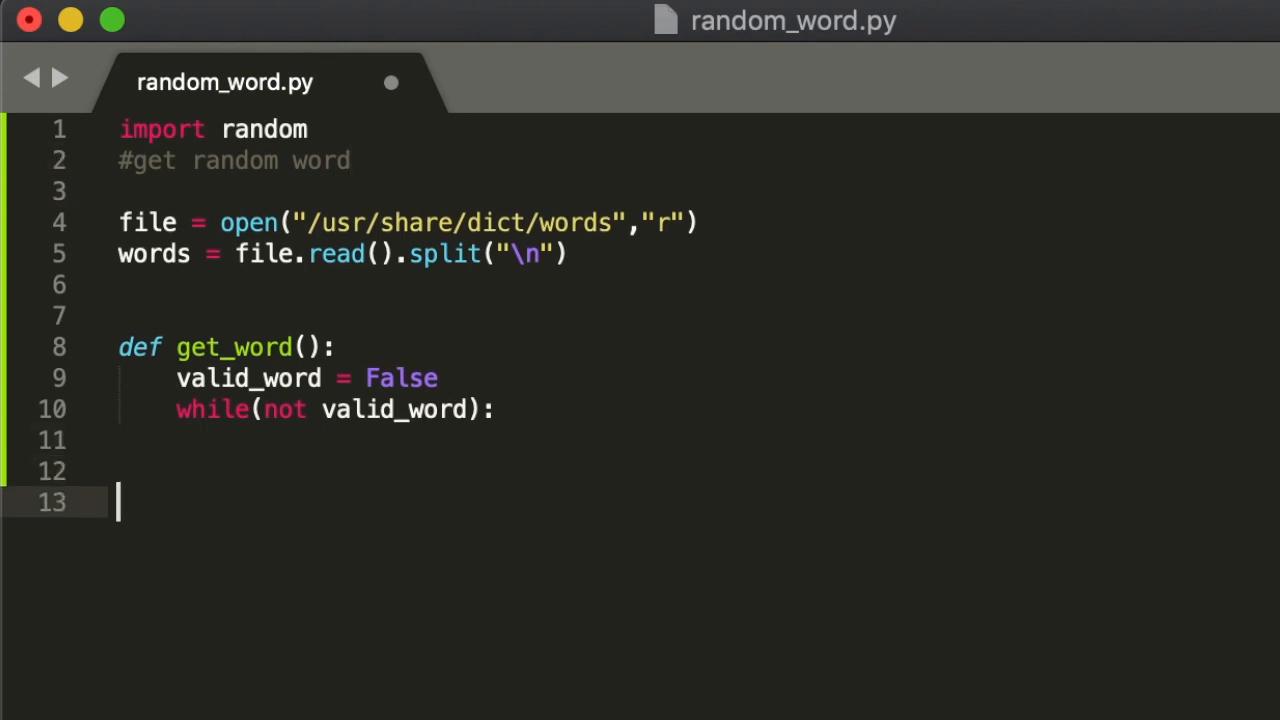
pyautogui.write('random.randint(')
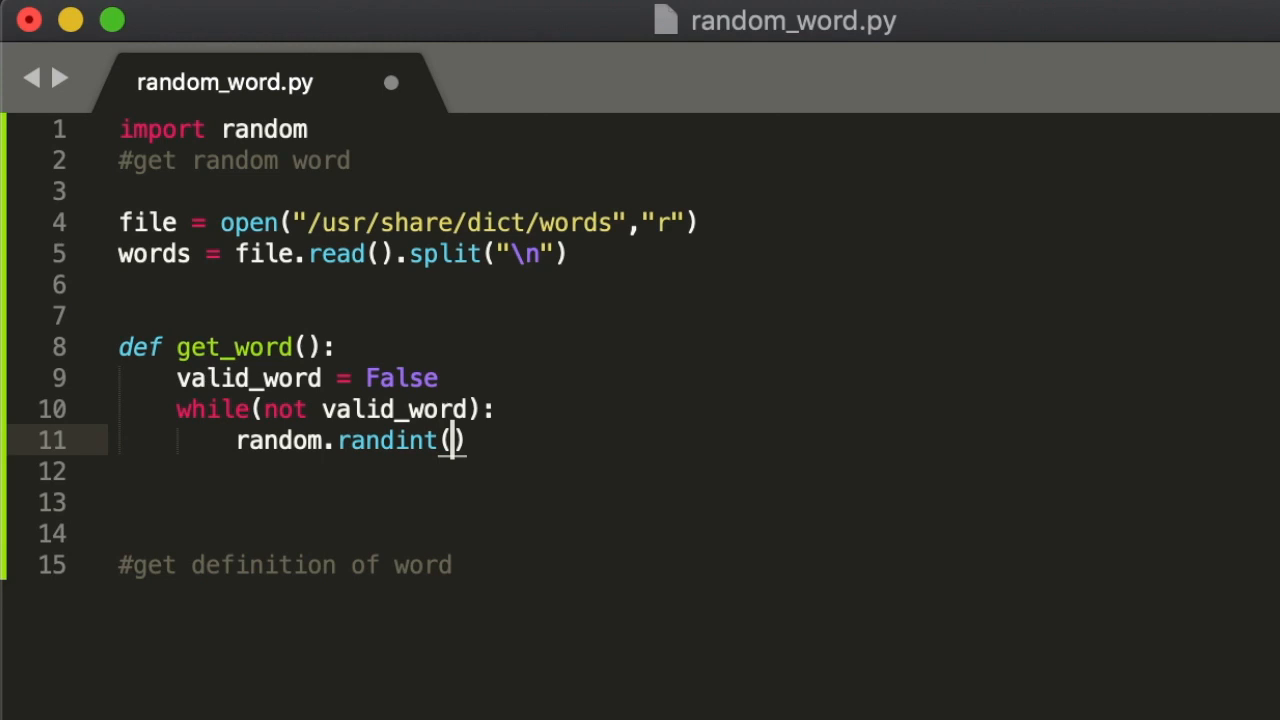
pyautogui.write('0,')
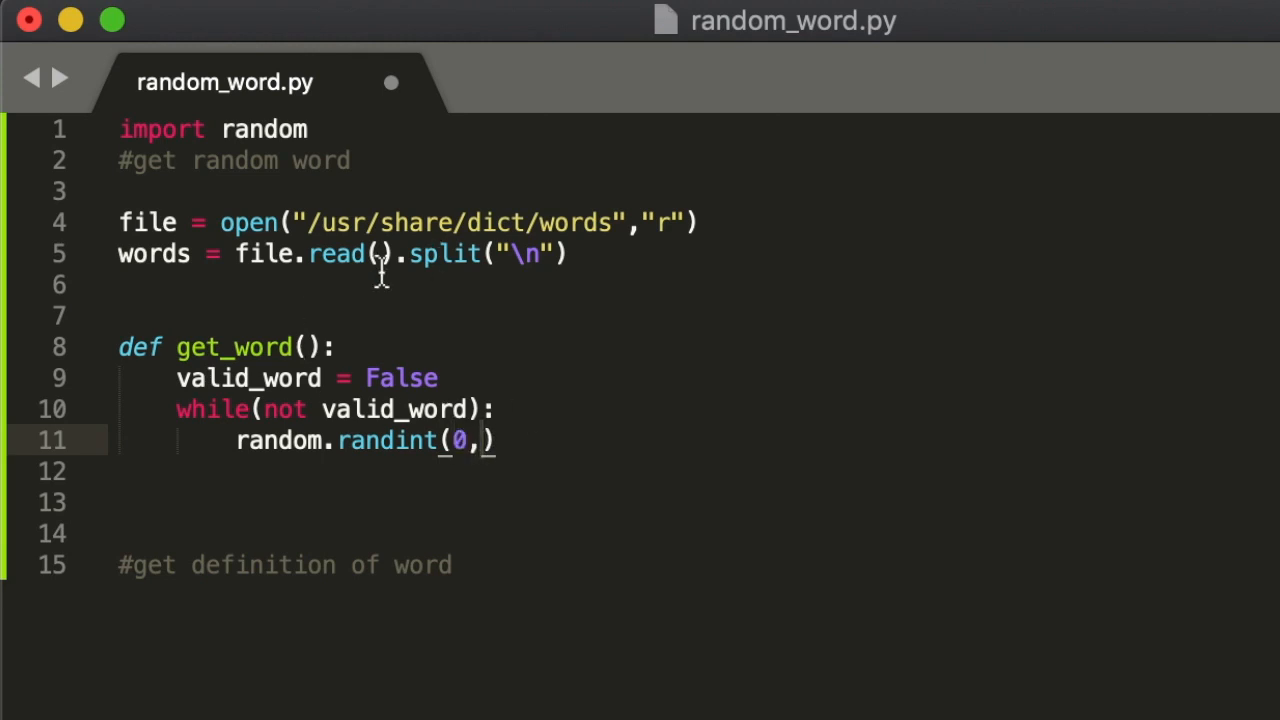
# Add print(len(words)) to find the word count for randint's upper bound.
pyautogui.write('p')
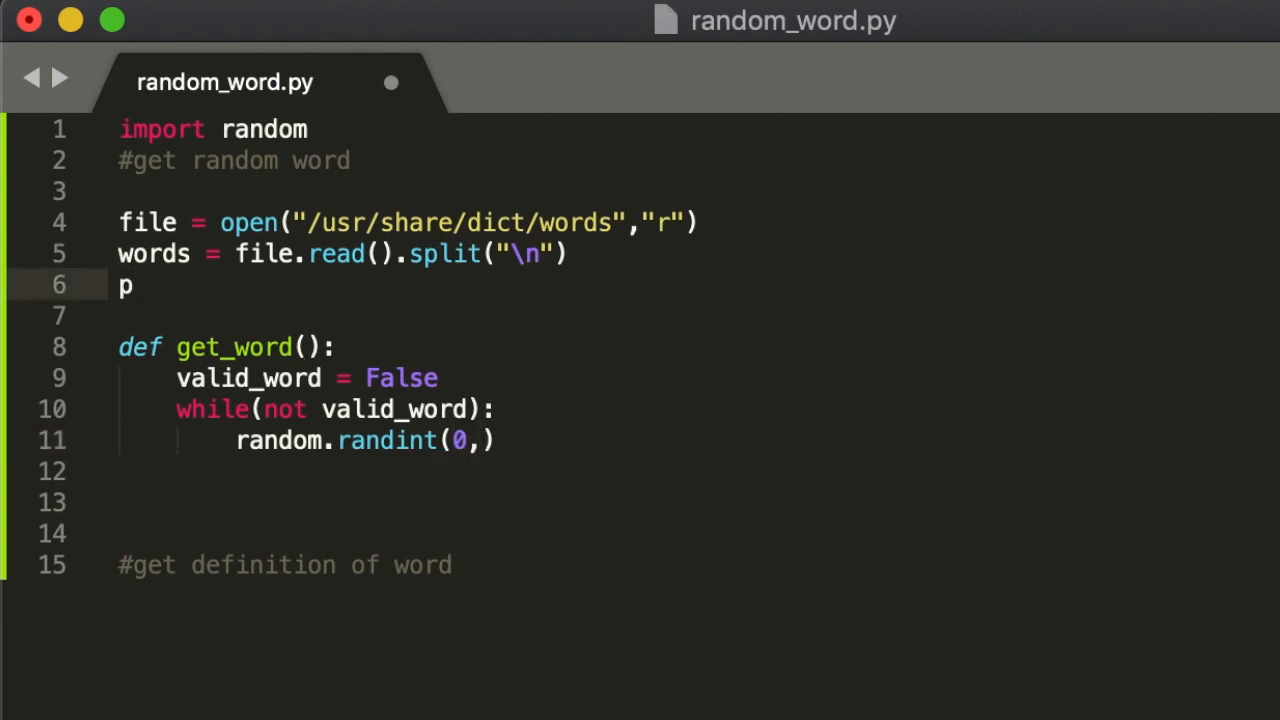
pyautogui.write('rint(len(words))')
pyautogui.click(309, 441)
pyautogui.write('235887')
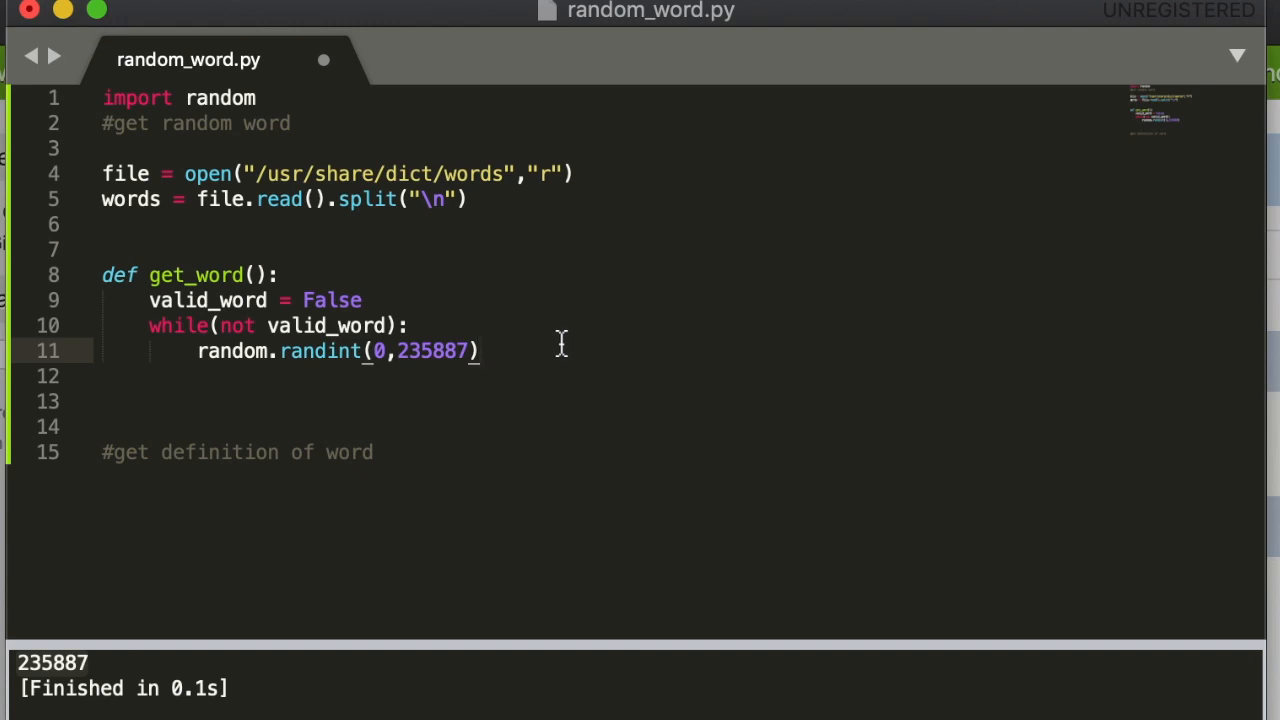
# Store the random index and pick word = words[index] inside the loop.
pyautogui.write('i')
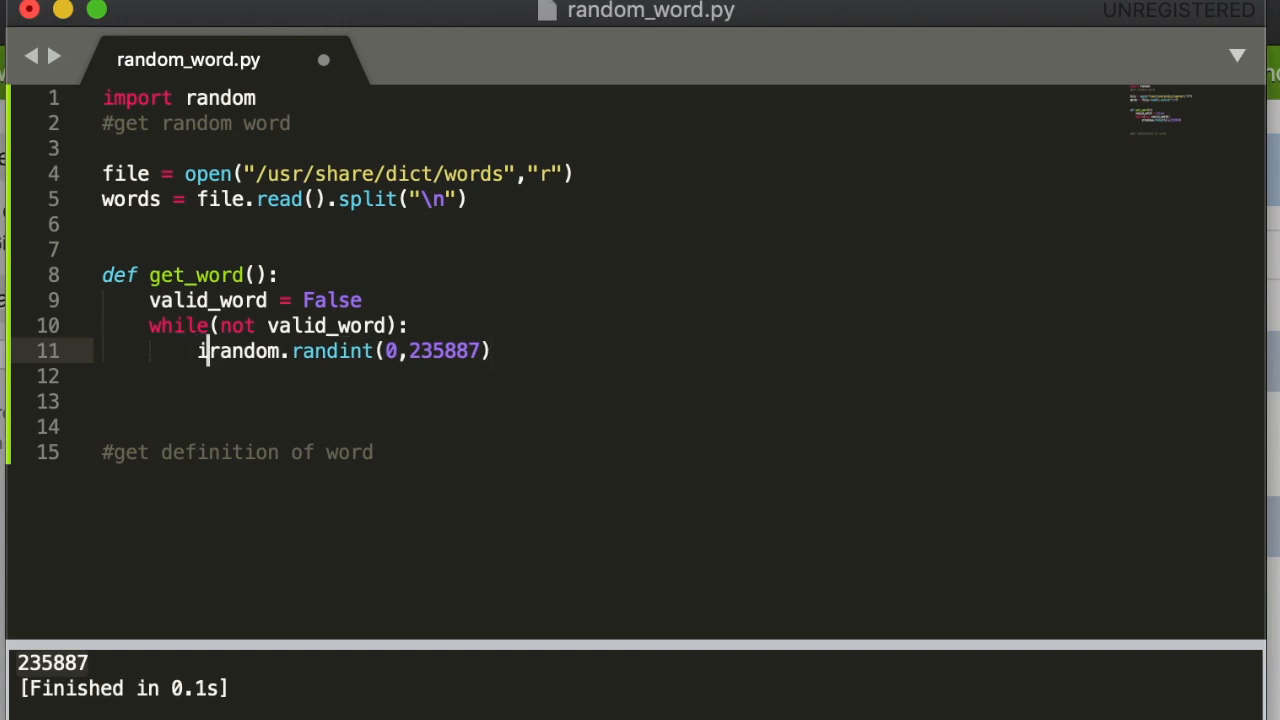
pyautogui.write('ndex =')
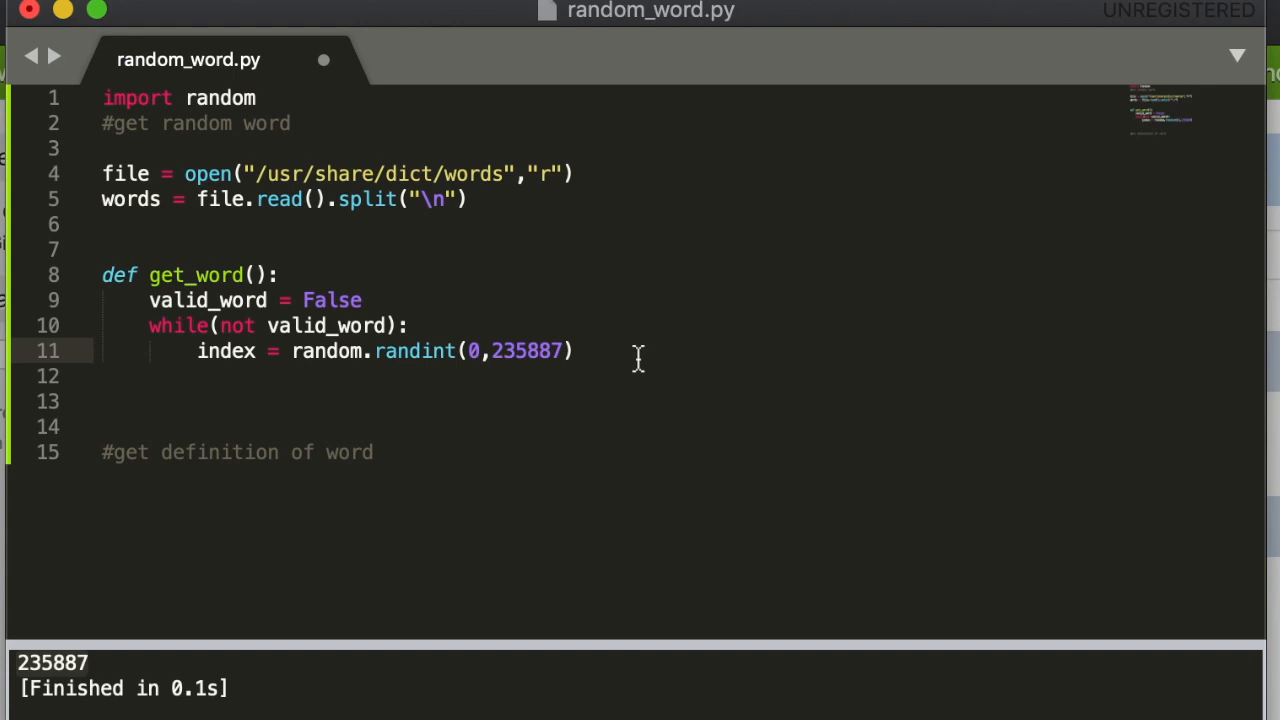
pyautogui.write('words')
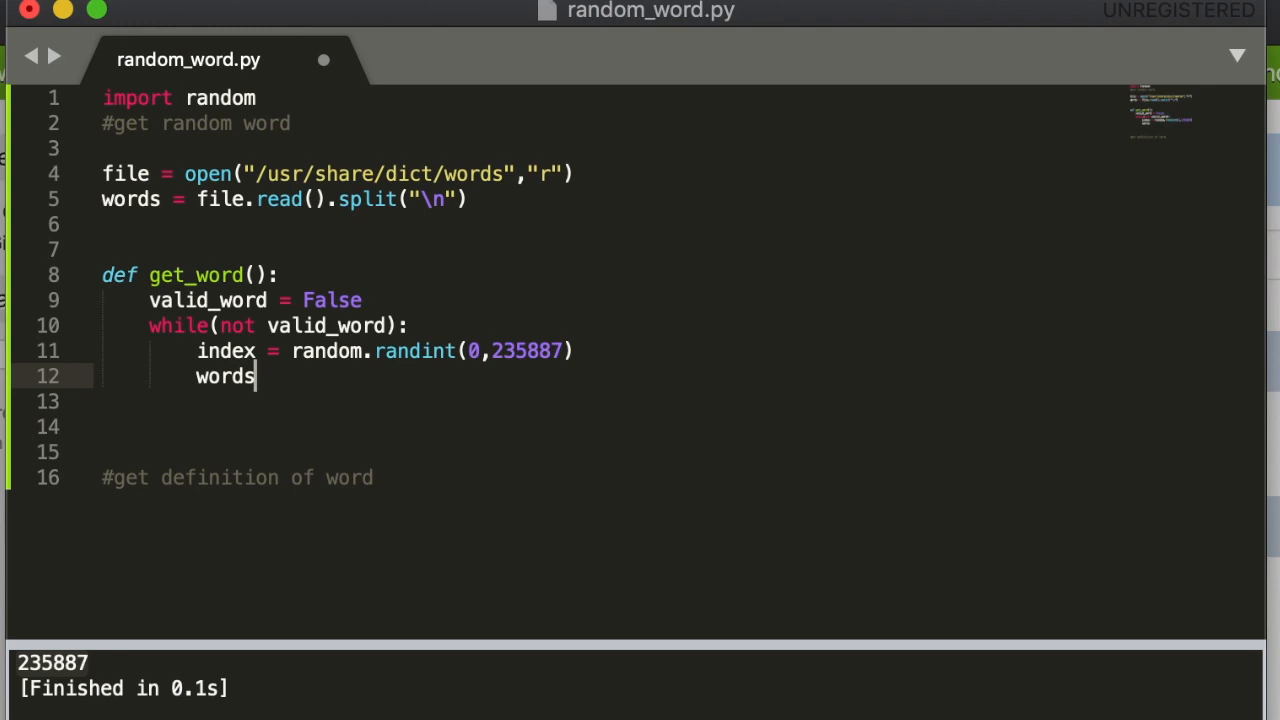
pyautogui.write('[]')
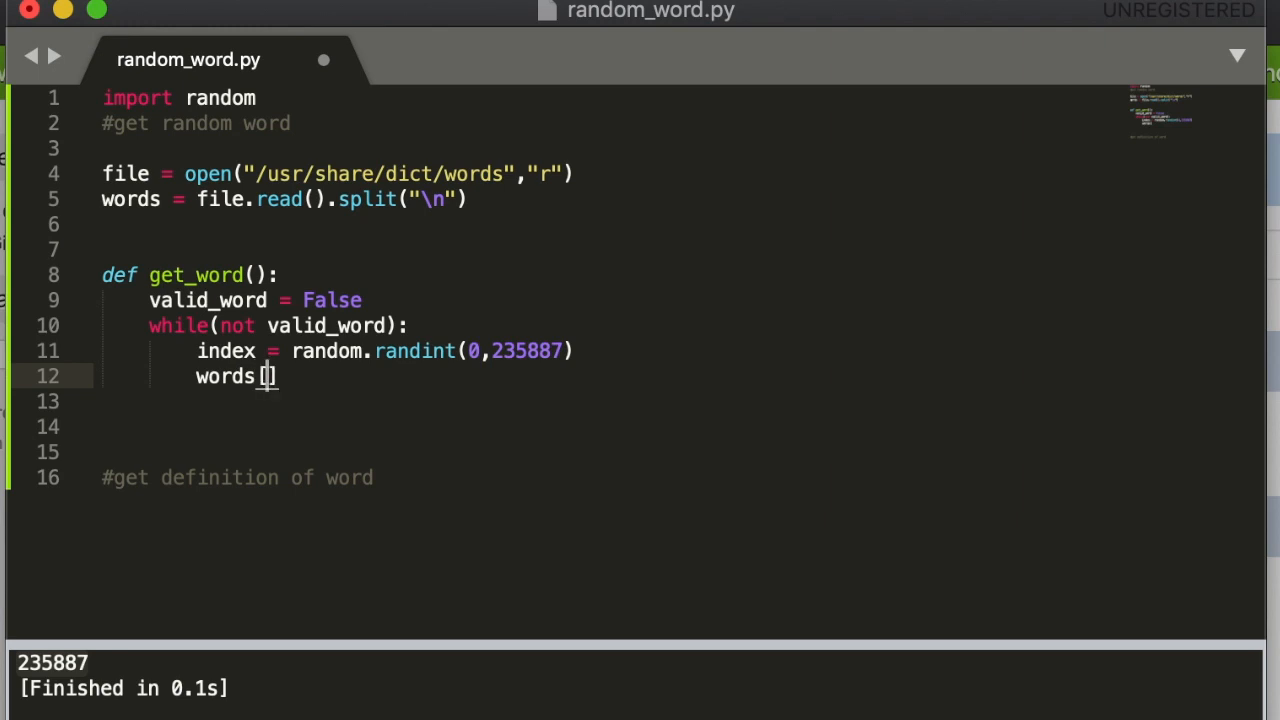
pyautogui.press('BackSpace')
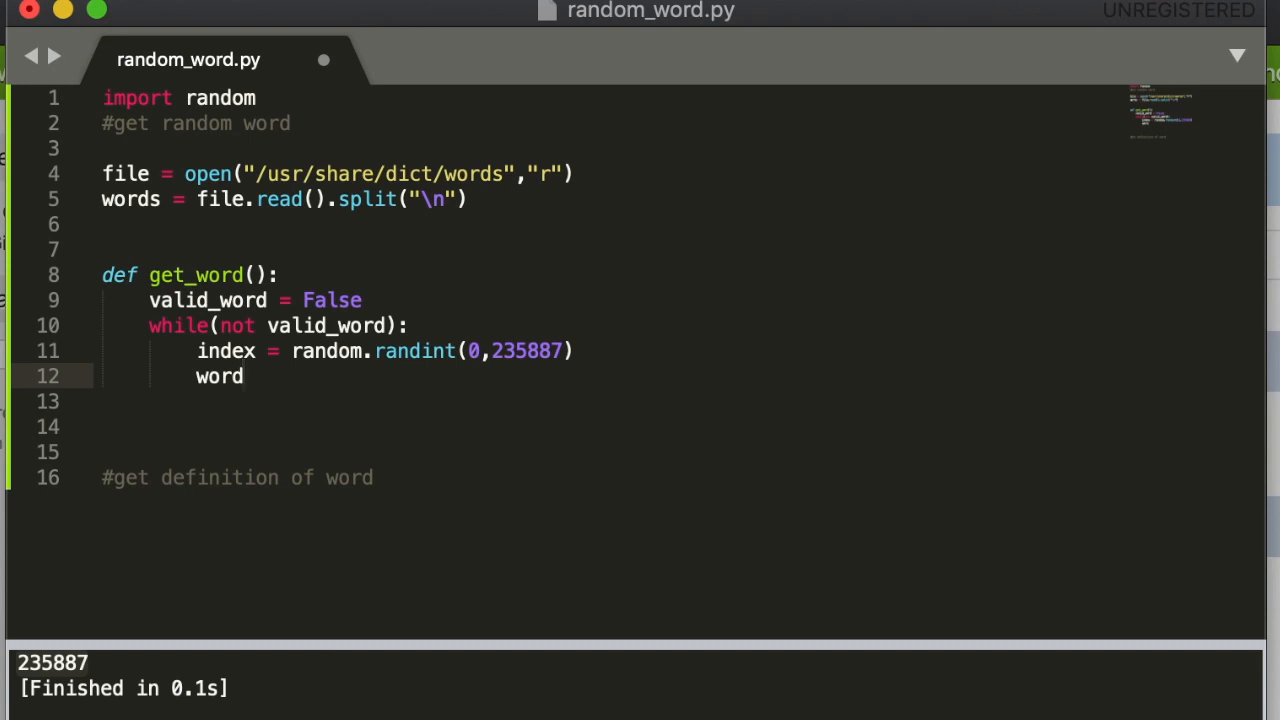
pyautogui.write('= words[index]')
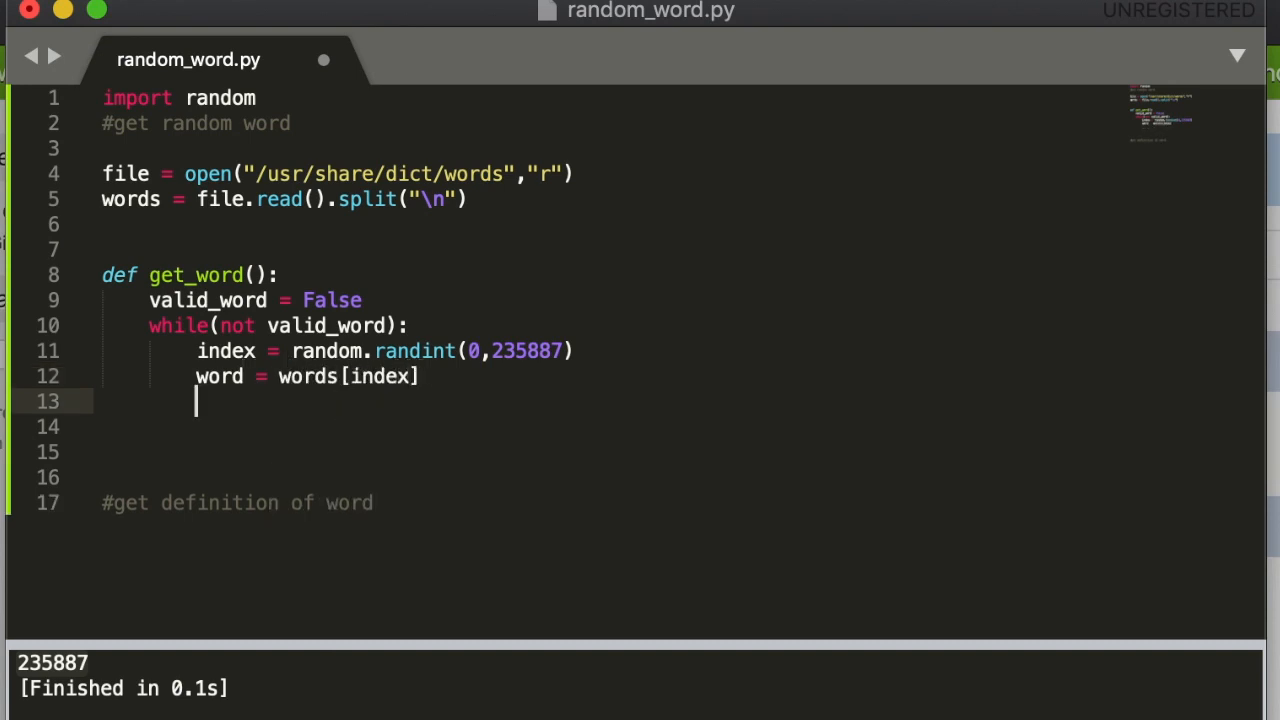
# Add the check if(word[0].lower() and len(word)>2) and begin setting valid_word.
pyautogui.write('if(word[]')
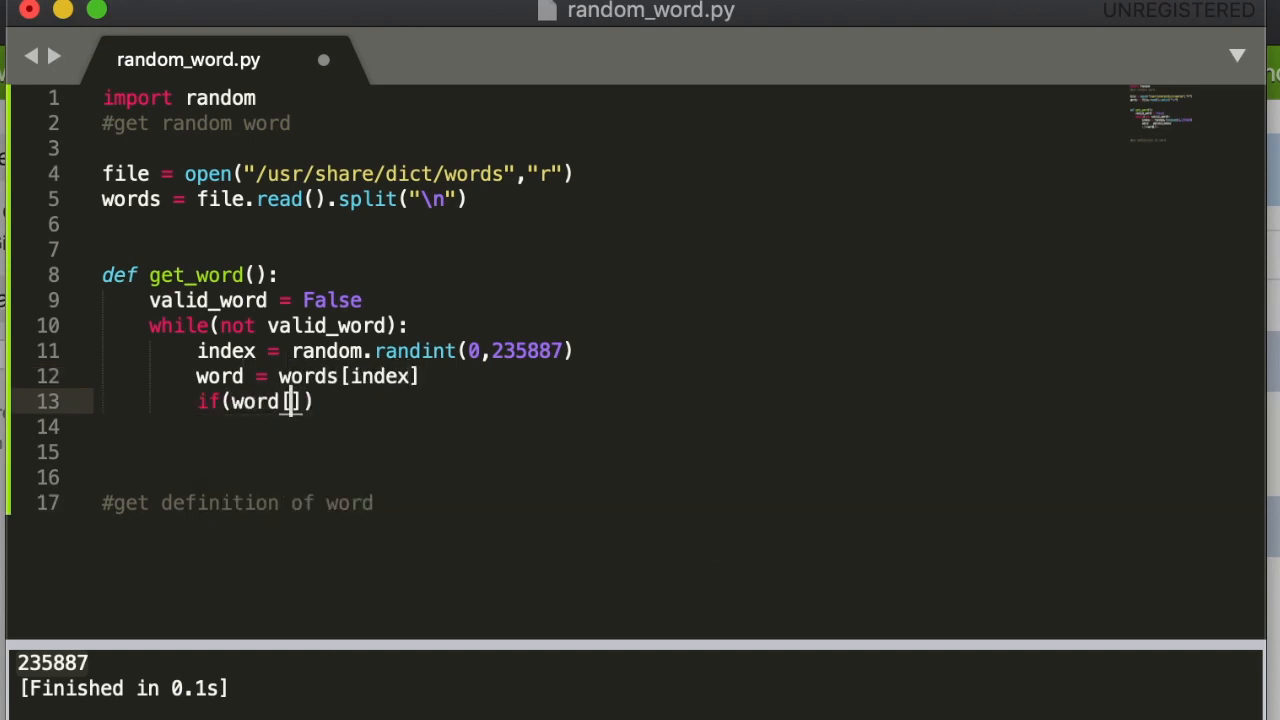
pyautogui.write('0].')
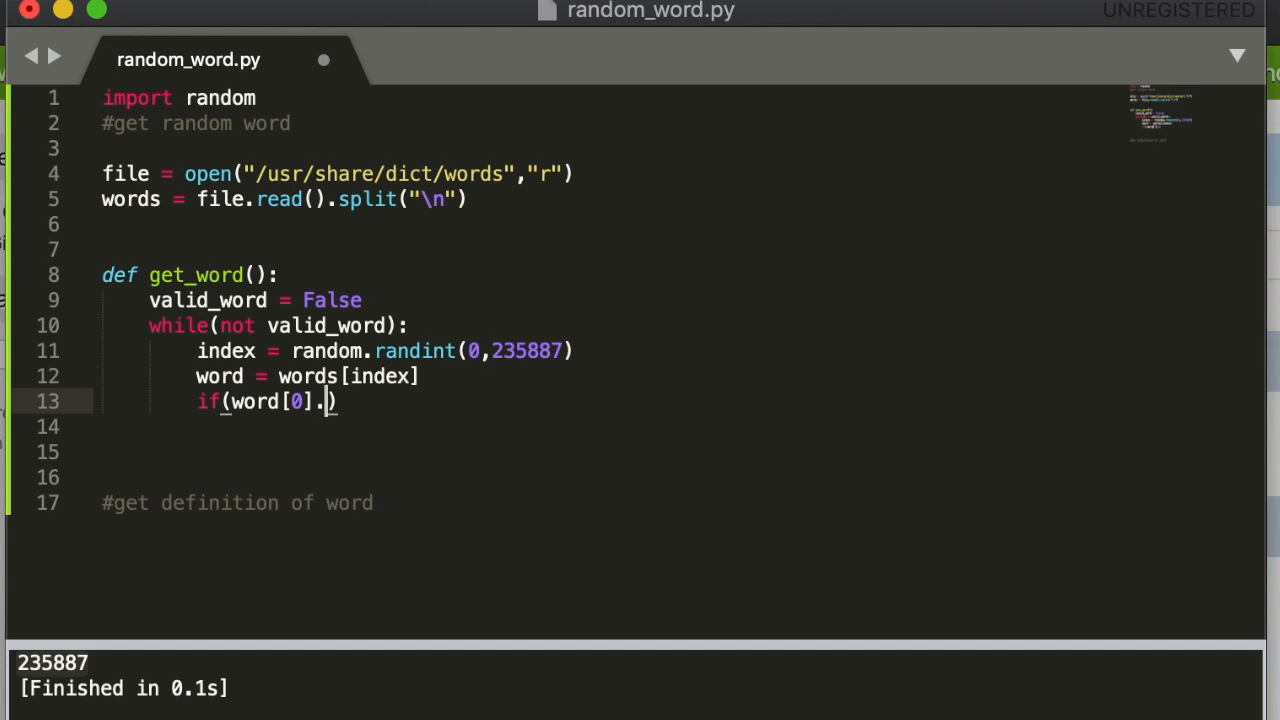
pyautogui.write('lower()')
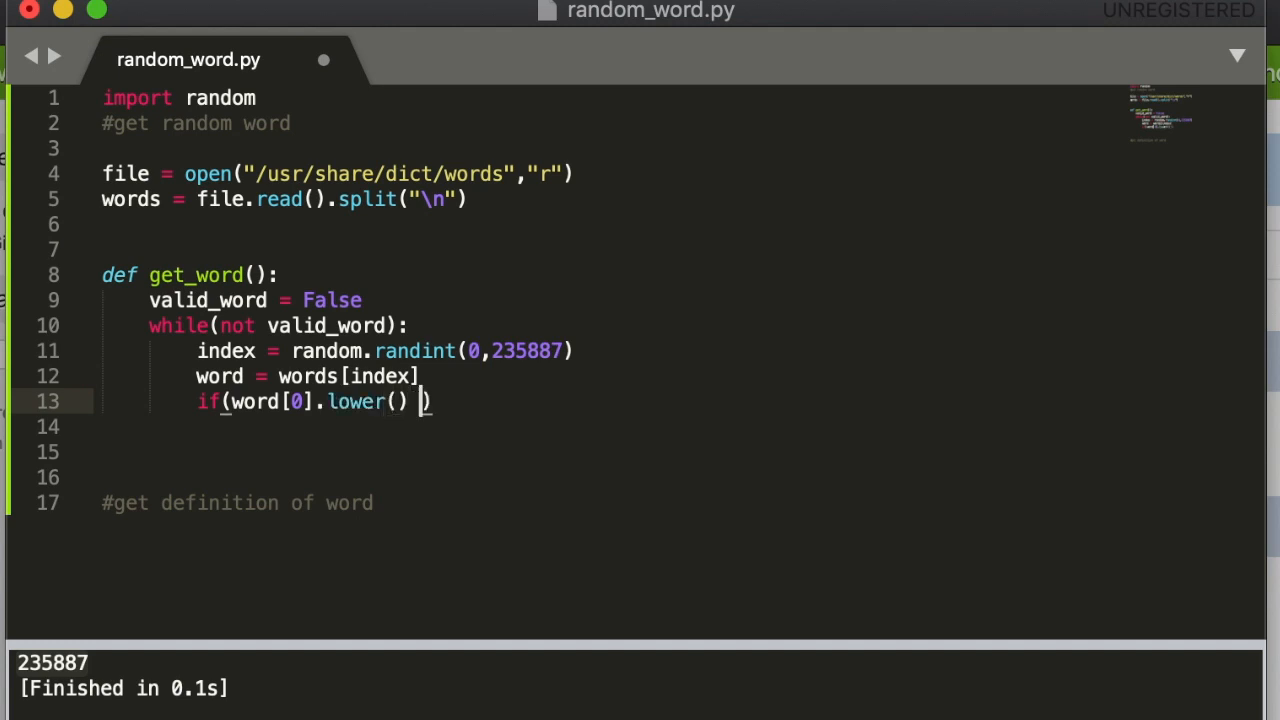
pyautogui.write('and len')
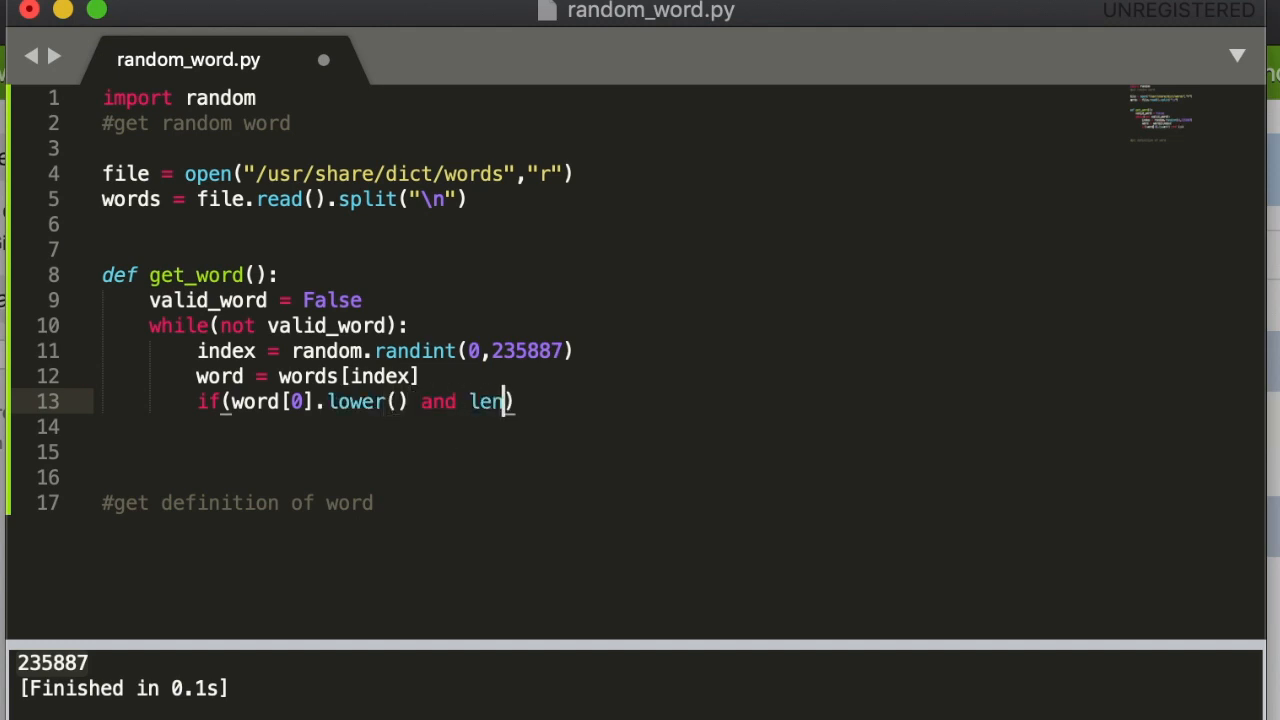
pyautogui.write('word')
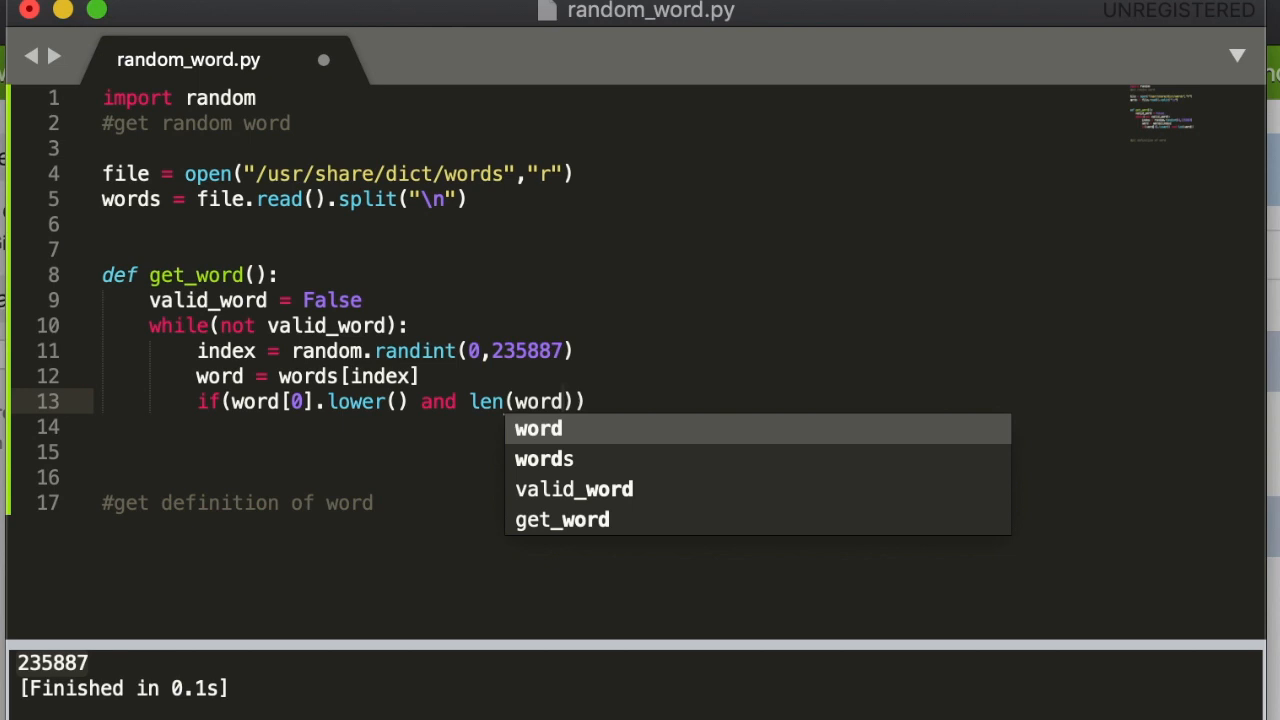
pyautogui.write('>')
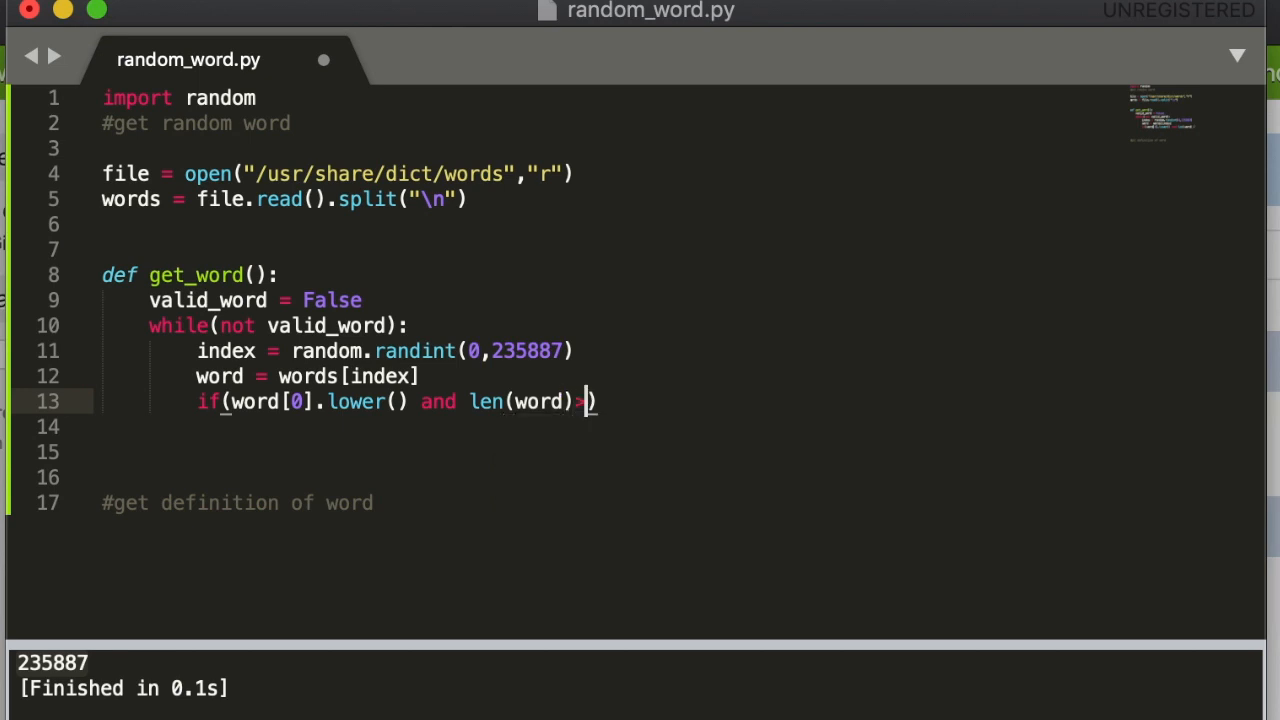
pyautogui.write('>2')
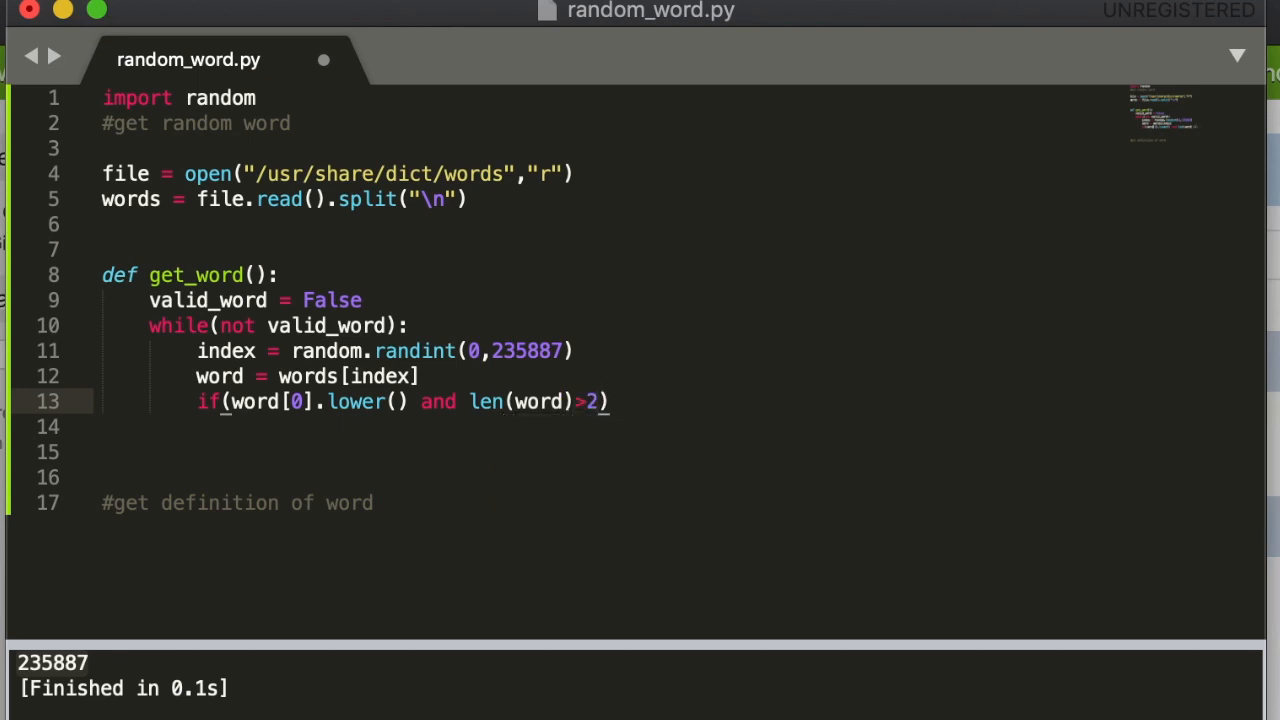
pyautogui.write('valid_word = True')
pyautogui.write('print')
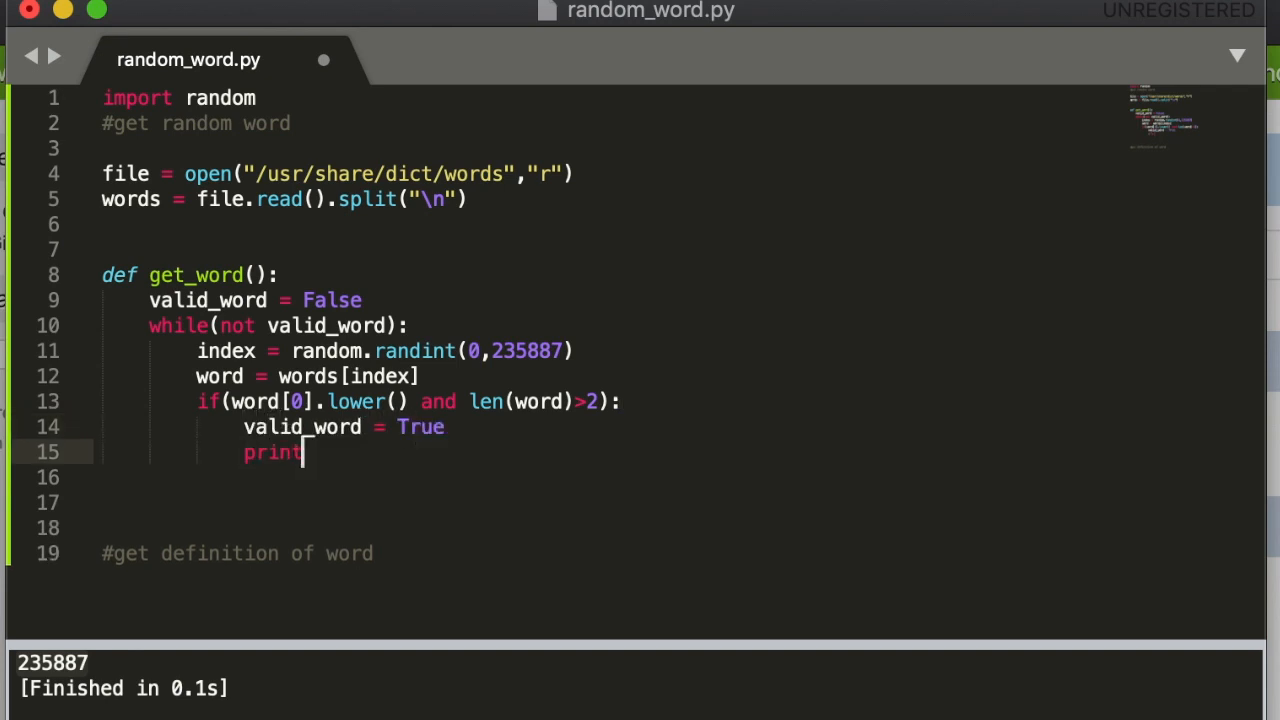
# Call print(get_word()) to test the random word picker.
pyautogui.write('get_word()')
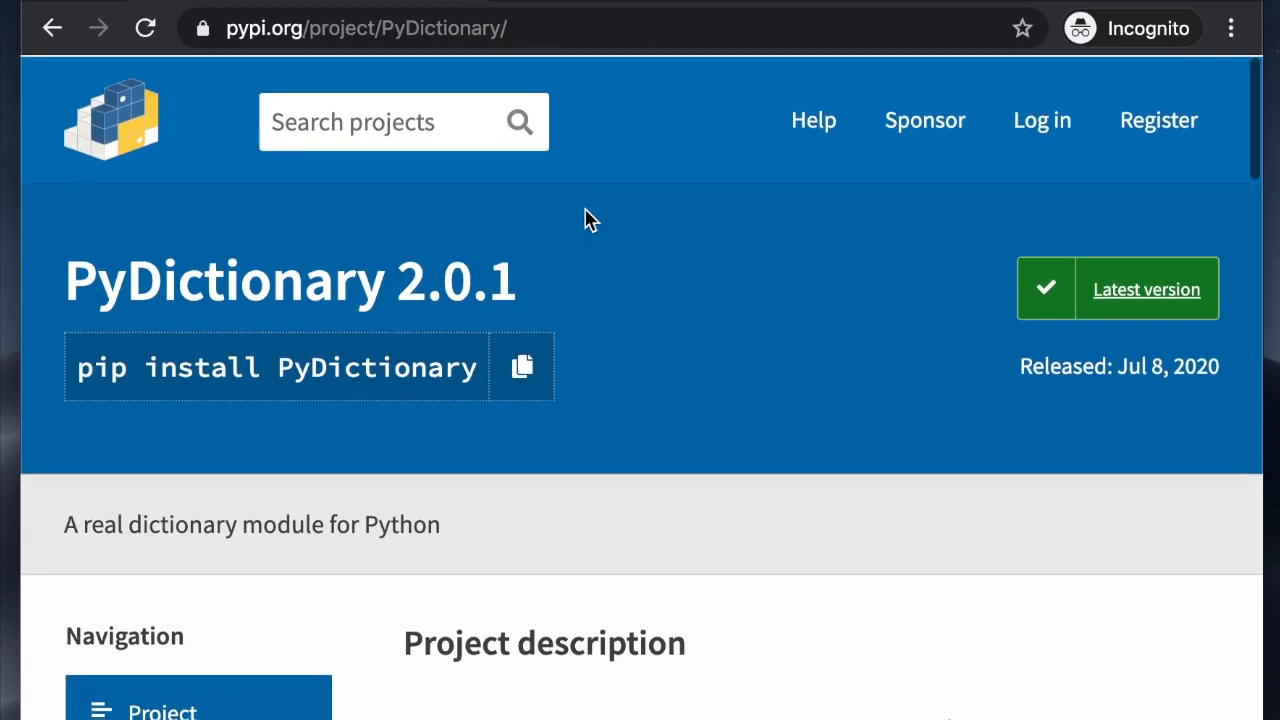
# Scroll the PyPI PyDictionary page down to its Installation and Usage sections.
pyautogui.scroll(-3)
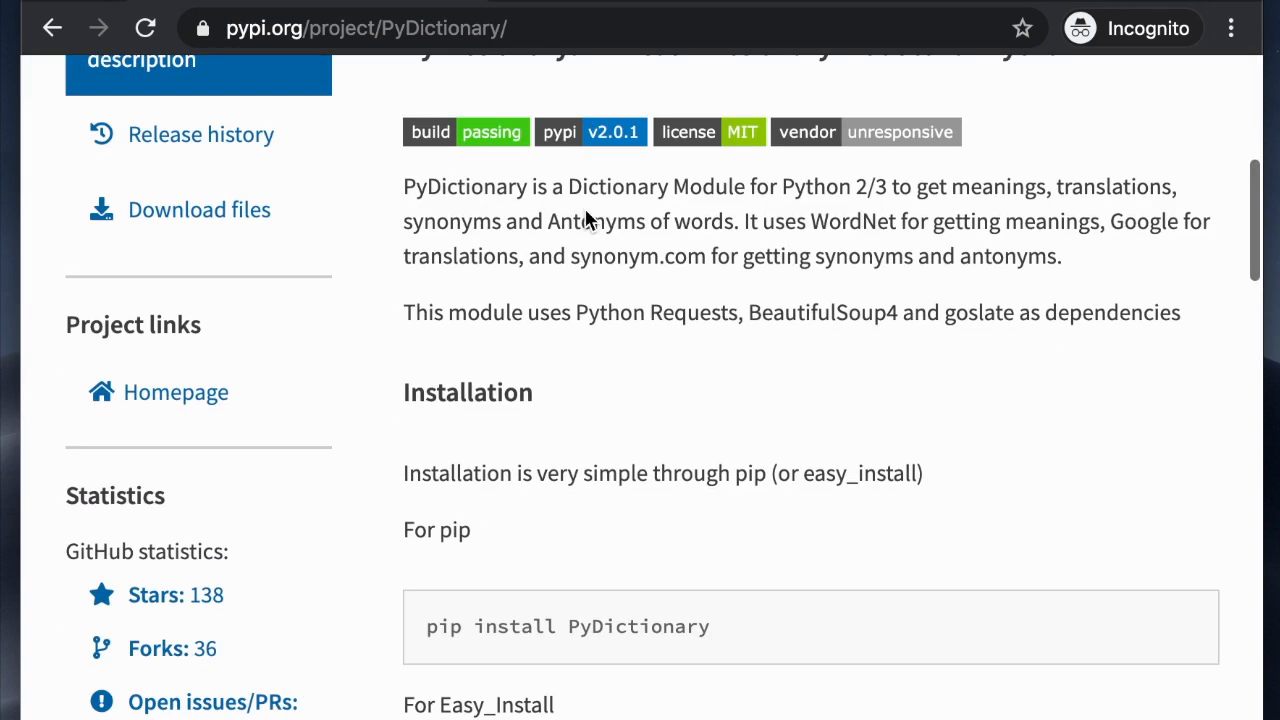
pyautogui.scroll(-3)
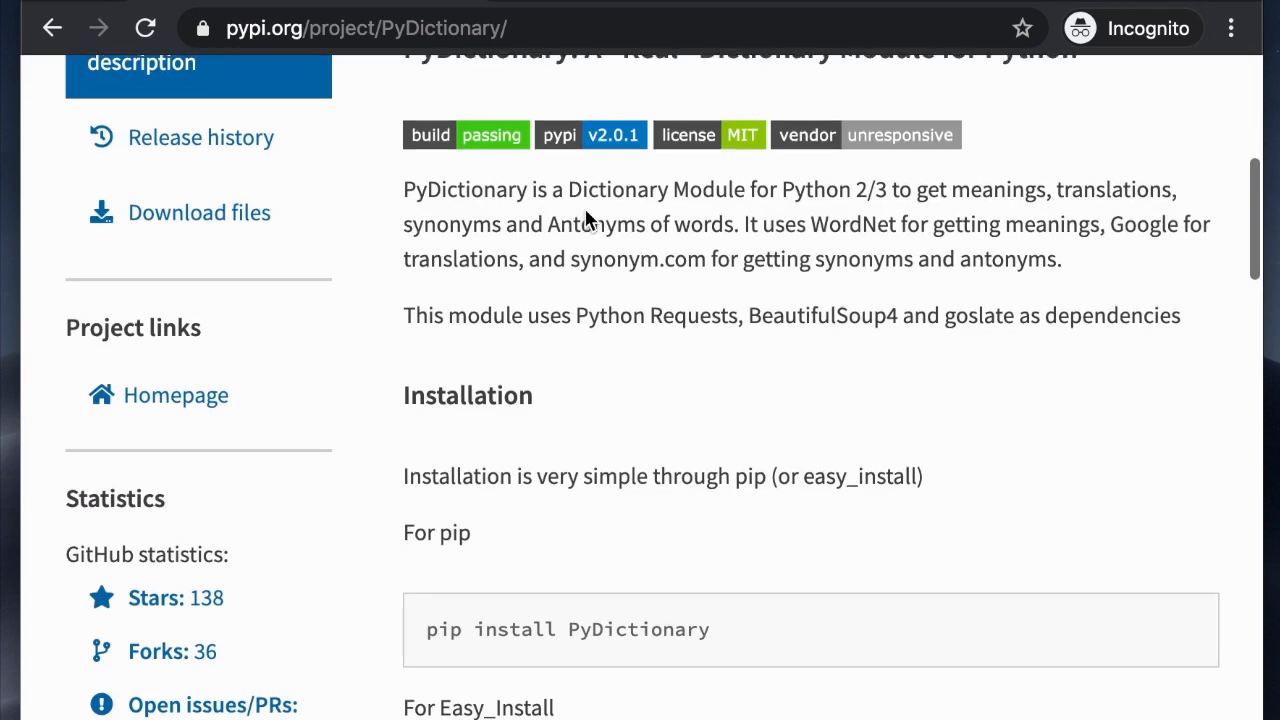
pyautogui.scroll(-3)
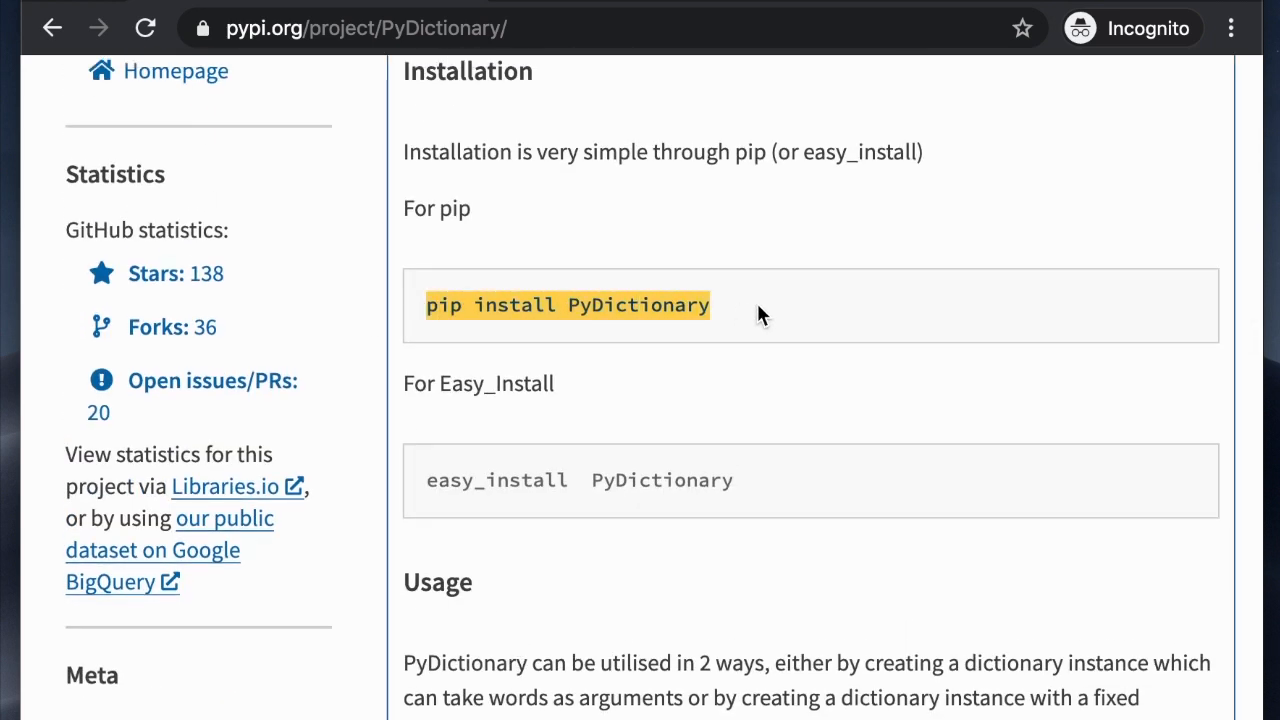
pyautogui.scroll(-3)
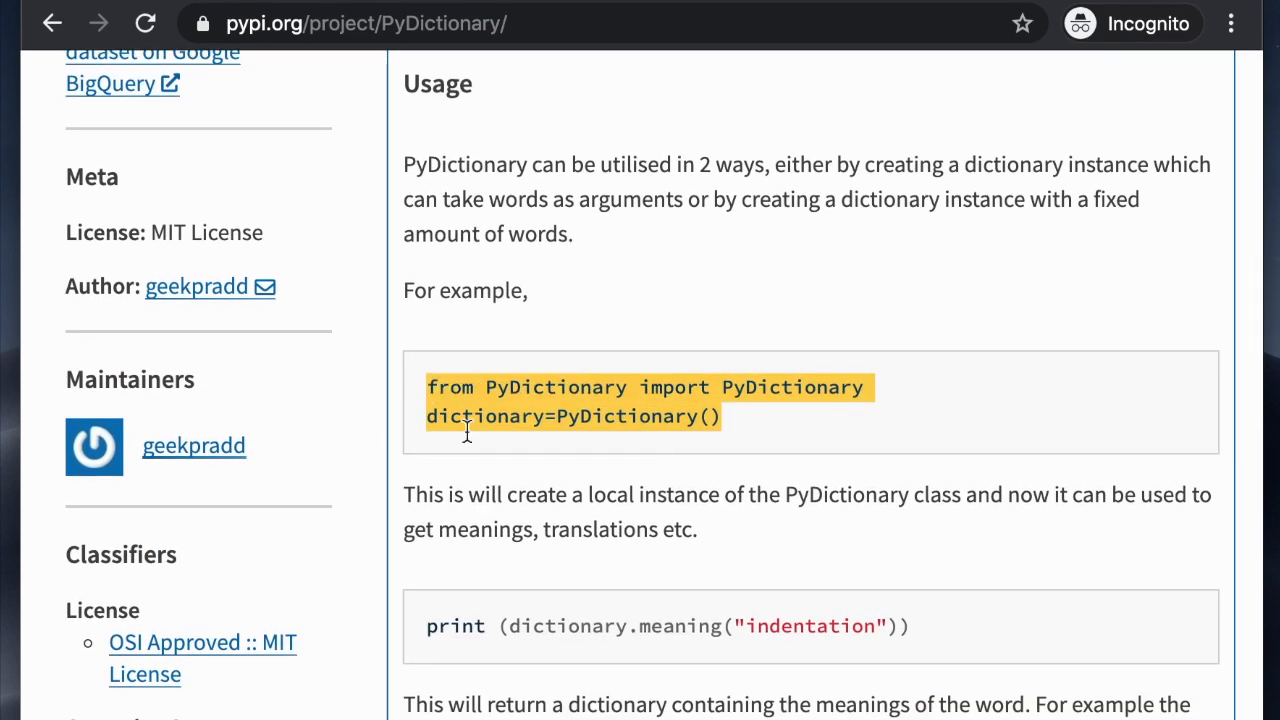
pyautogui.scroll(-3)
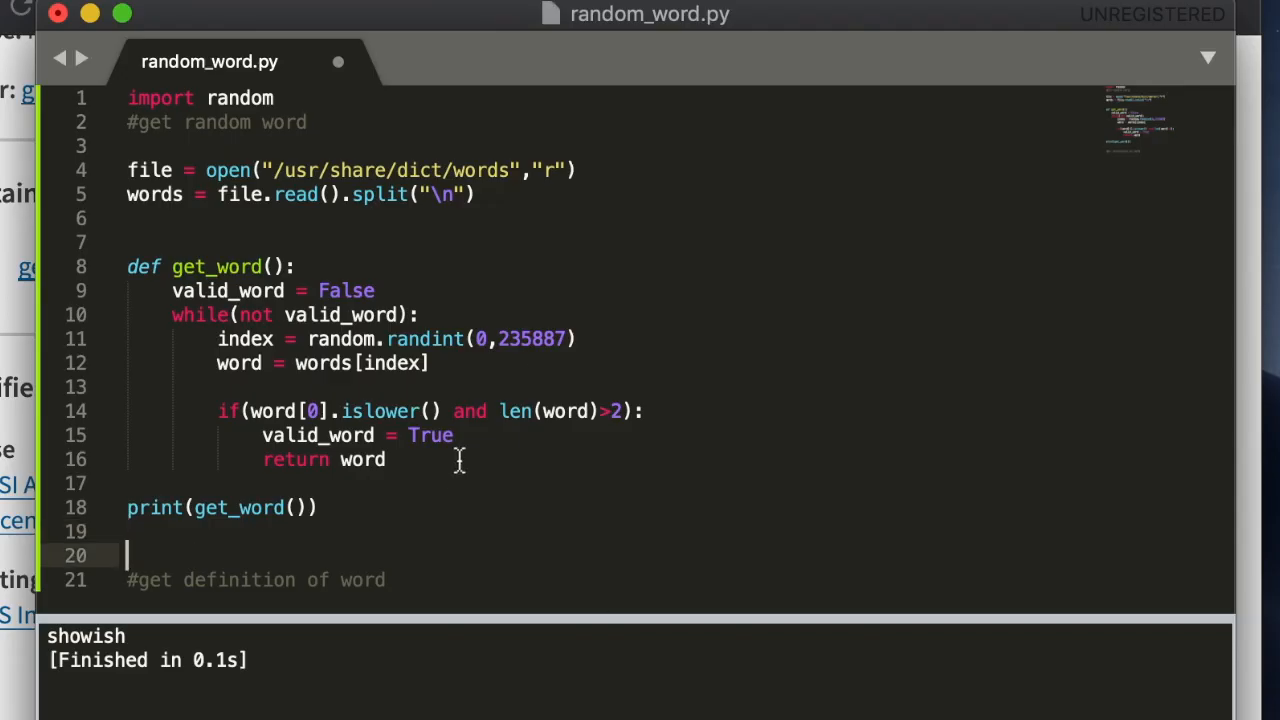
# Define define_word() with a loop fetching a word and its dictionary.definition.
pyautogui.write('def define_word')
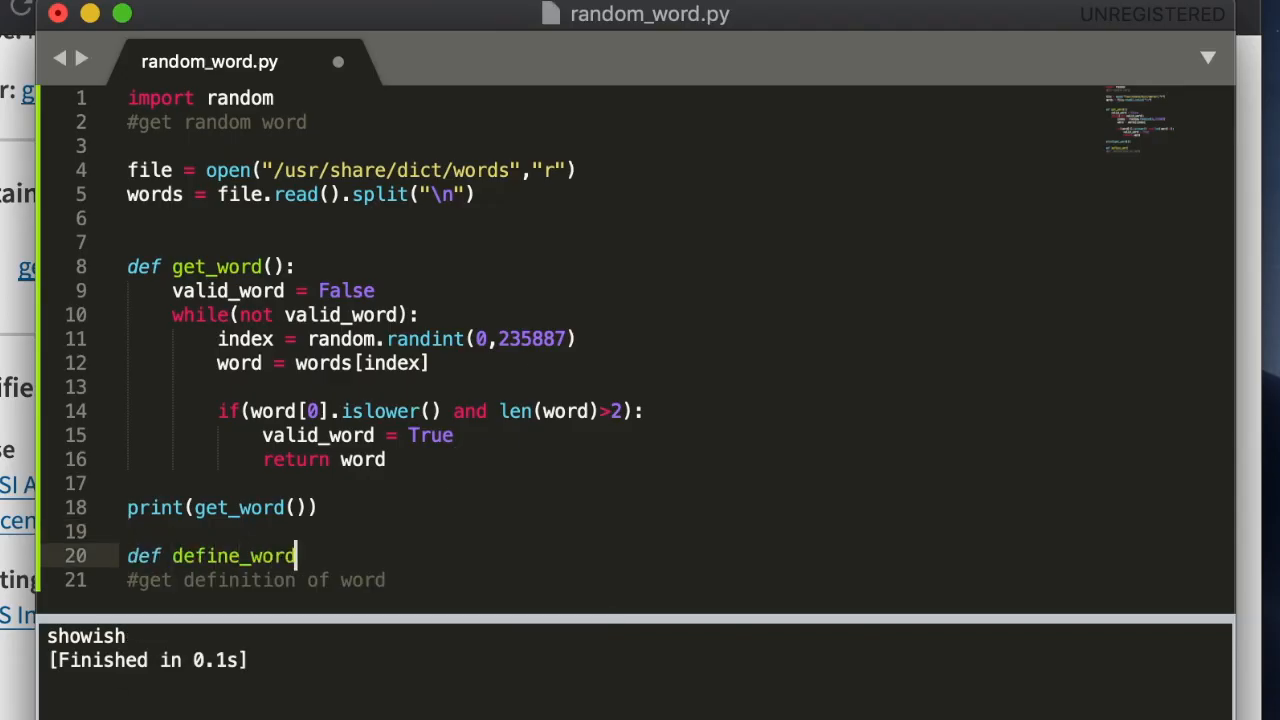
pyautogui.write('():')
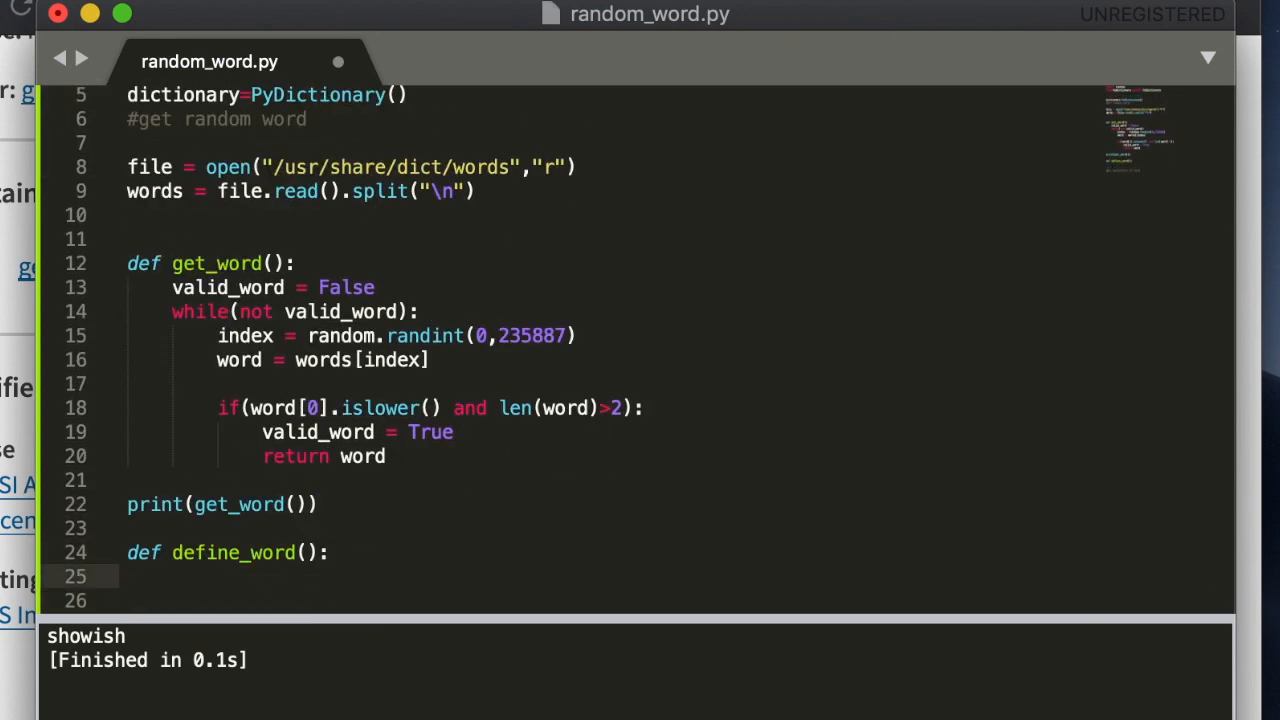
pyautogui.write('dictionary.definition(get_word(')
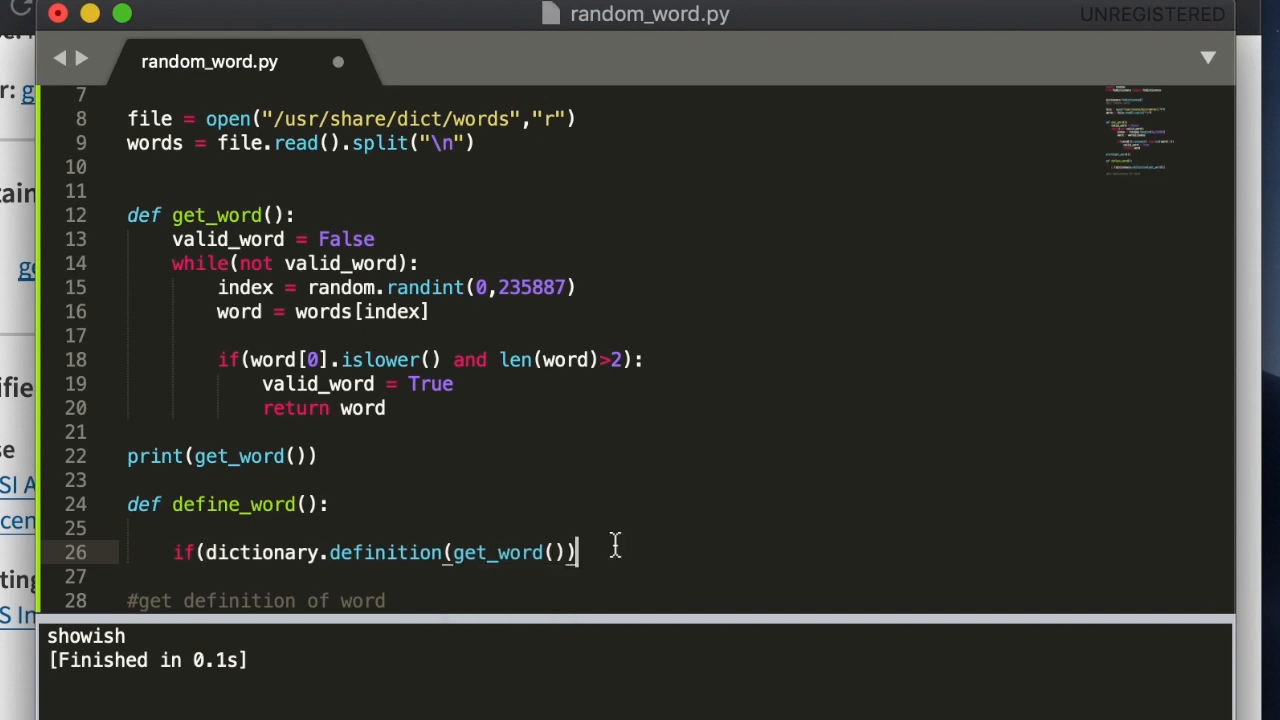
pyautogui.write(':')
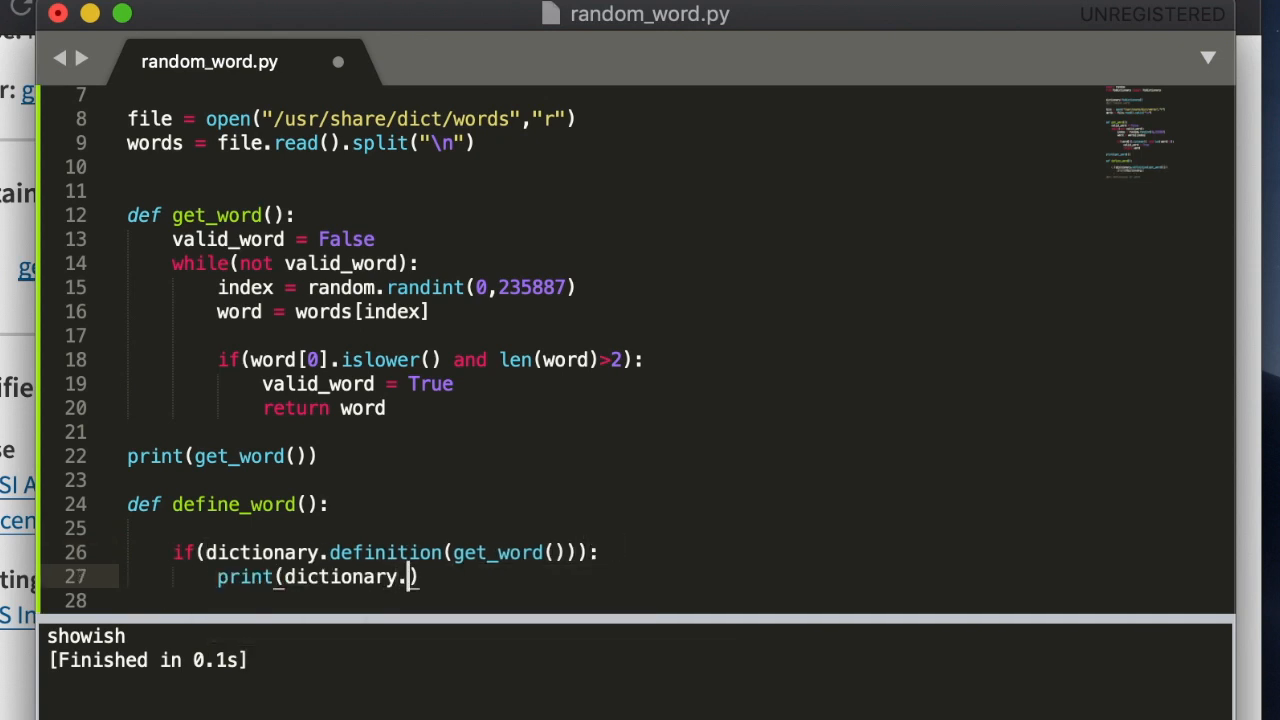
pyautogui.write('definition')
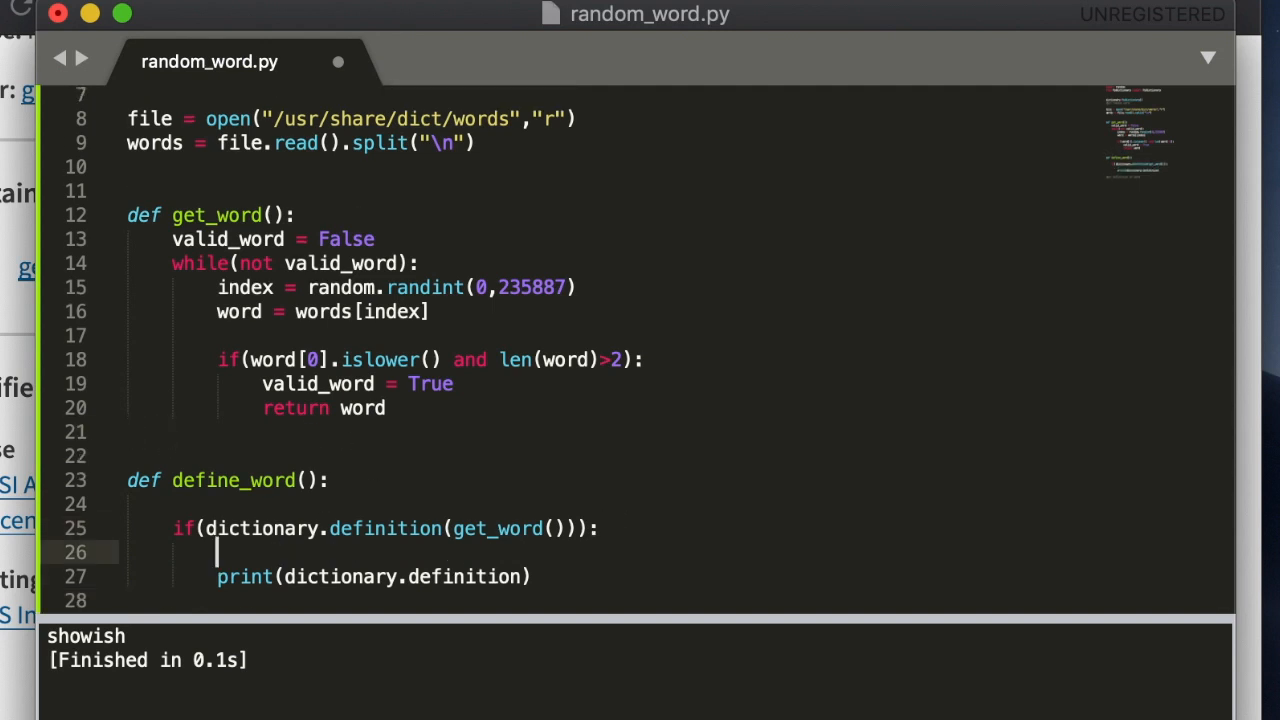
pyautogui.write('valid_word = False')
pyautogui.write('while(not valid_word):')
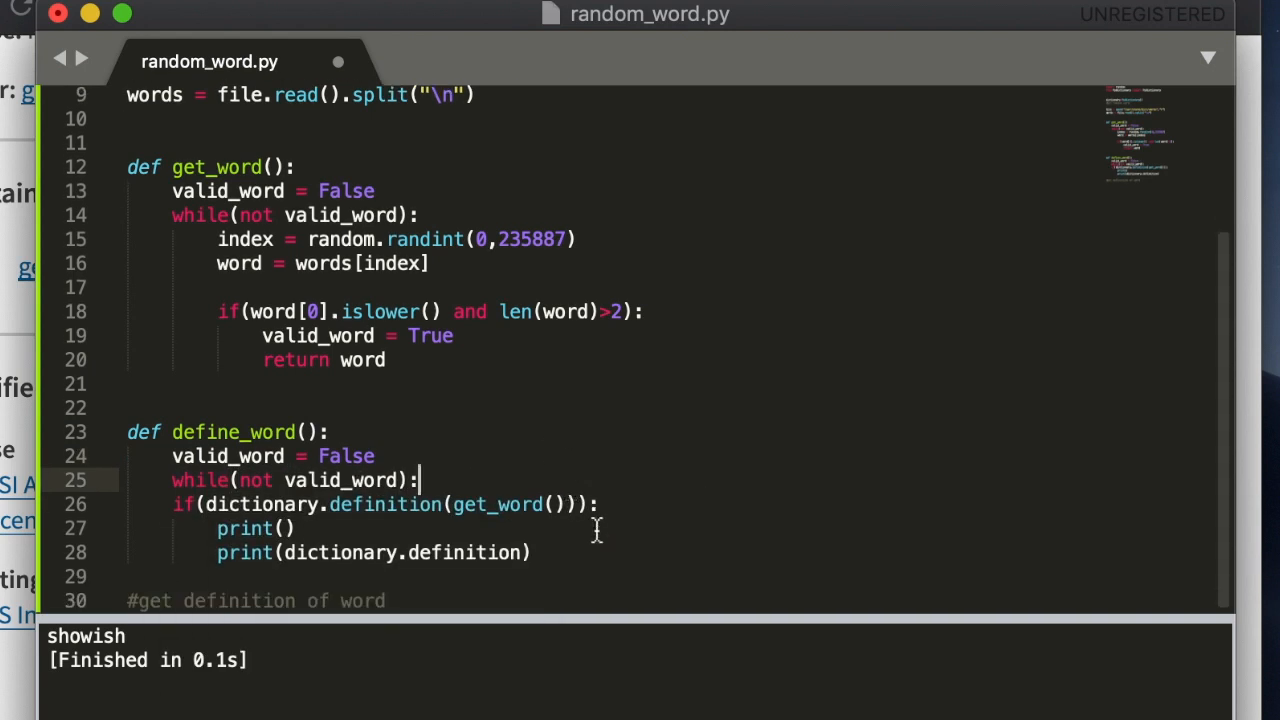
# Print the fetched word in uppercase before its definition.
pyautogui.write('word = get_word(')
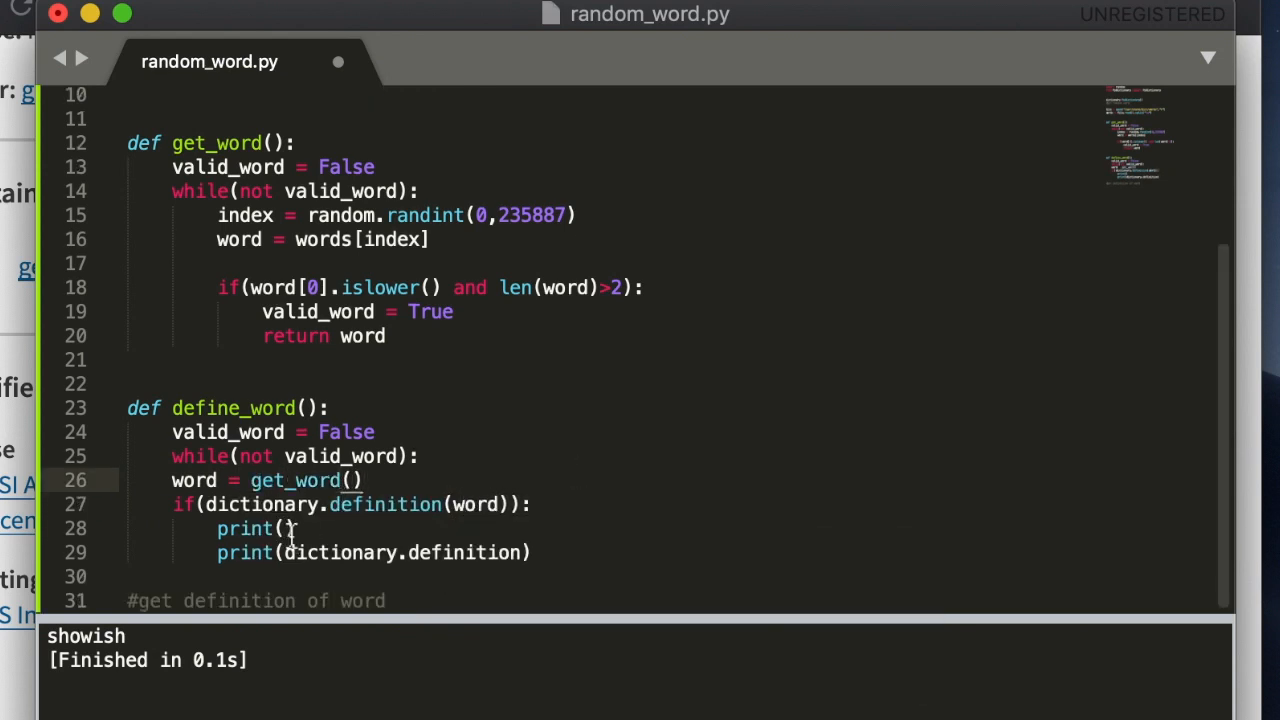
pyautogui.write('word.toUpper')
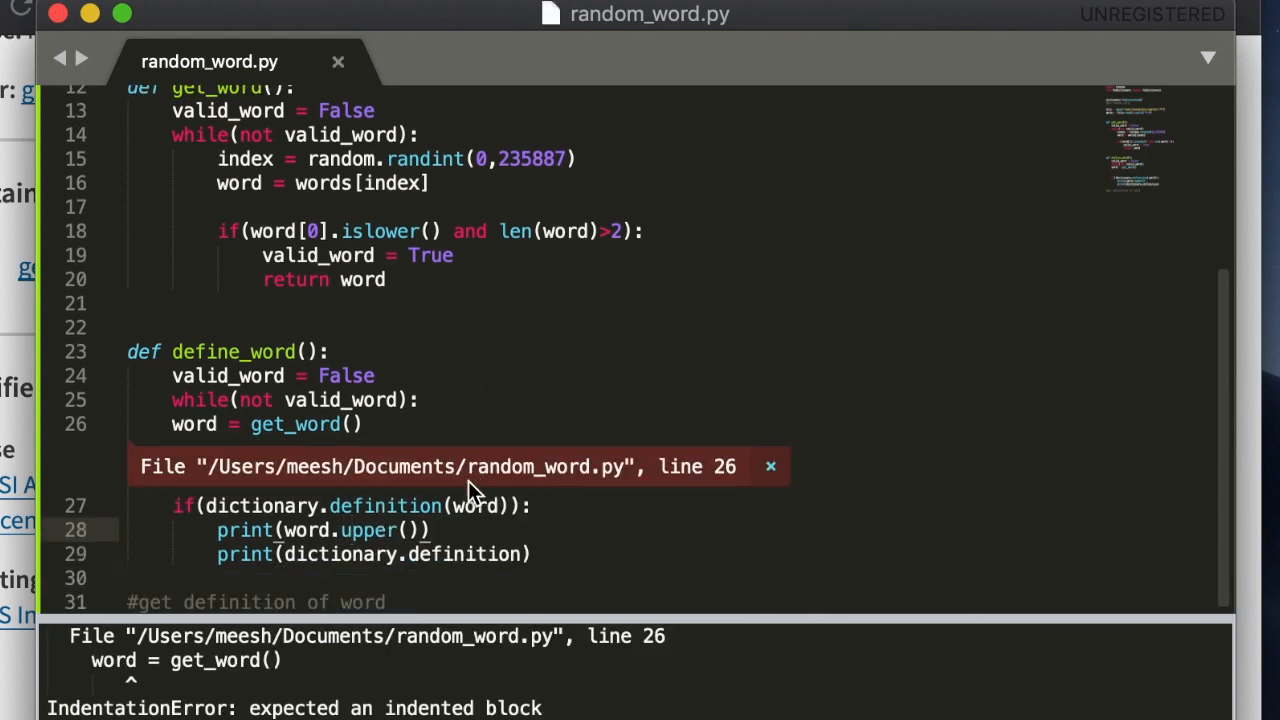
# Re-indent the define_word body and call define_word() at the bottom.
pyautogui.click(770, 466)
pyautogui.write('valid_word = True')
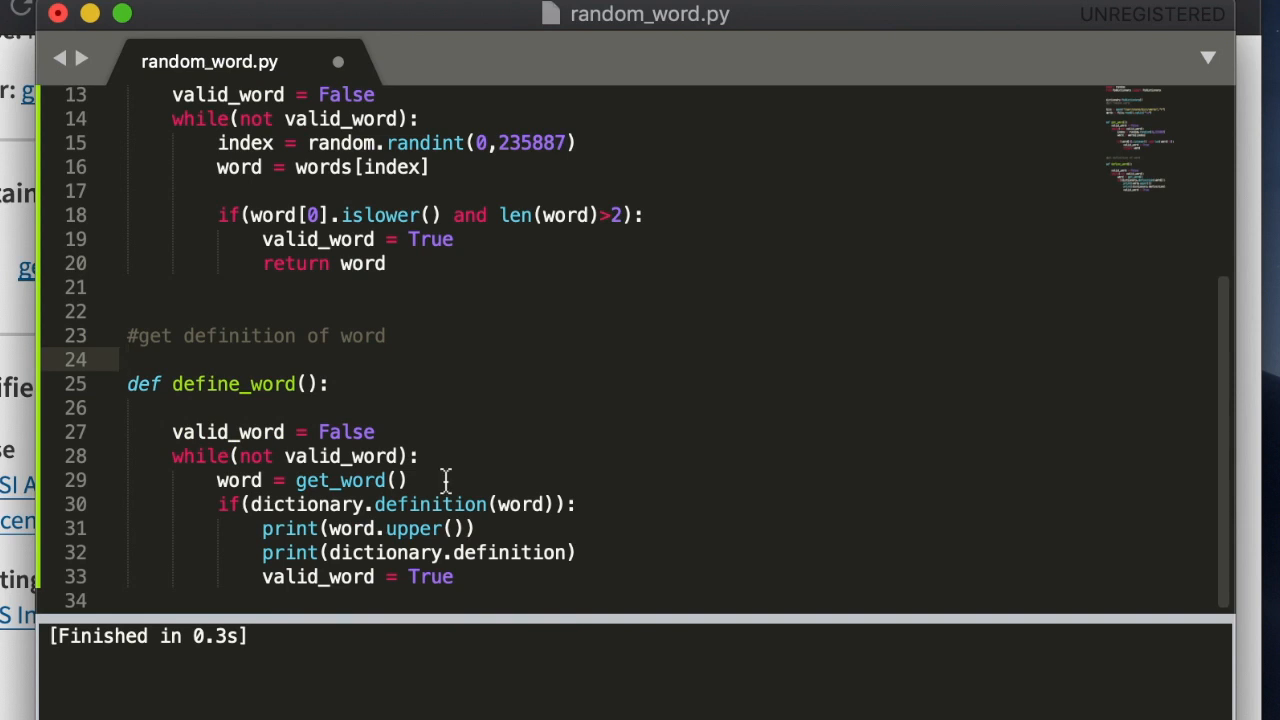
pyautogui.write('def')
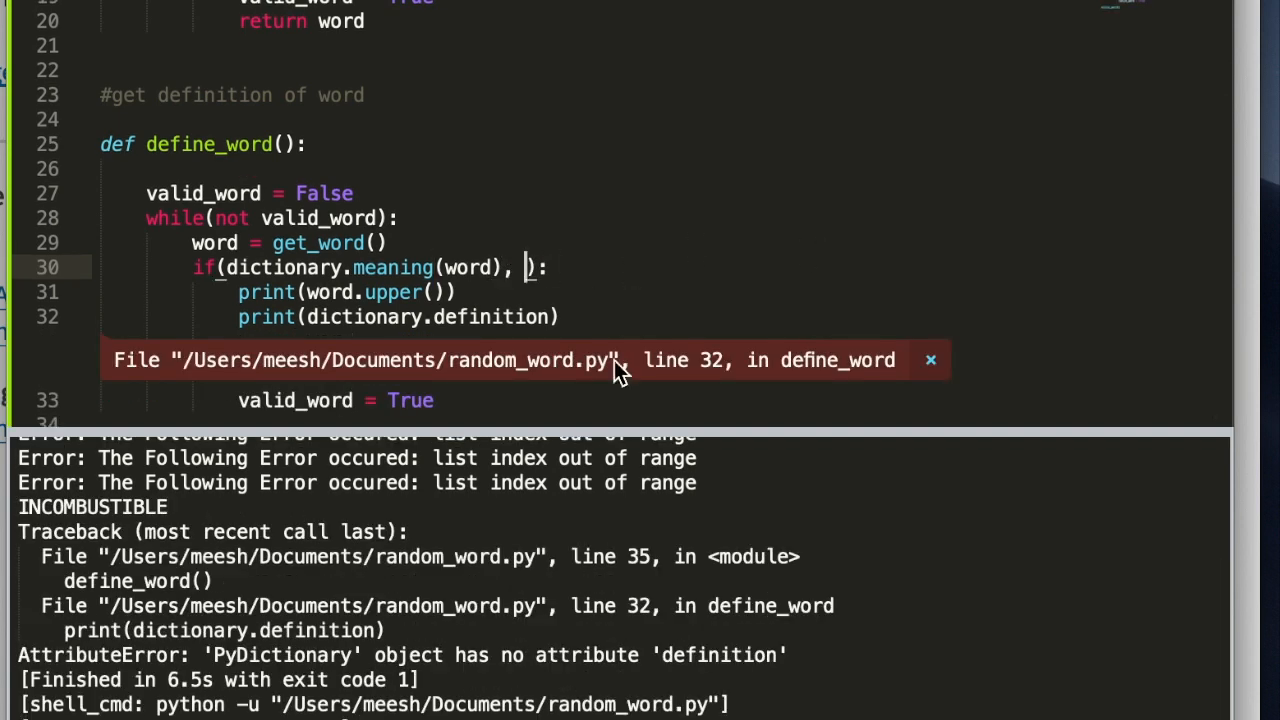
pyautogui.moveTo(530, 580)
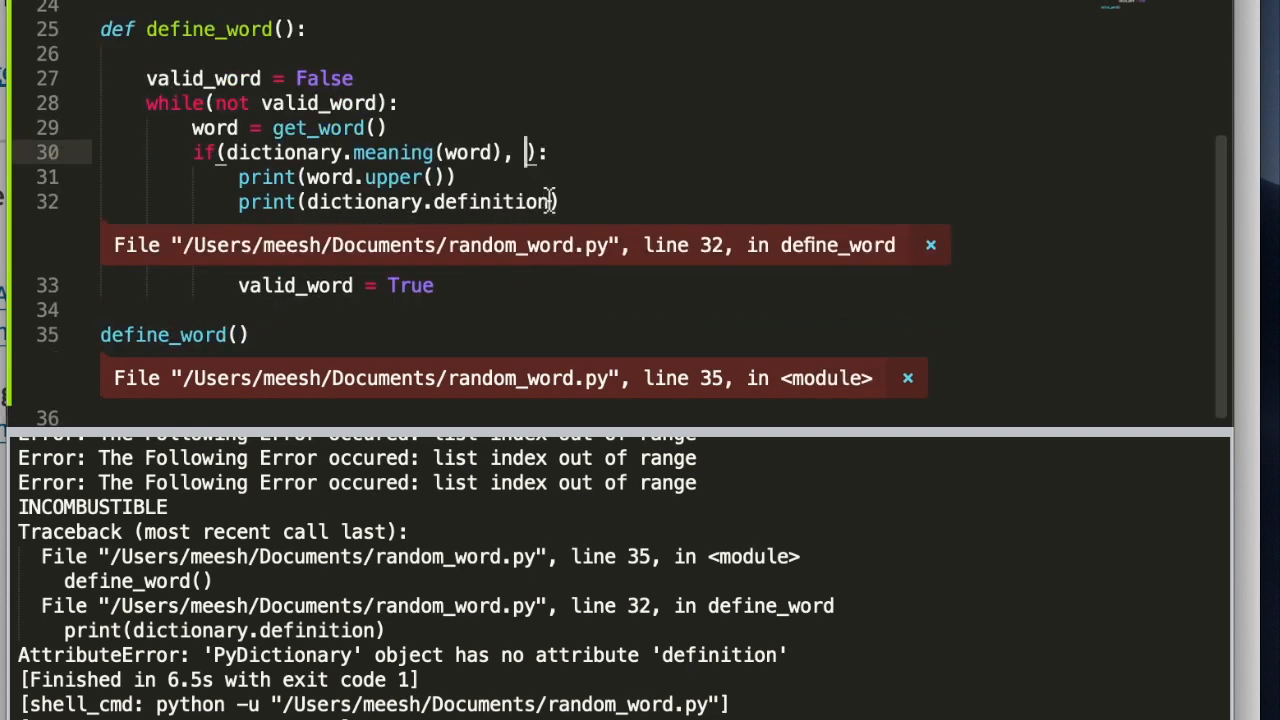
# Switch the lookup to dictionary.meaning(word) and rerun the script.
pyautogui.write('meaning(')
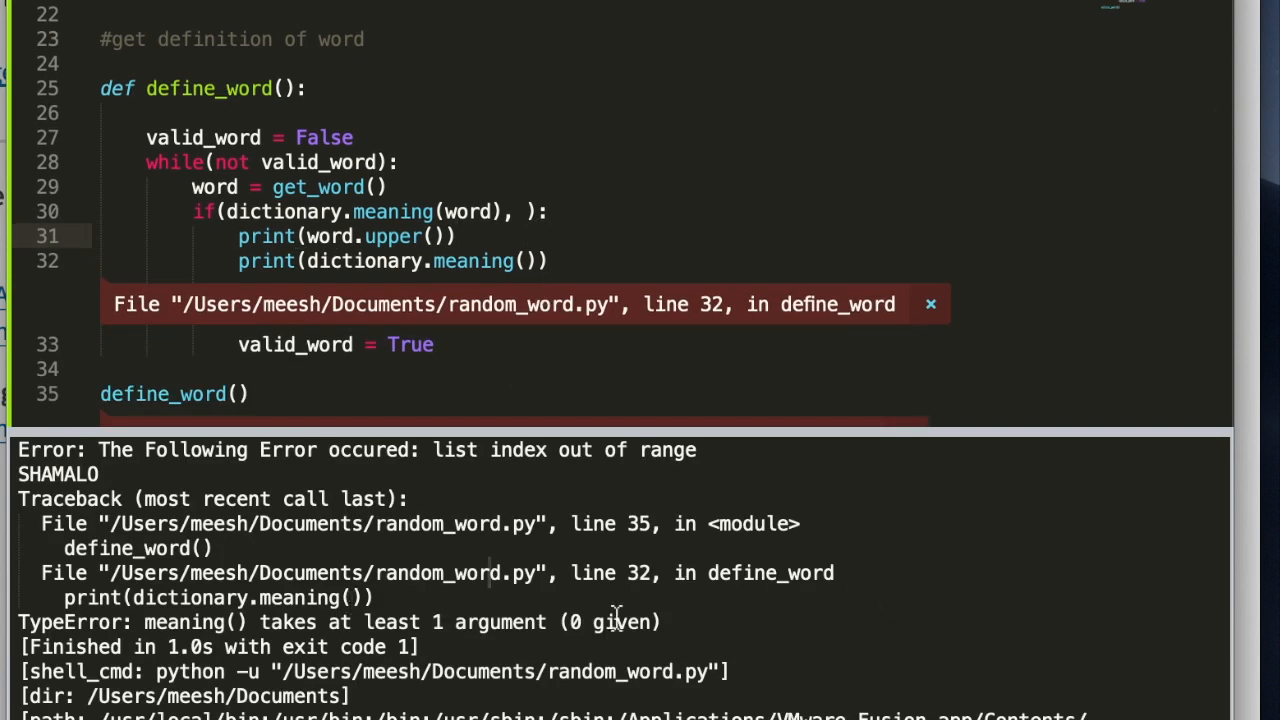
pyautogui.write('wo')
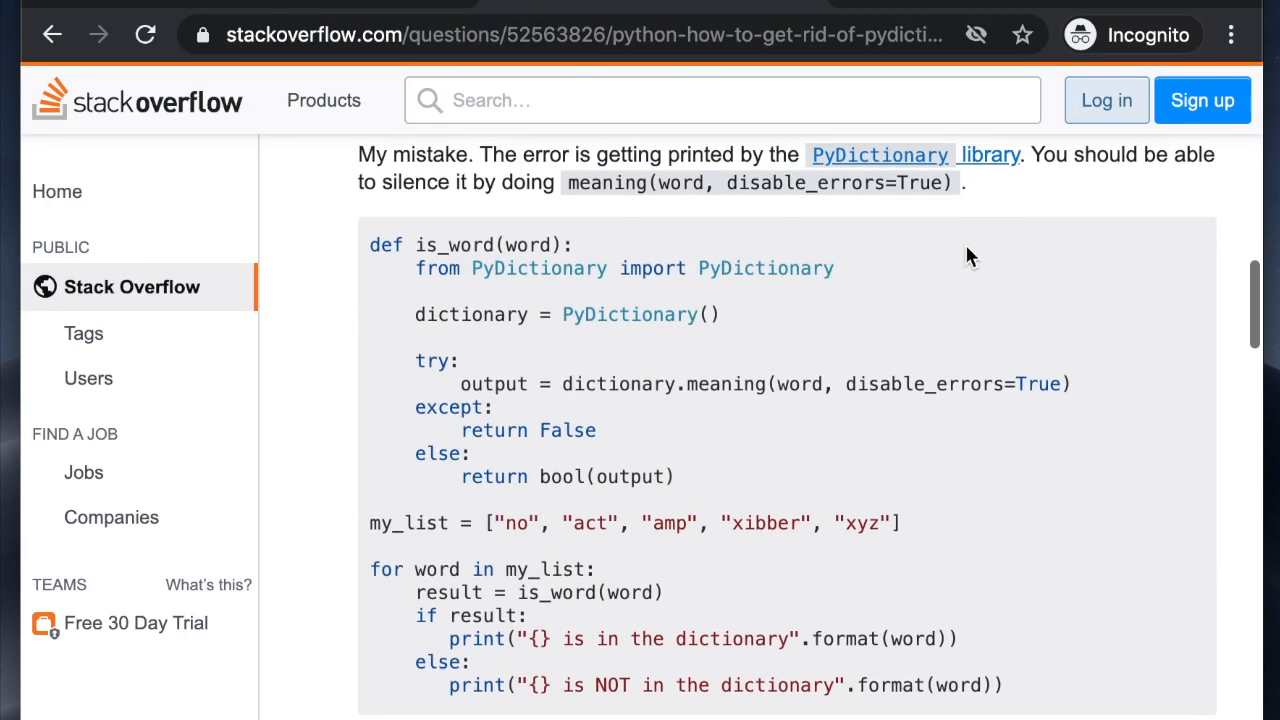
# Pick out the disable_errors argument from the Stack Overflow answer's code.
pyautogui.doubleClick(834, 182)
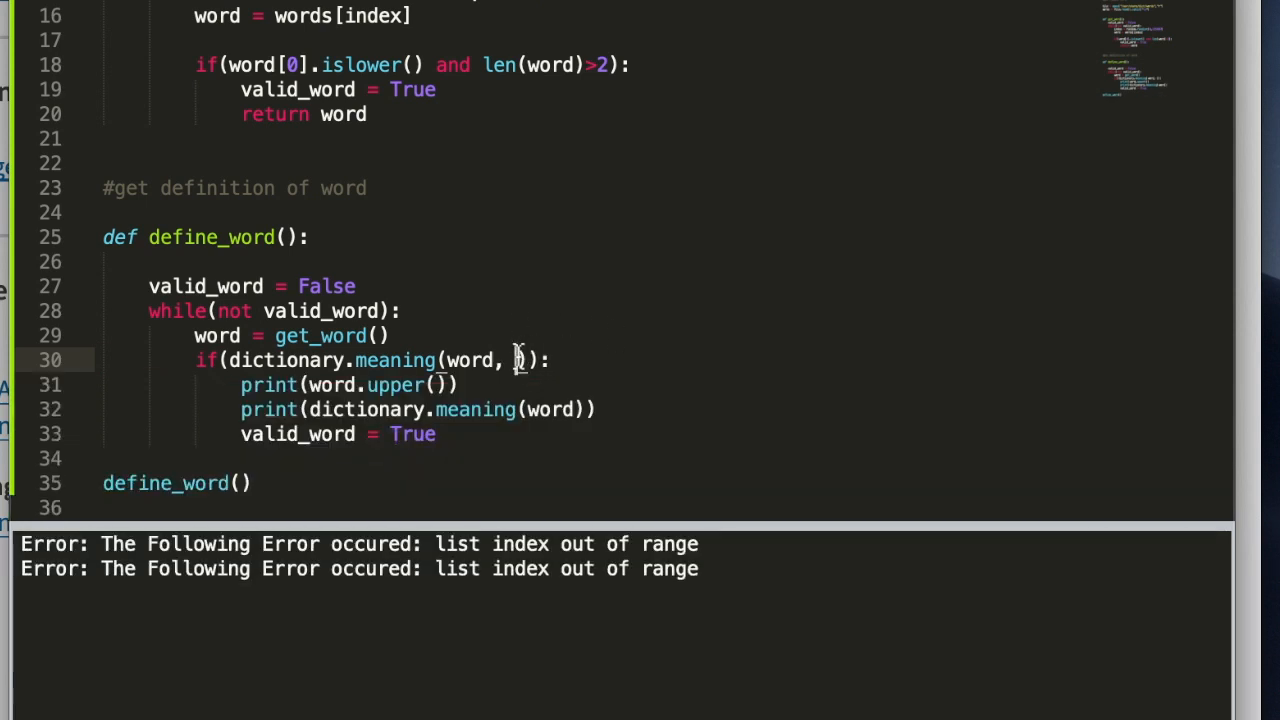
# Pass disable_errors=True to dictionary.meaning(word) to silence PyDictionary's errors.
pyautogui.write('disable_errors=True')
pyautogui.click(420, 410)
pyautogui.write('defs = ')
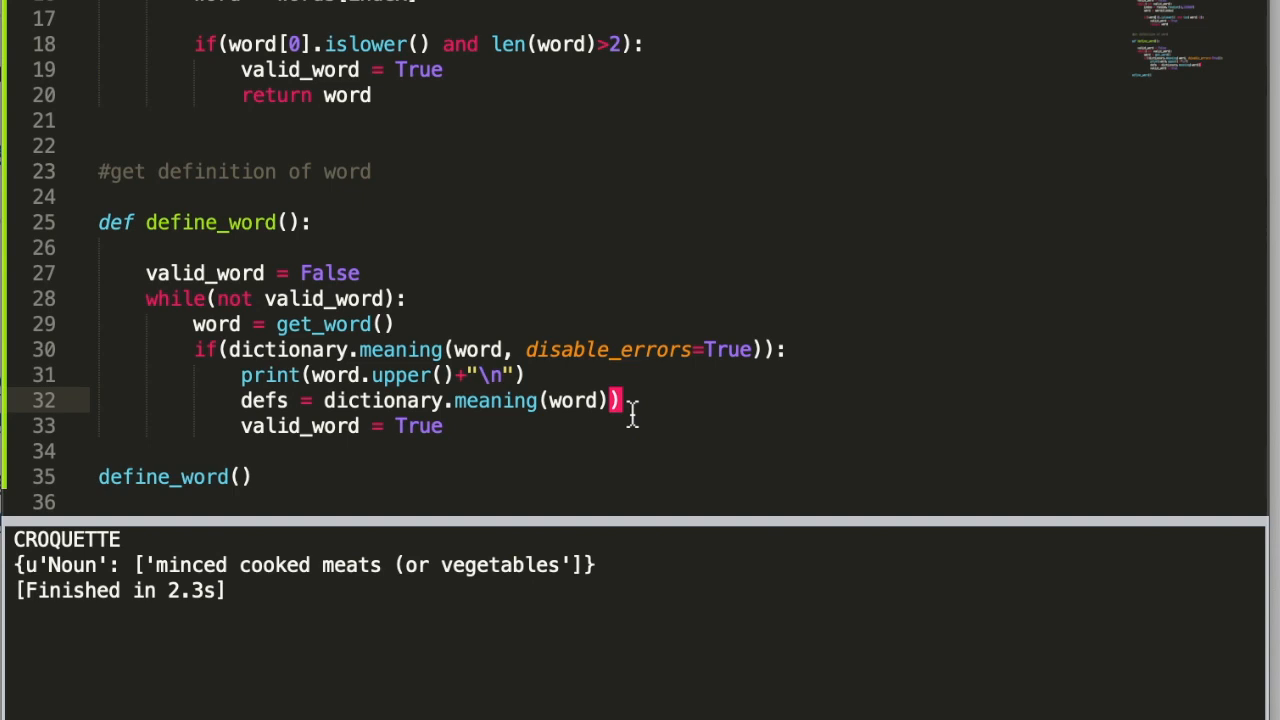
# Loop over defs.items() printing str(key) + ": " + str(value) for each part of speech.
pyautogui.write('for d i')
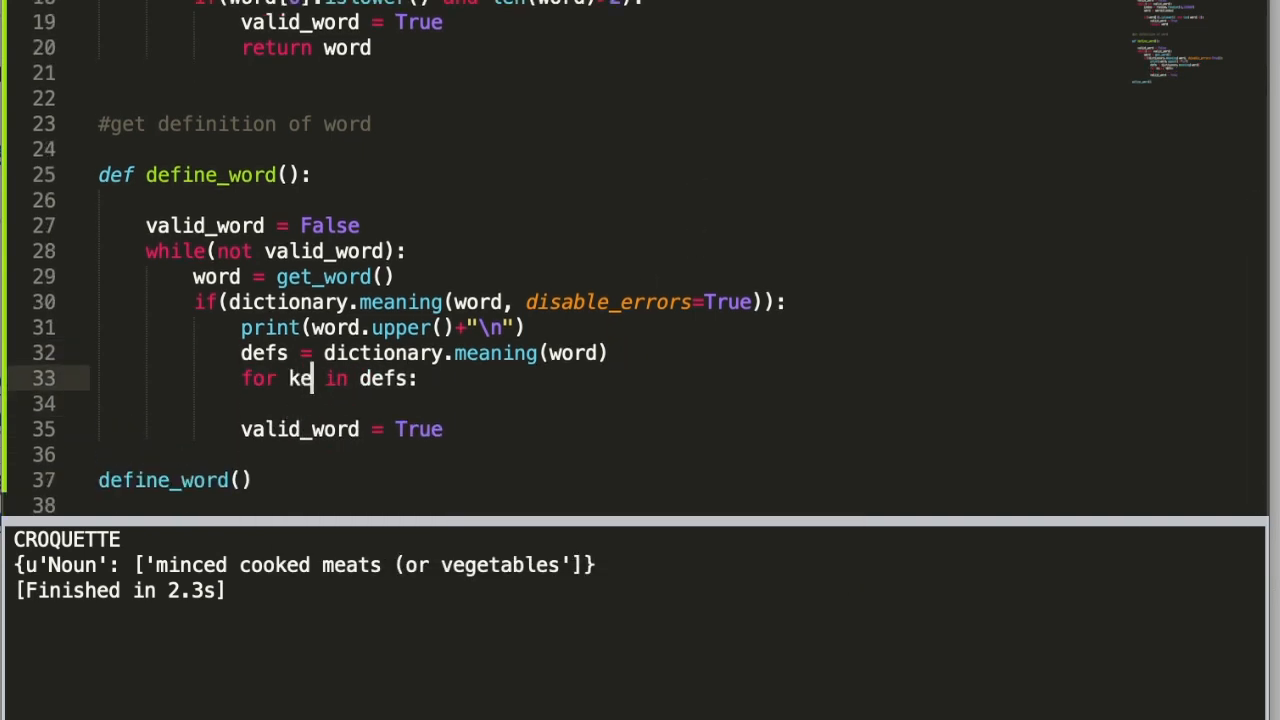
pyautogui.write('y,valu')
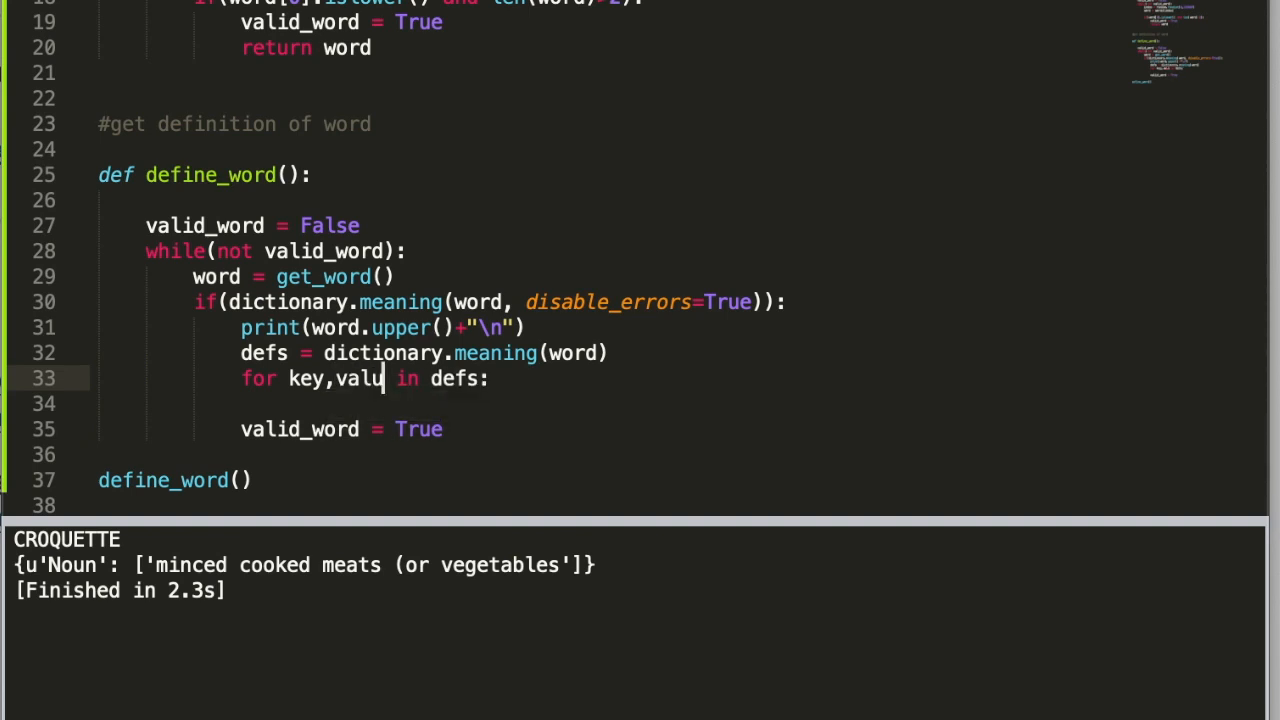
pyautogui.write('e.it')
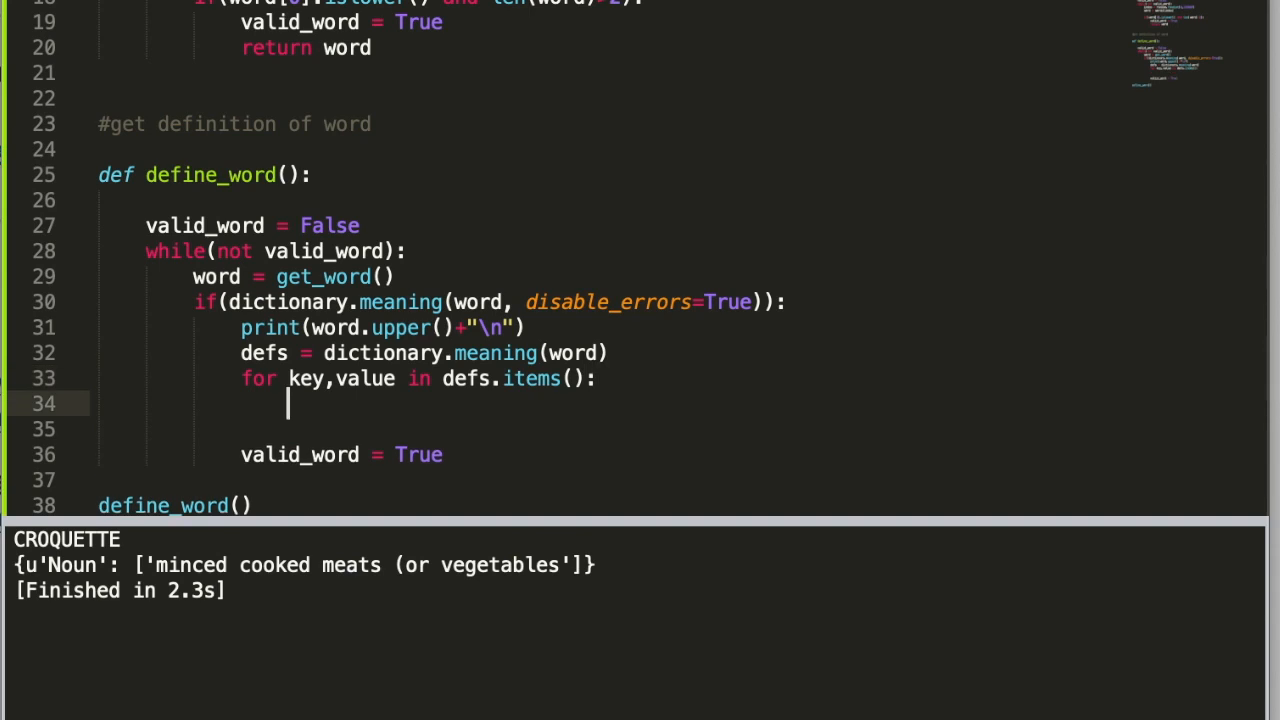
pyautogui.write('print()')
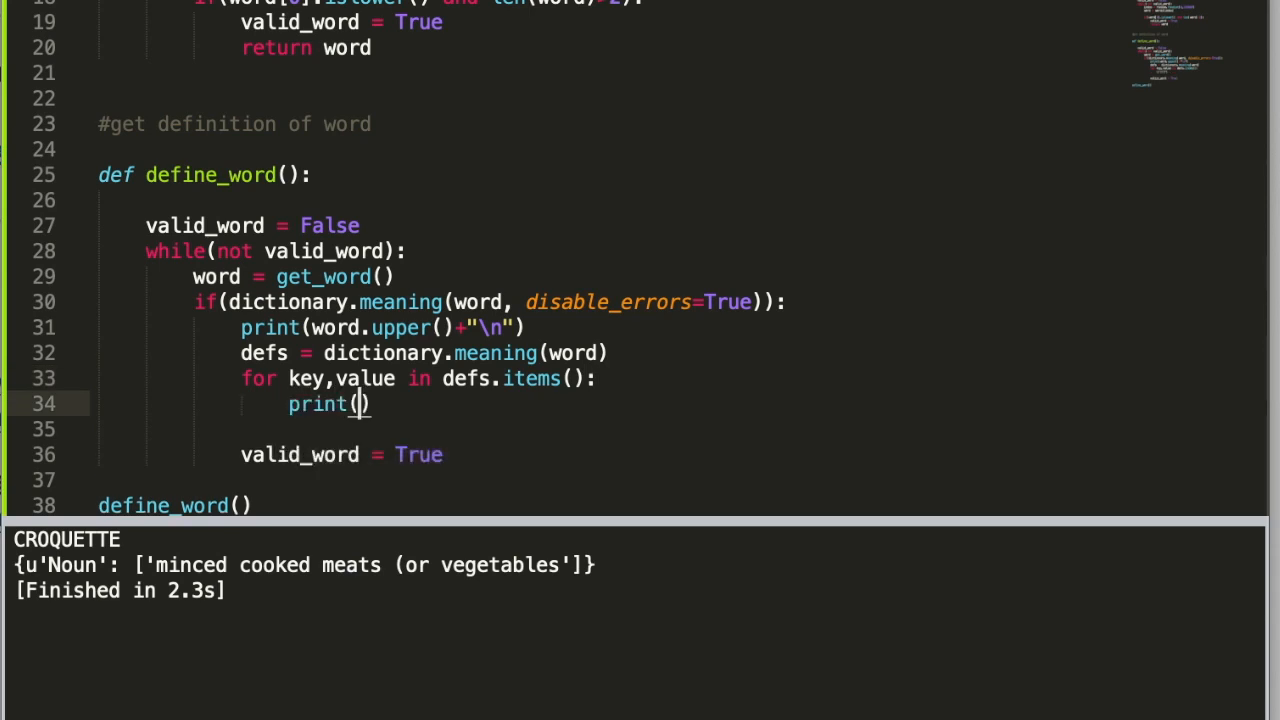
pyautogui.write('str(')
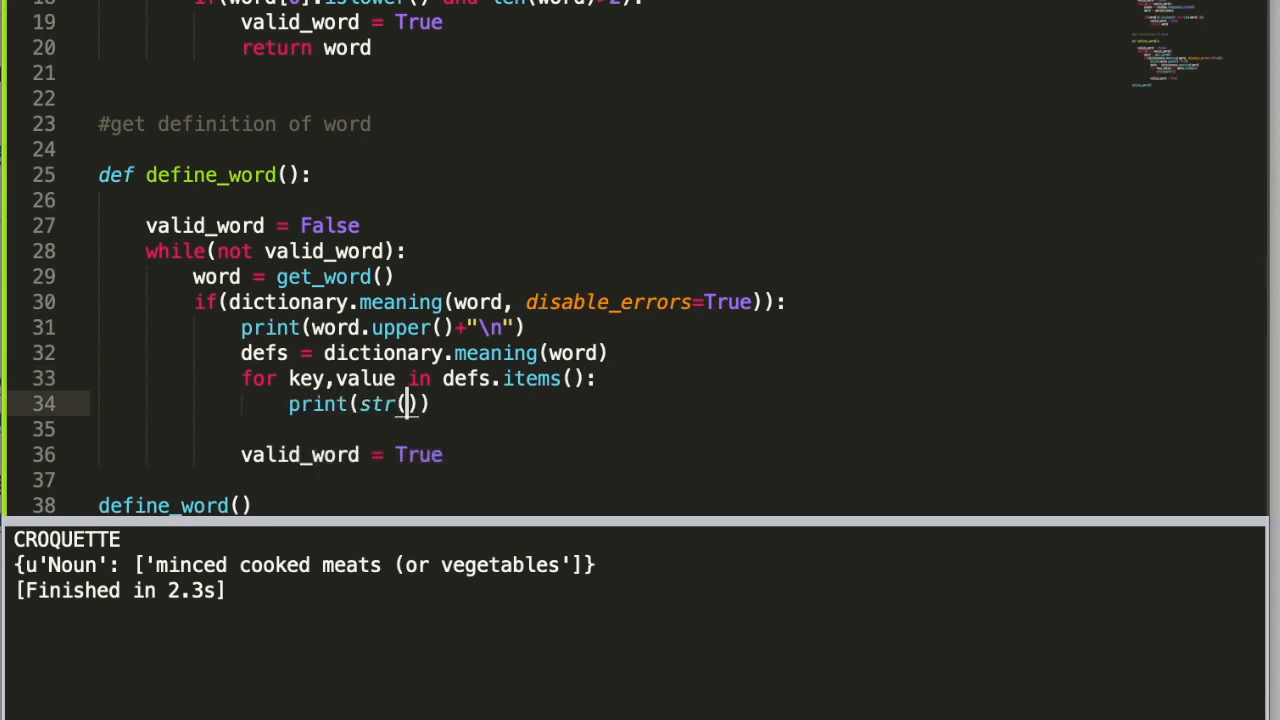
pyautogui.write('key)+:')
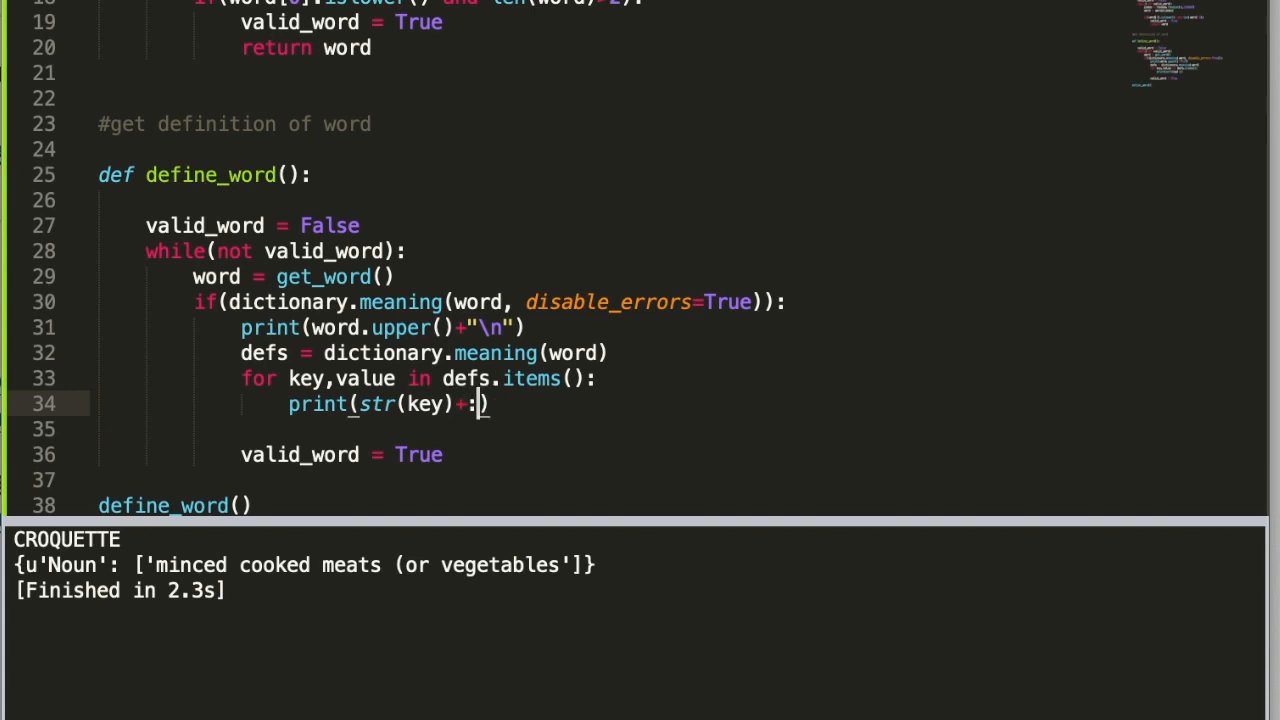
pyautogui.write('": "+')
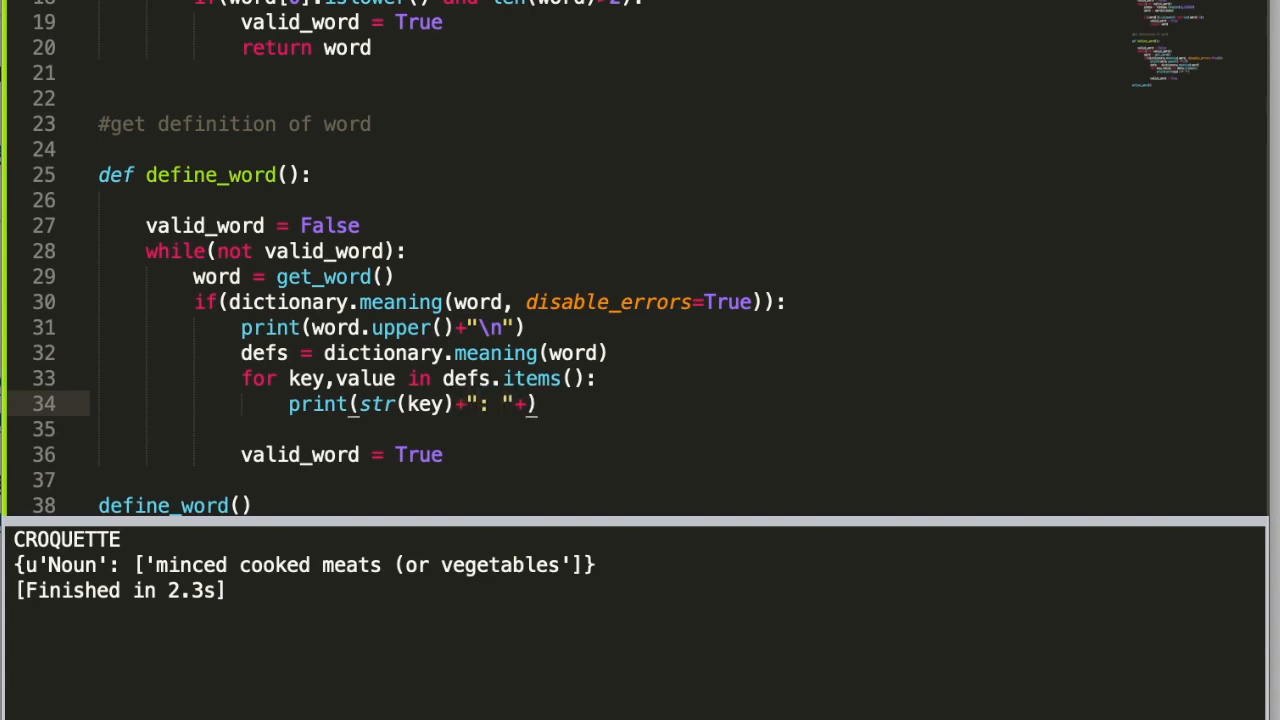
pyautogui.write('str(value)')
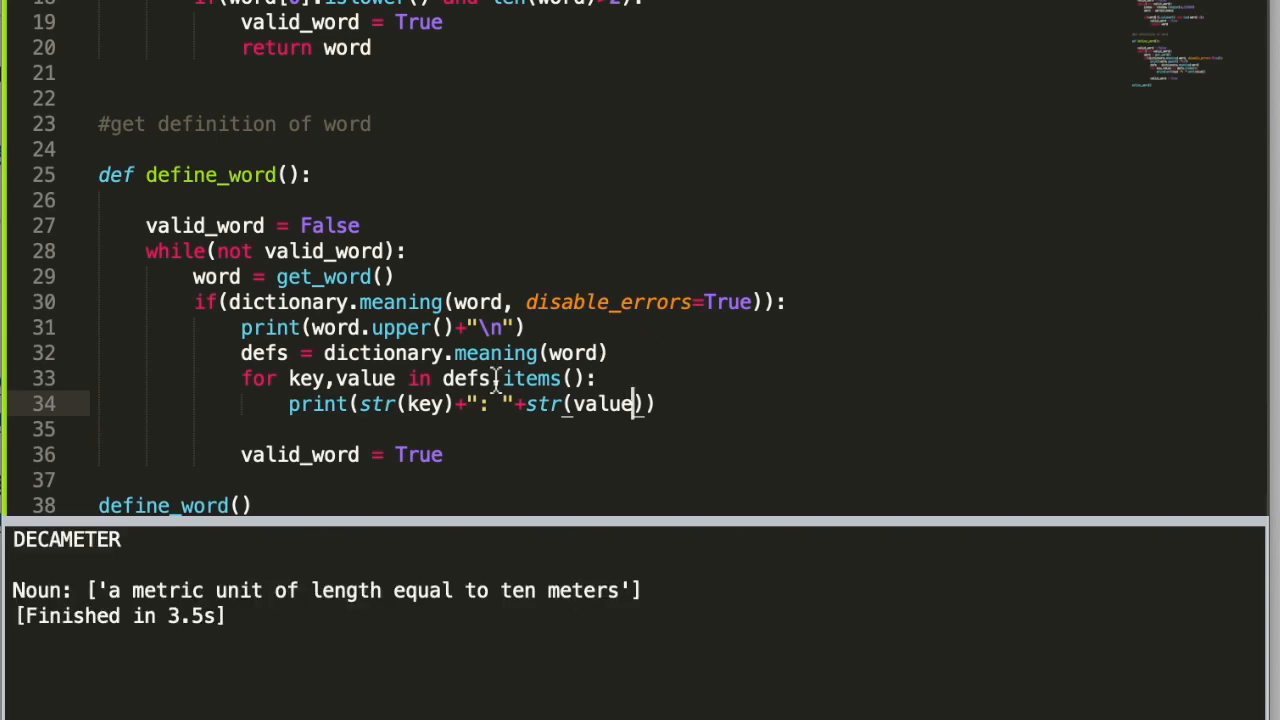
pyautogui.moveTo(635, 415)
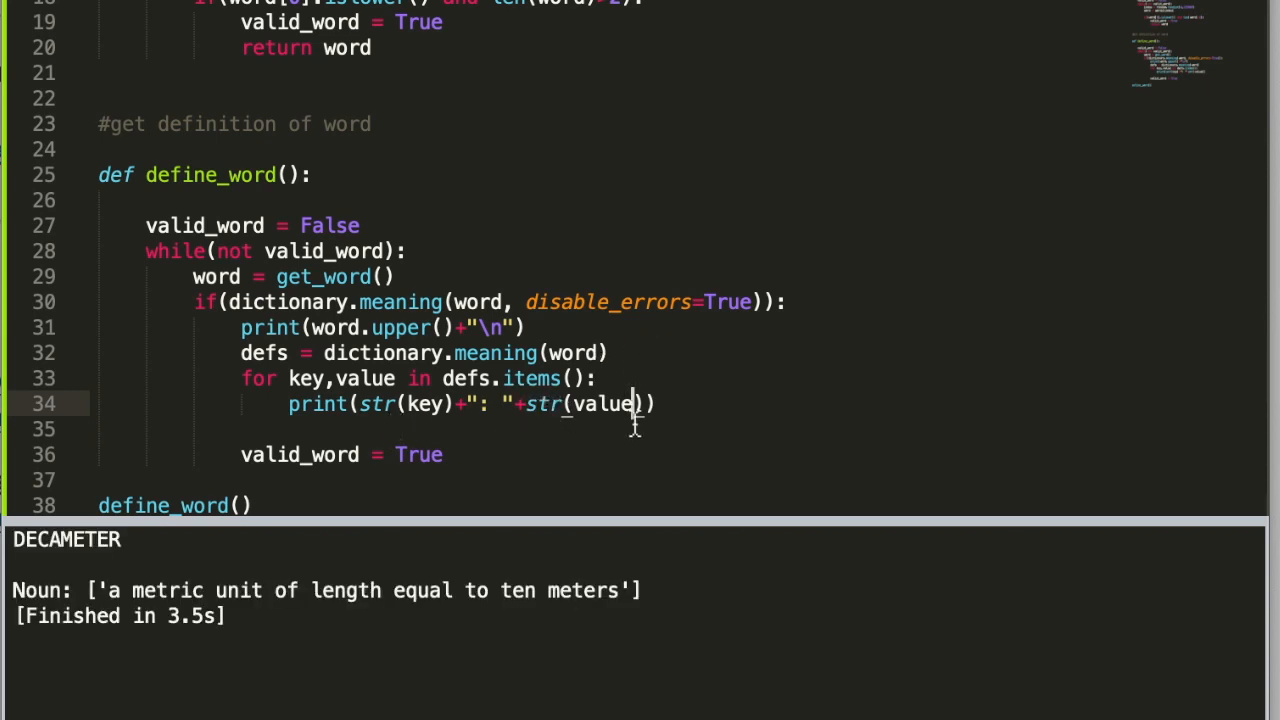
# Slice str(value) with [2:-2] so definitions print without their outer list brackets.
pyautogui.scroll(-3)
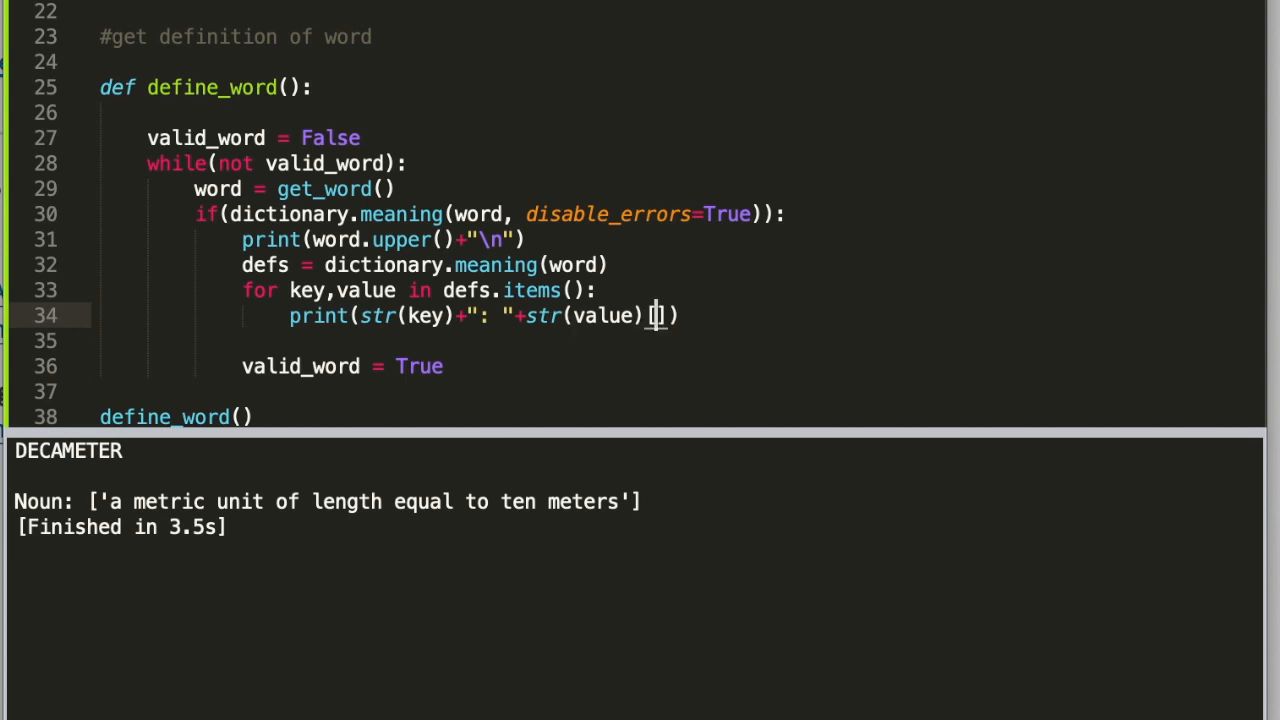
pyautogui.write('2:-2')
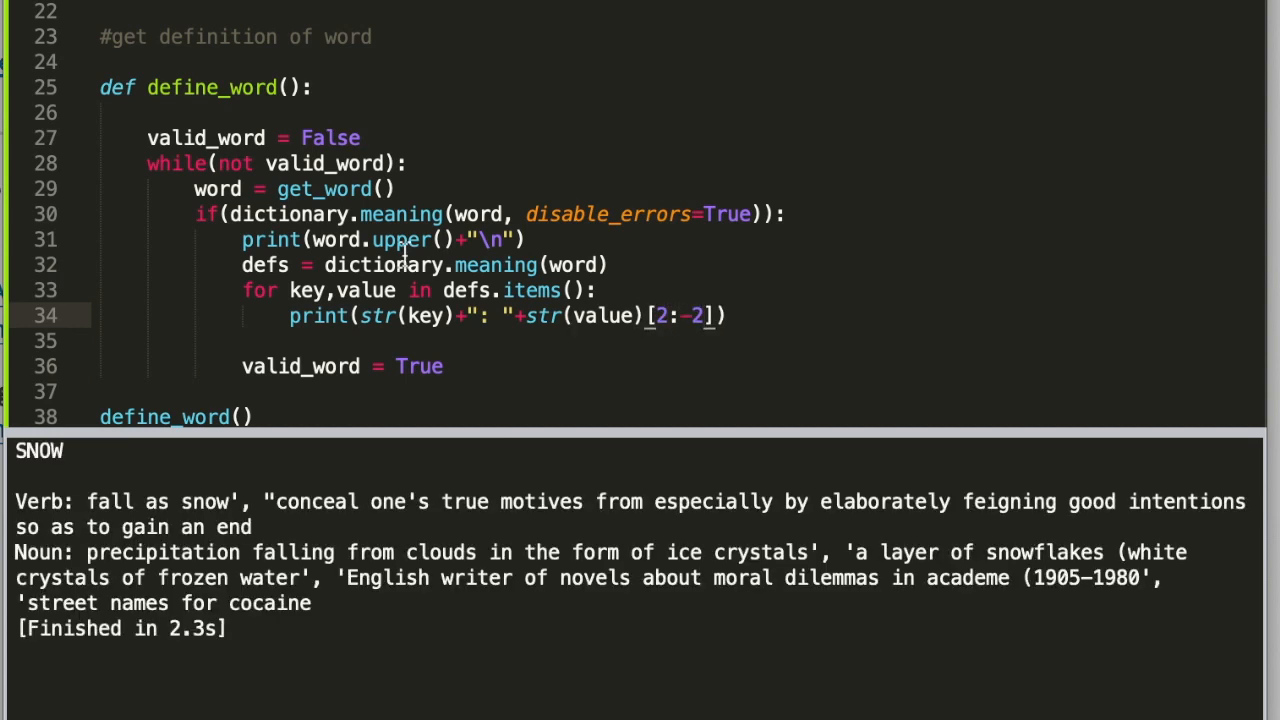
pyautogui.moveTo(270, 505)
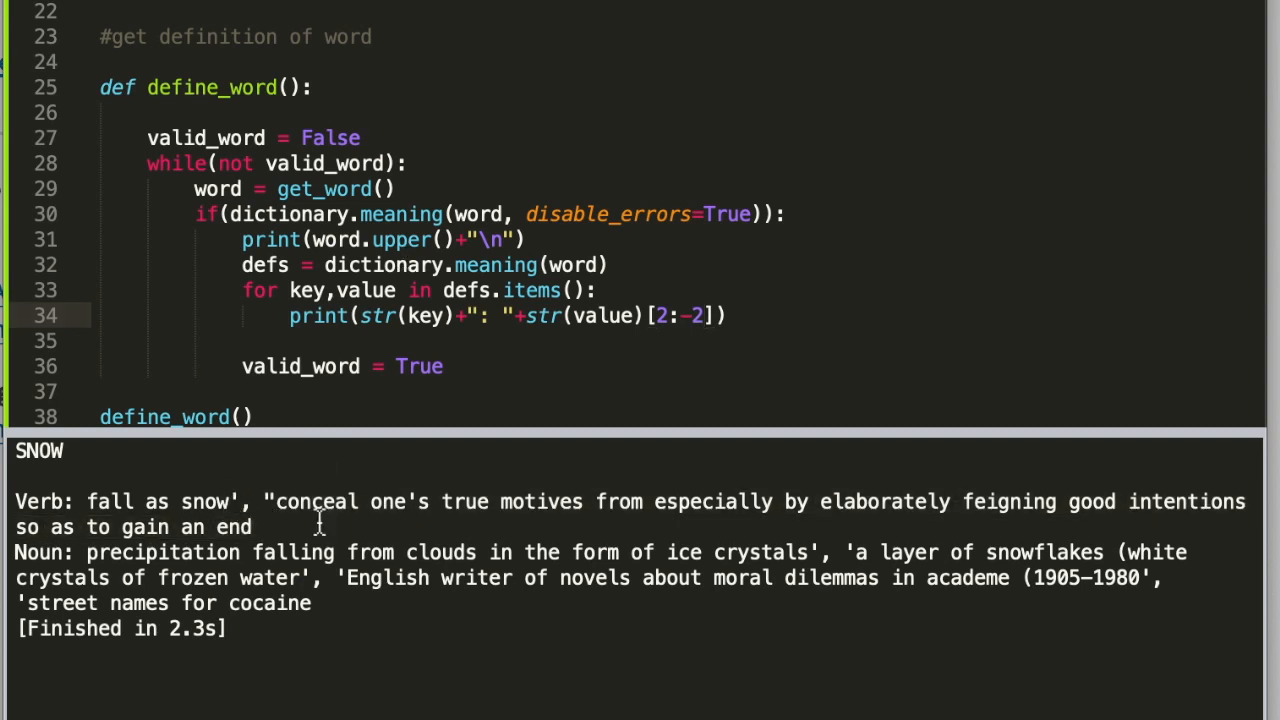
pyautogui.write('.srt')
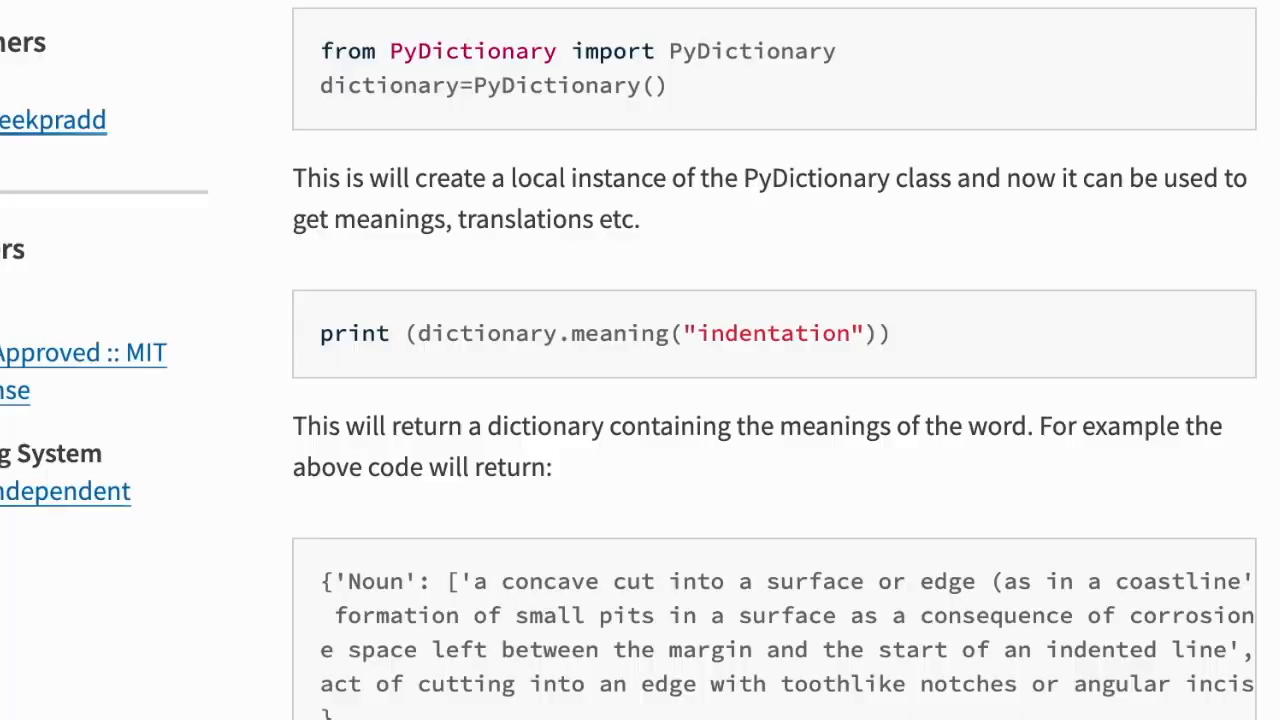
# Scroll the PyDictionary PyPI page to the meaning() usage example.
pyautogui.scroll(-3)
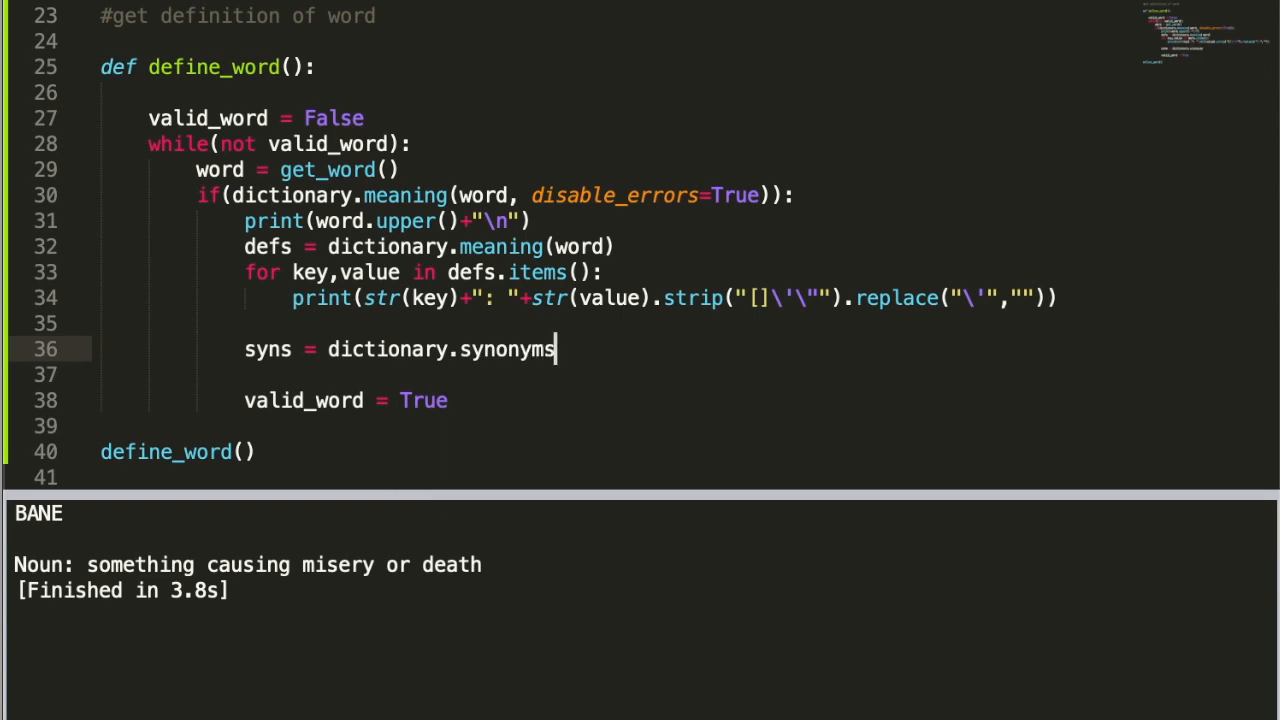
# Look up syns = dictionary.synonym(word) and, if present, print each syn on its own line.
pyautogui.write('(word)')
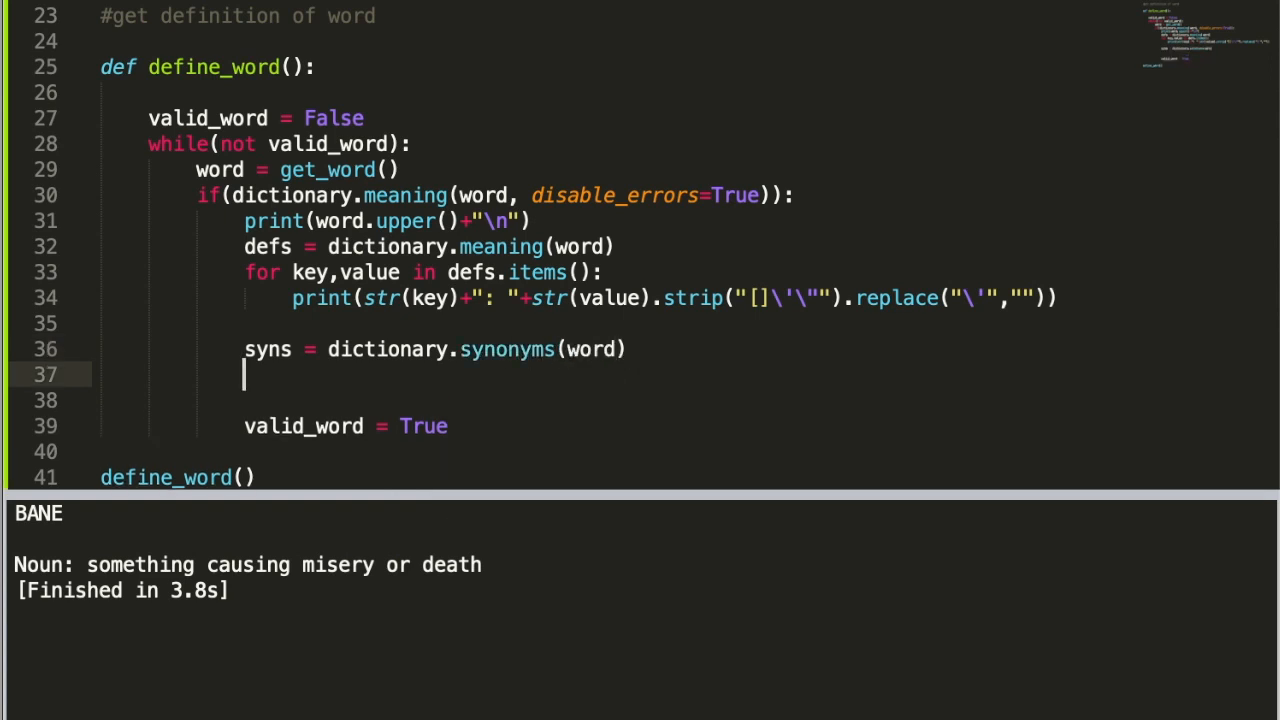
pyautogui.write('if syns:')
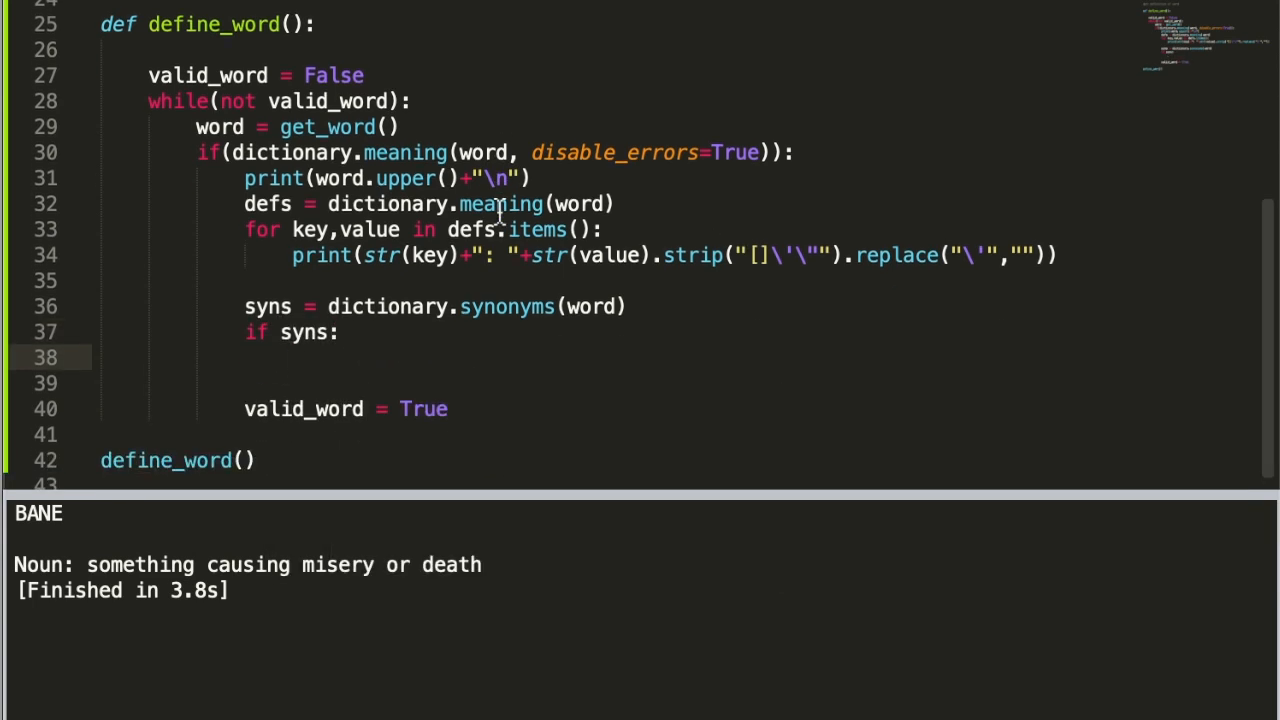
pyautogui.write('for syn')
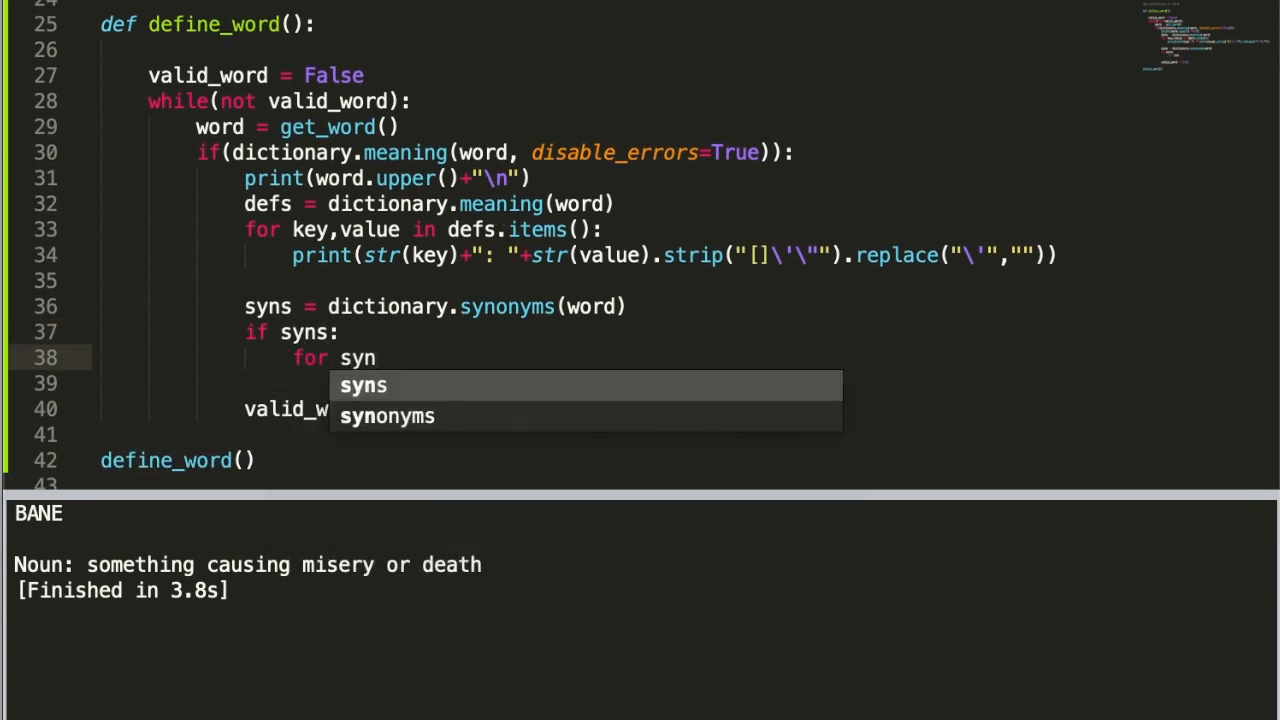
pyautogui.write('in syns')
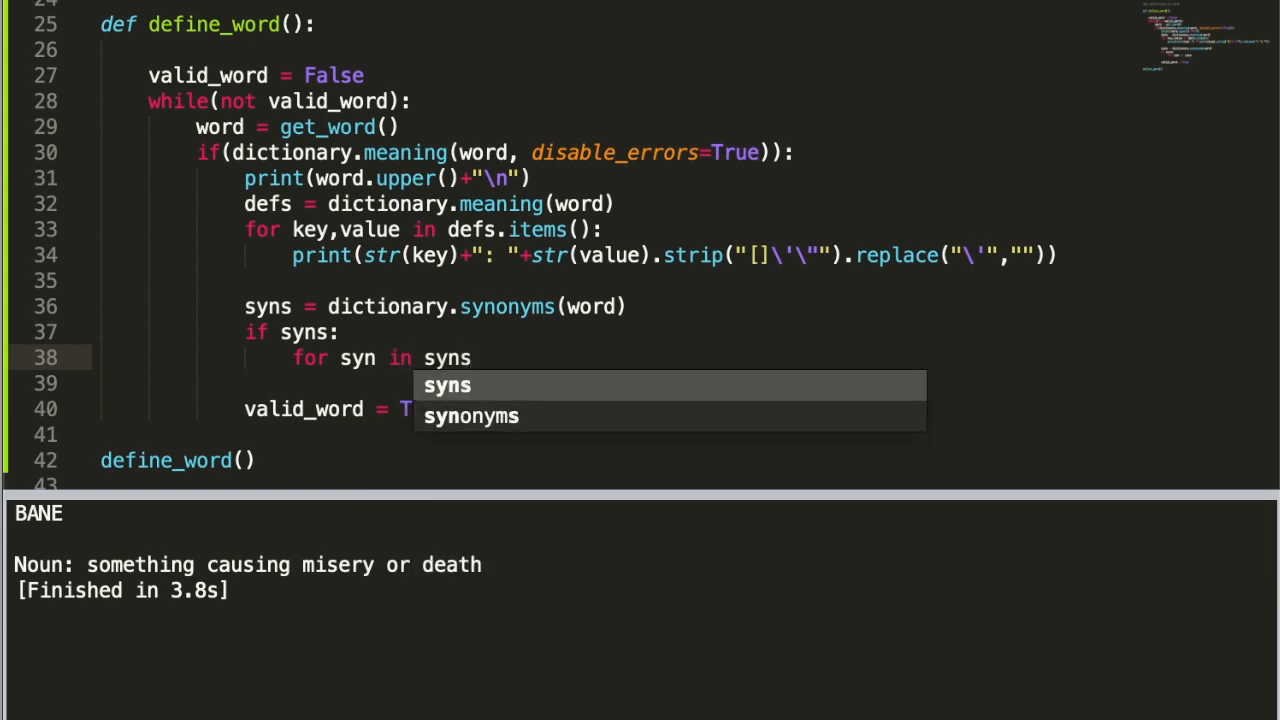
pyautogui.write('print(syn)')
pyautogui.write('s = "')
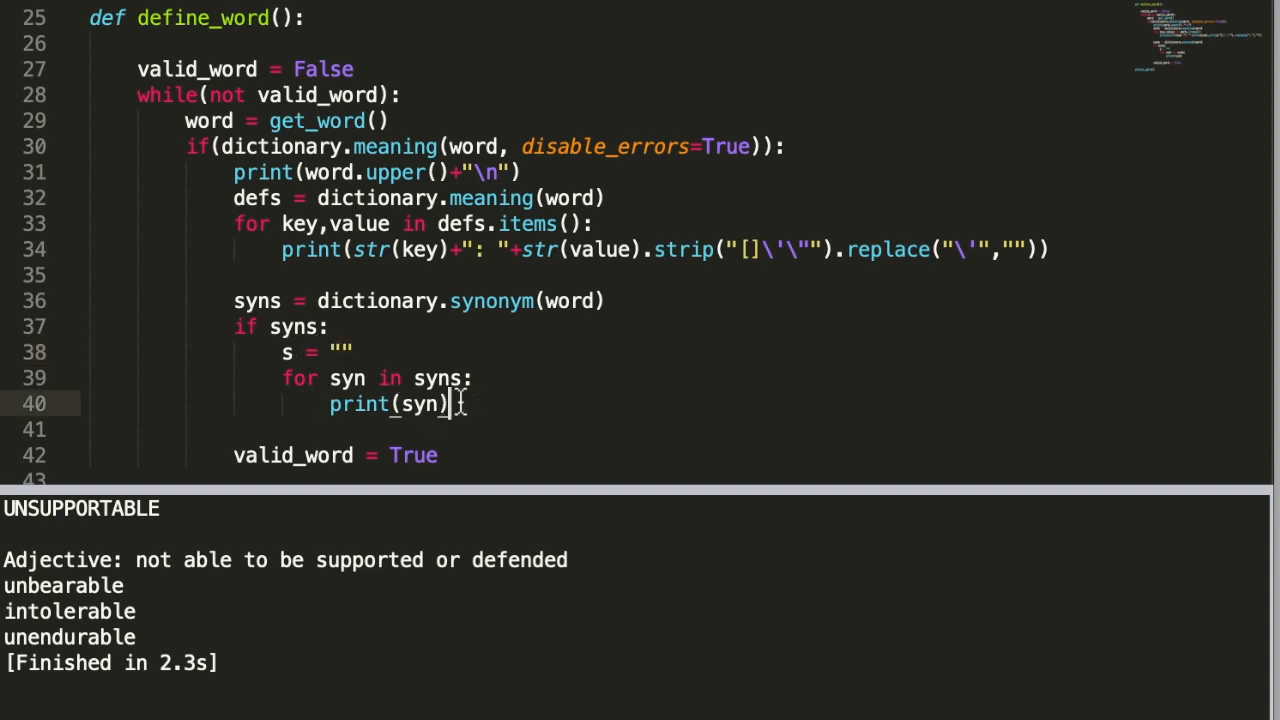
# Start accumulating synonyms into string s with s += syn.
pyautogui.write('s+= syn+",')
pyautogui.write('print(')
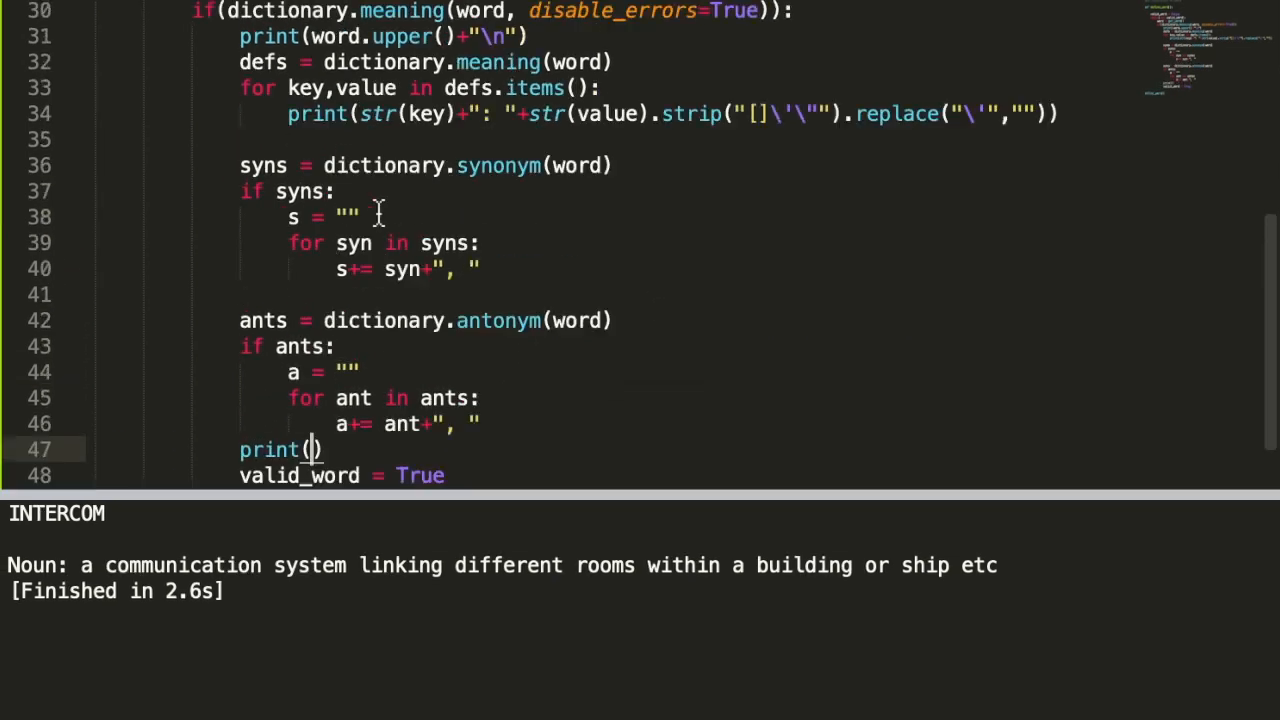
# Print "Synonyms: "+s+"\n"+"Antonyms: "+a as one combined line.
pyautogui.write('""')
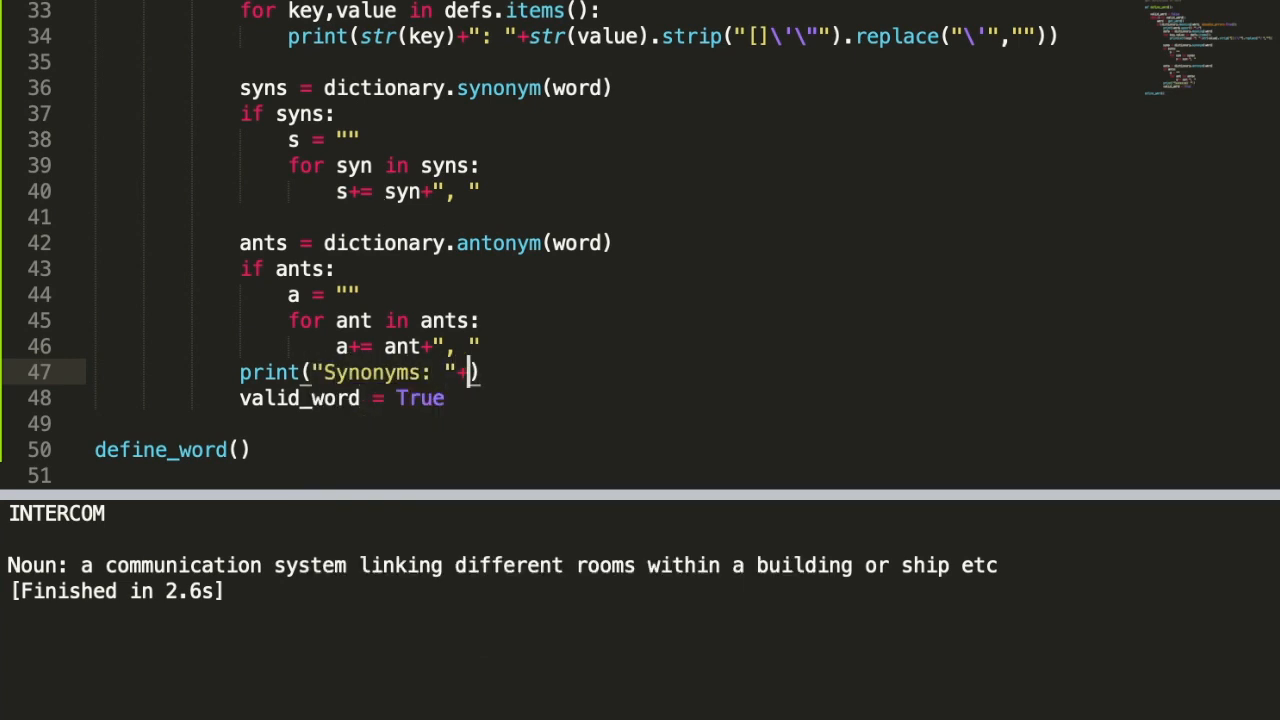
pyautogui.write('s+"\\n"')
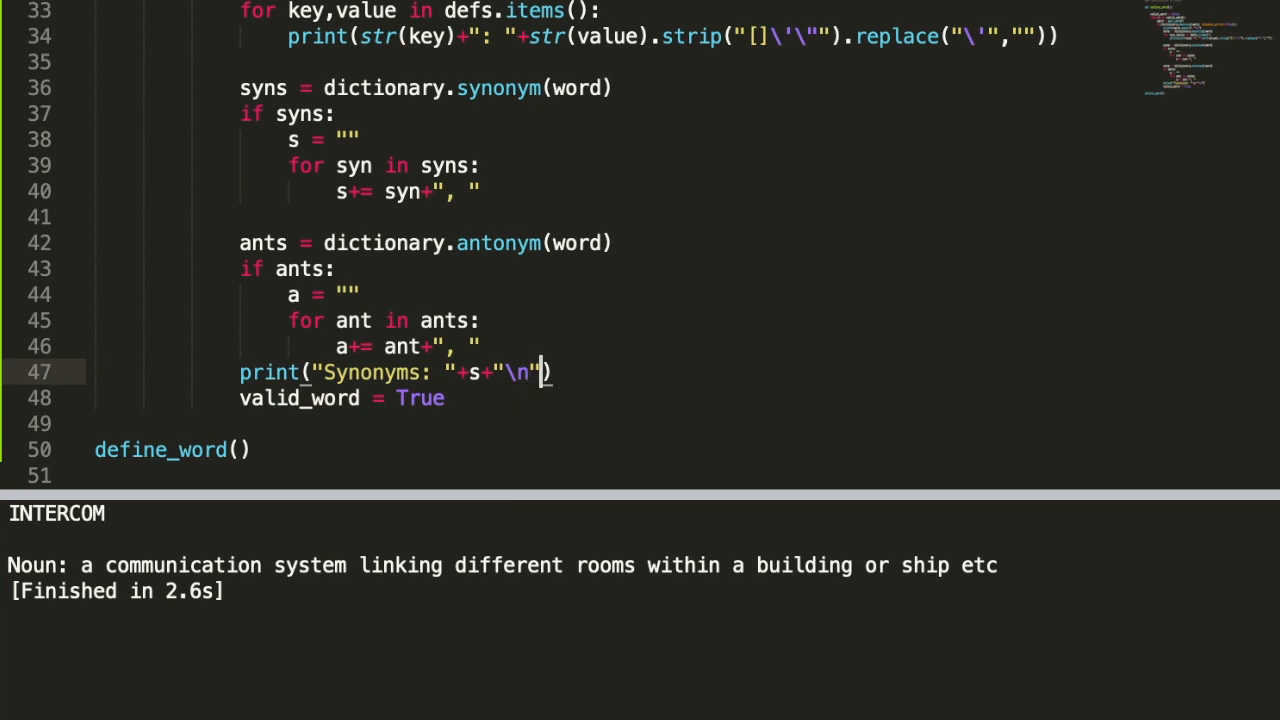
pyautogui.write('+"Antonyms: "')
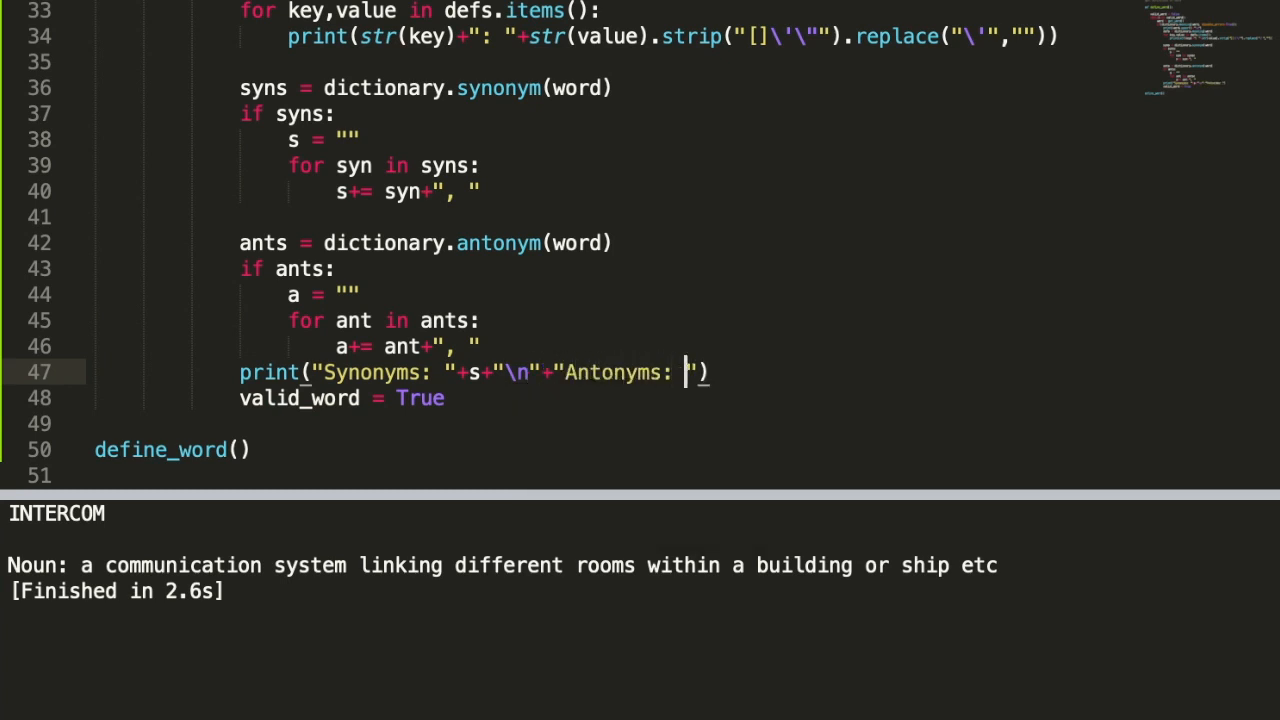
pyautogui.write('+a')
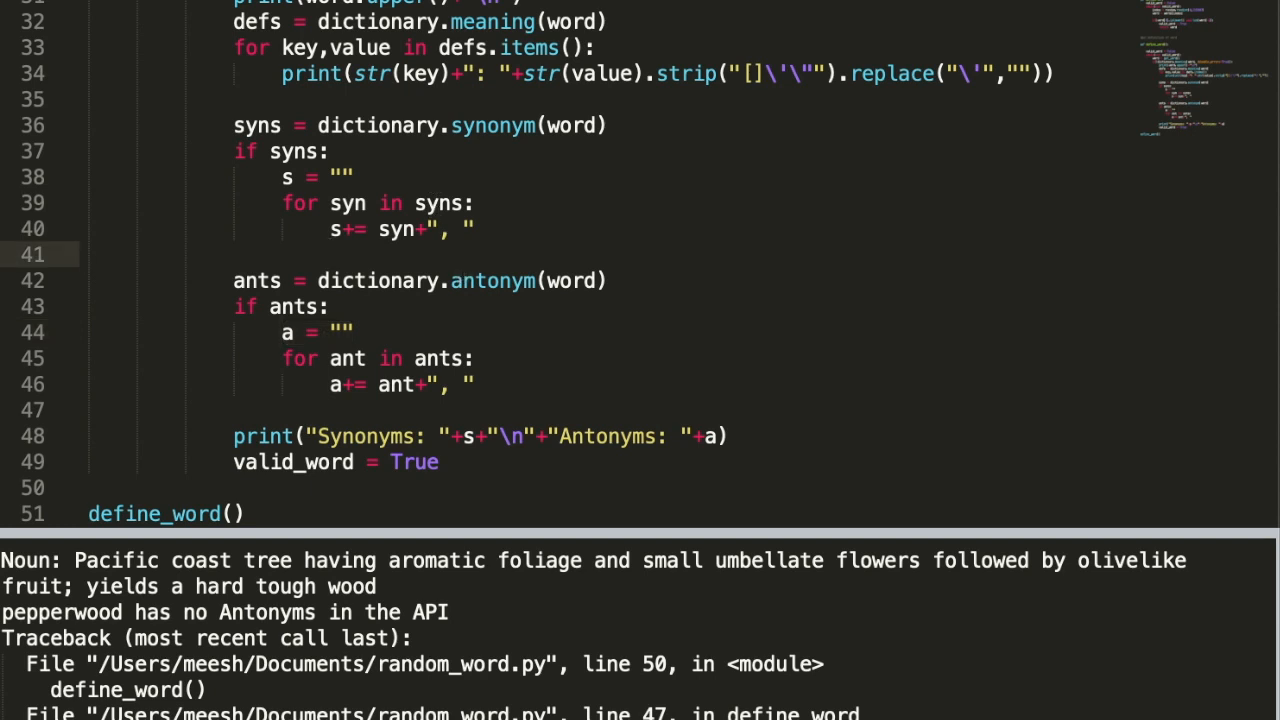
# Write a separate print("Synonyms: "+s+"\n") statement inside the synonyms check.
pyautogui.scroll(-3)
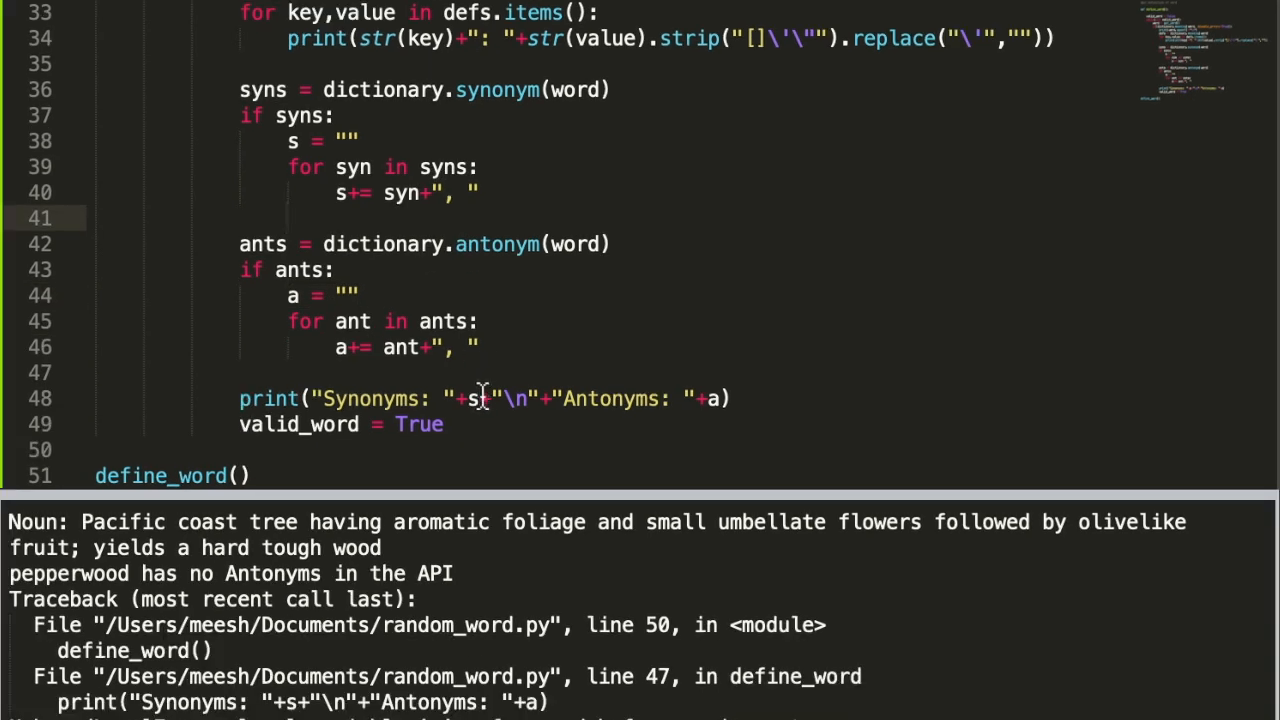
pyautogui.write('print("Synonyms: "+s+"\\n"')
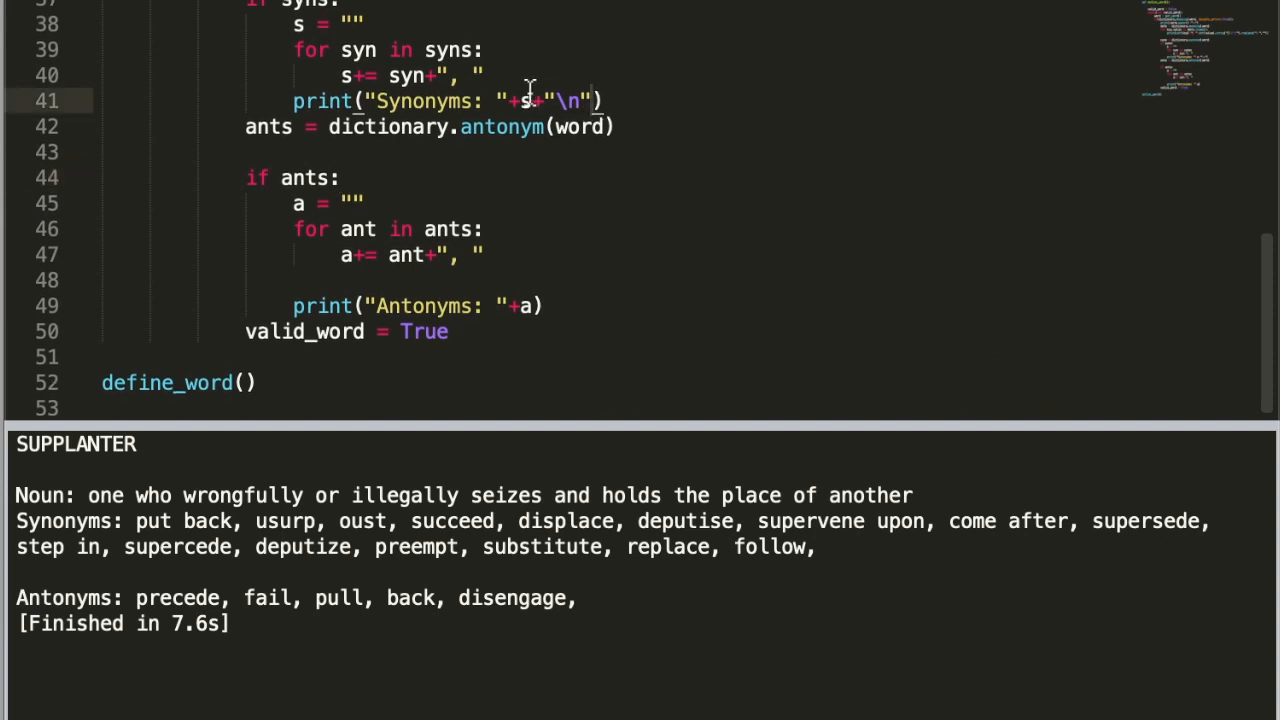
# Slice s and a with [:-2] to trim the trailing comma from synonyms and antonyms.
pyautogui.write('[')
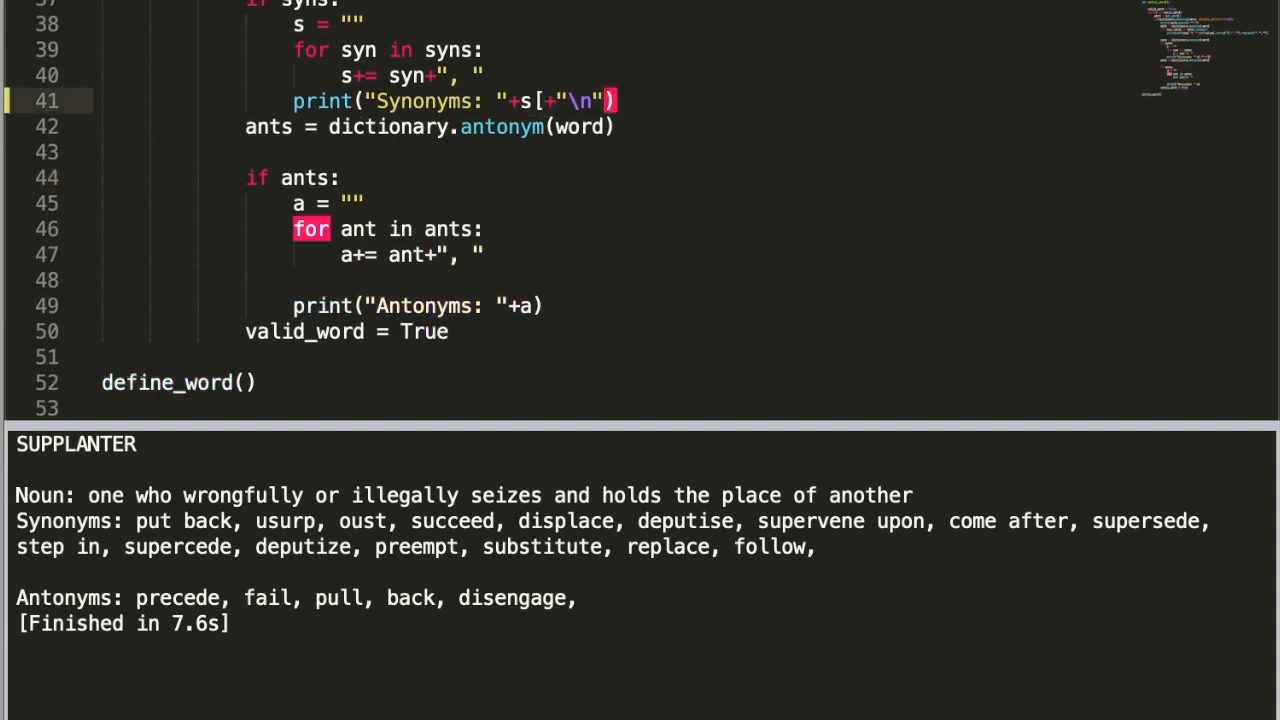
pyautogui.write('[:-2]')
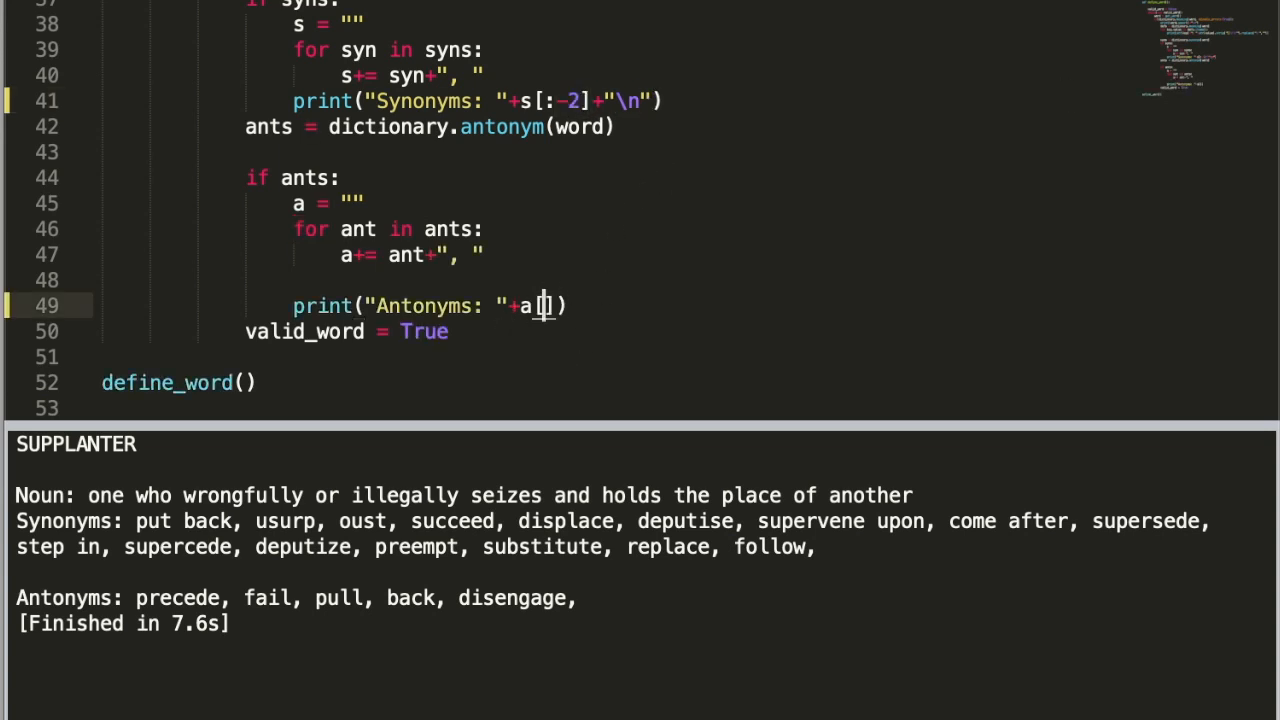
pyautogui.write('[:-2')
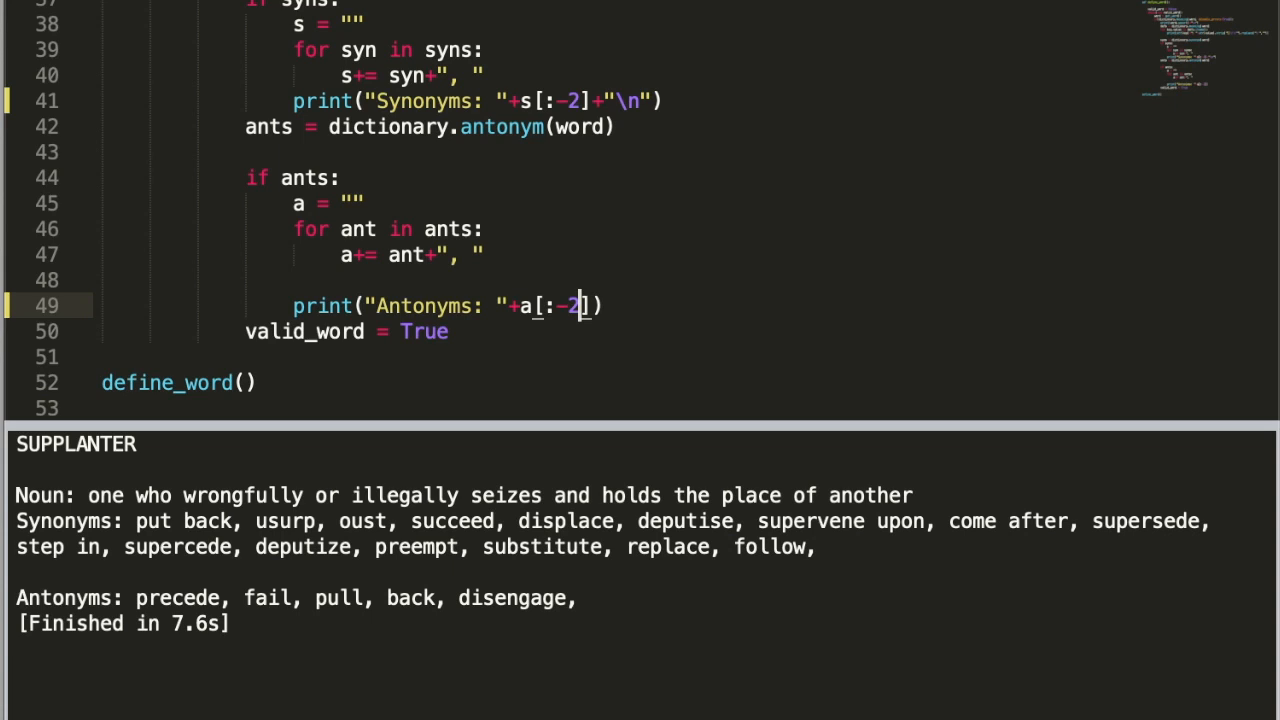